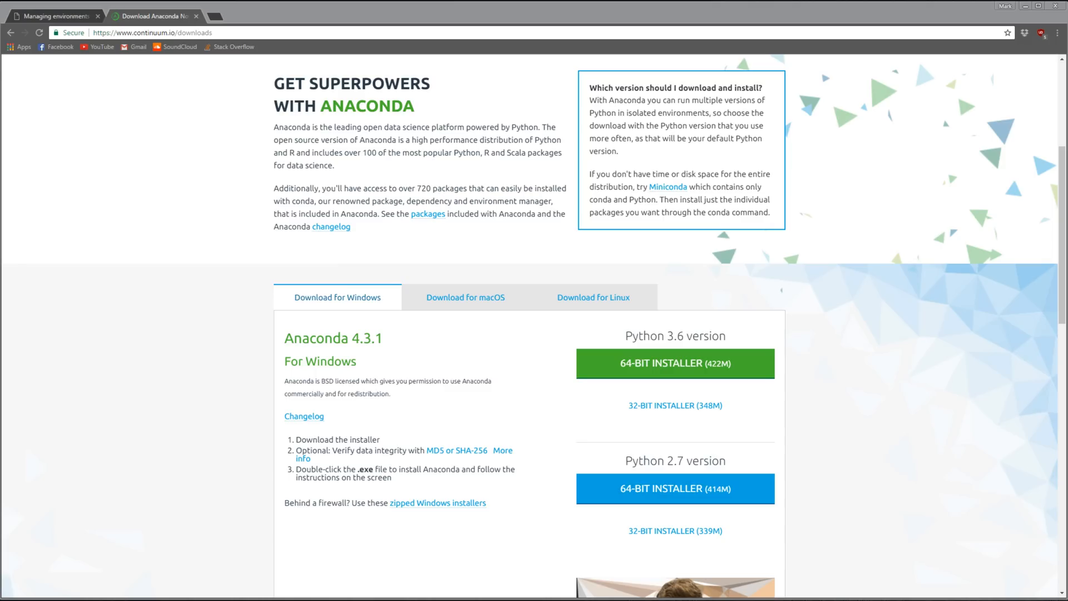
# Step: Scroll through the Anaconda downloads page in Chrome before switching to Command Prompt
pyautogui.scroll(3)
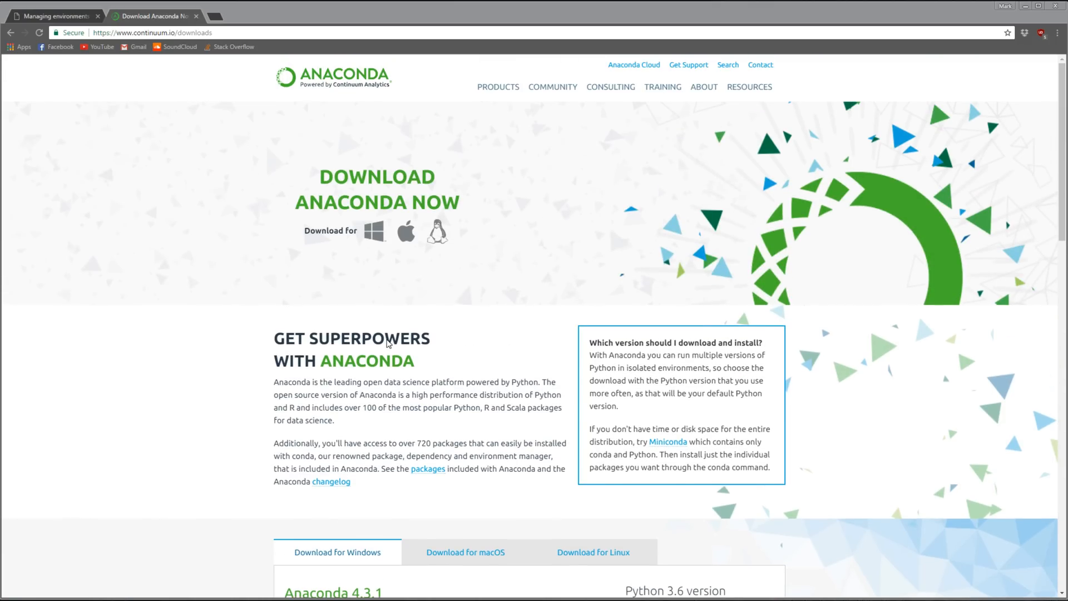
pyautogui.moveTo(366, 342)
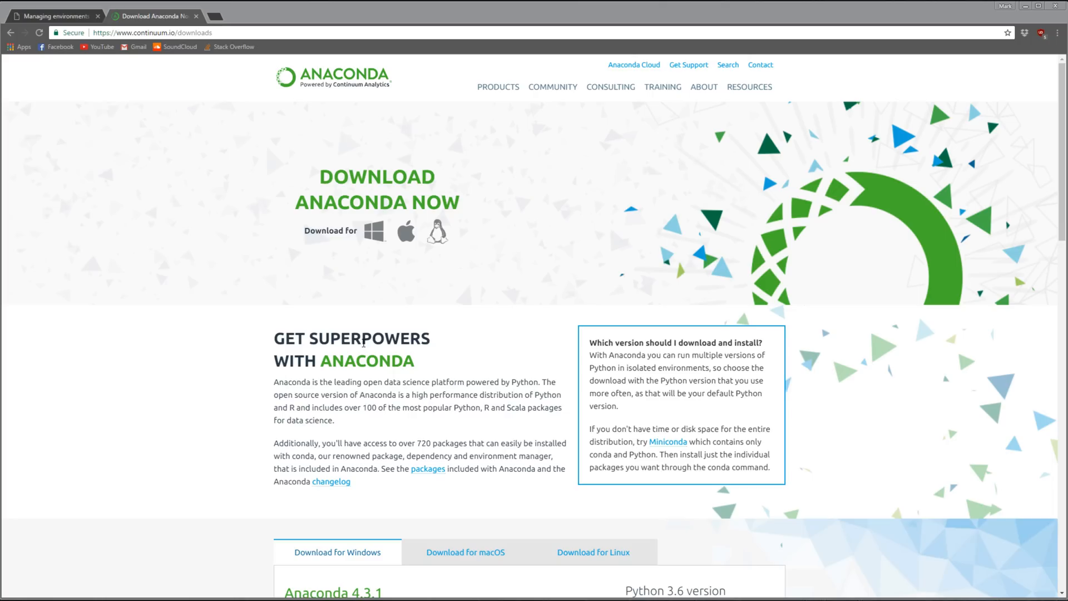
pyautogui.moveTo(263, 359)
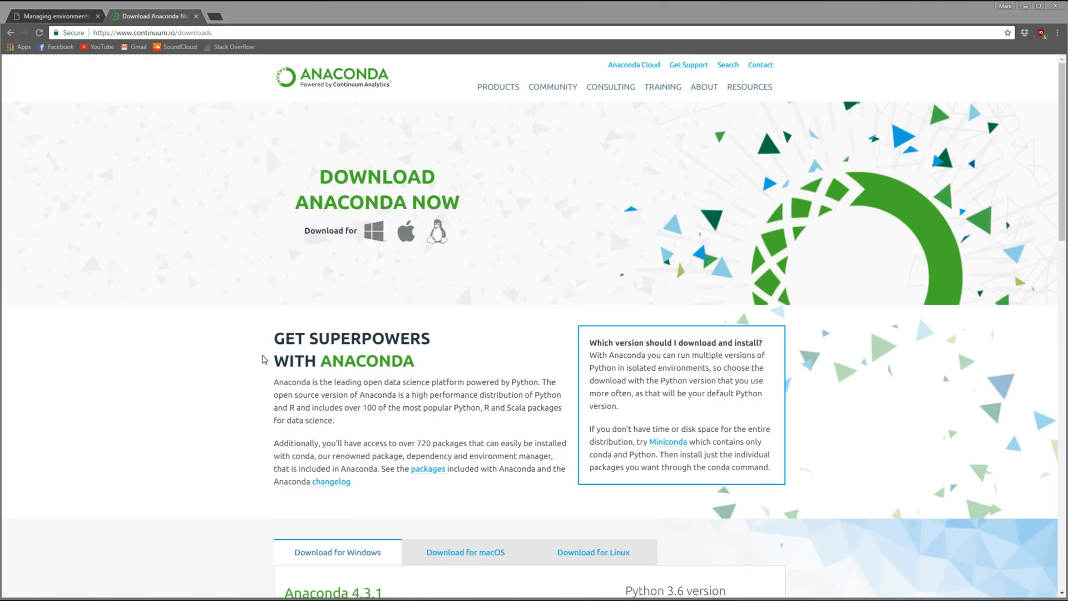
pyautogui.moveTo(98, 163)
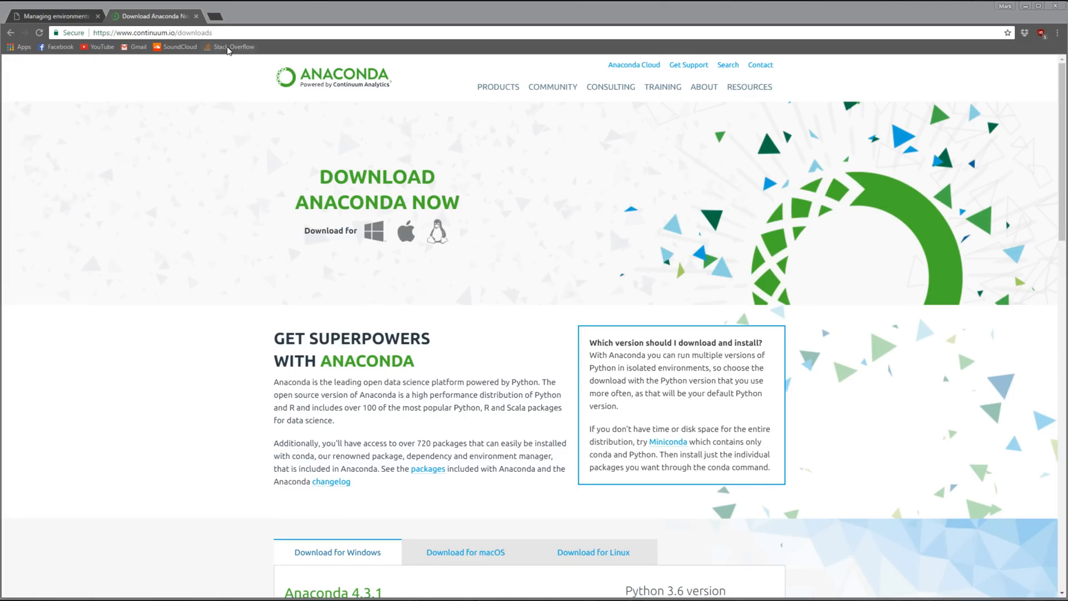
pyautogui.moveTo(590, 342)
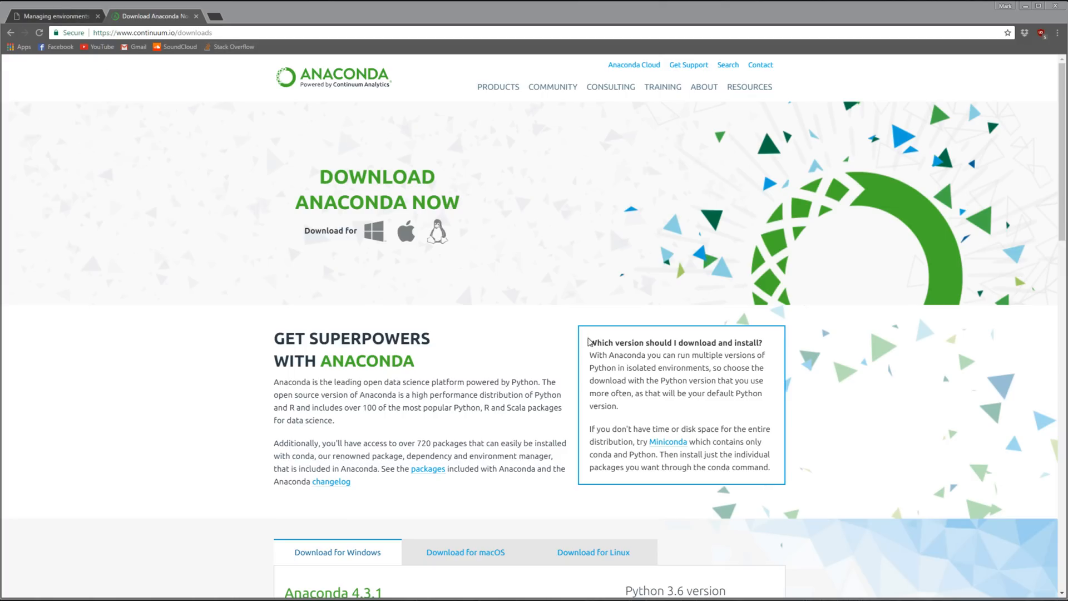
pyautogui.scroll(-3)
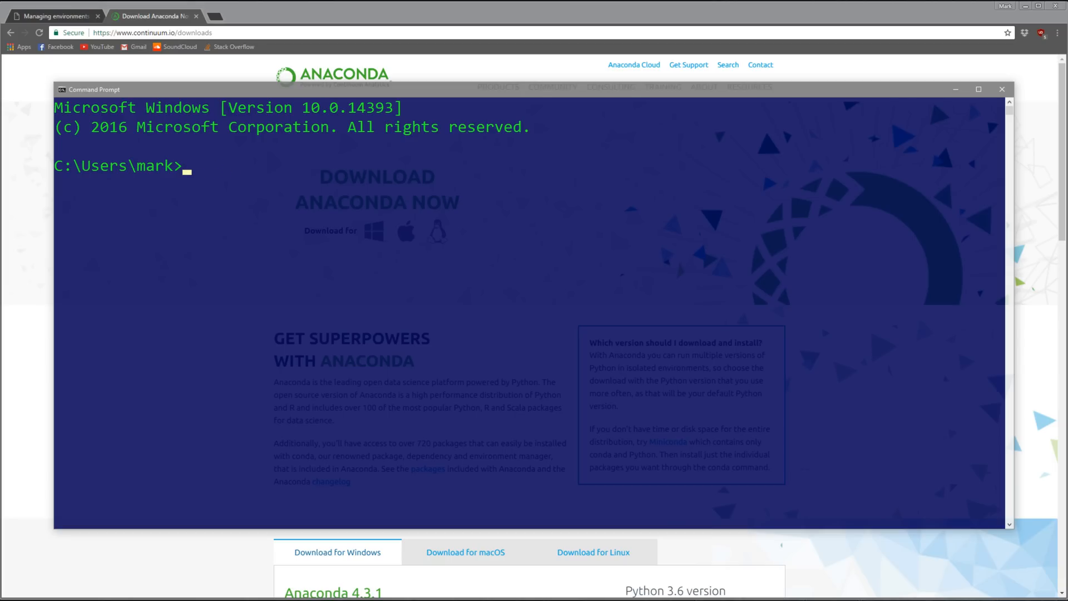
# Step: Start Anaconda's Python, import numpy and pandas without errors, then exit to the shell
pyautogui.write('python')
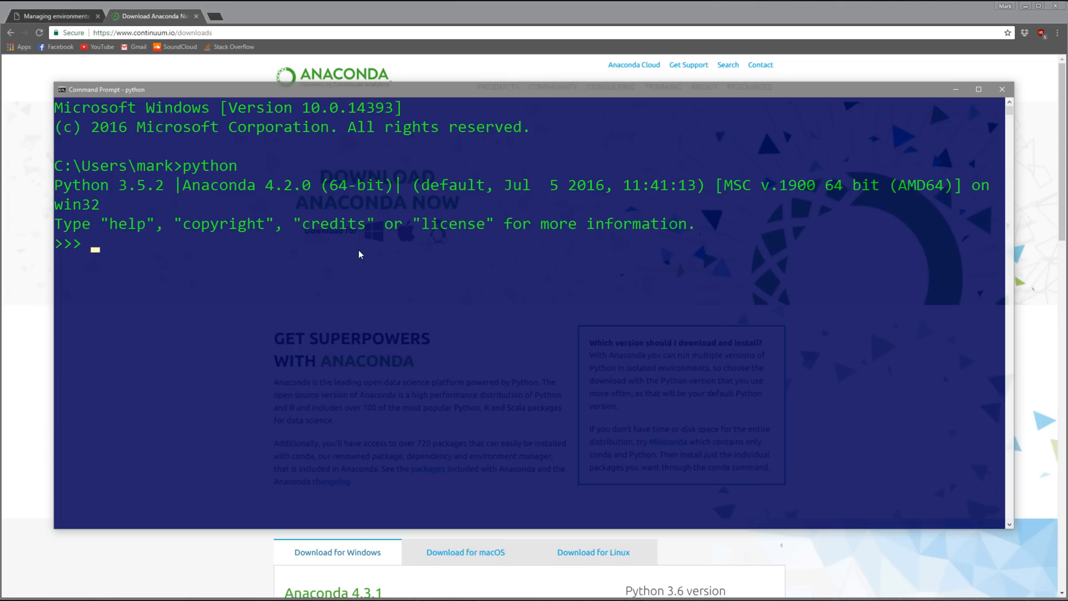
pyautogui.write('import')
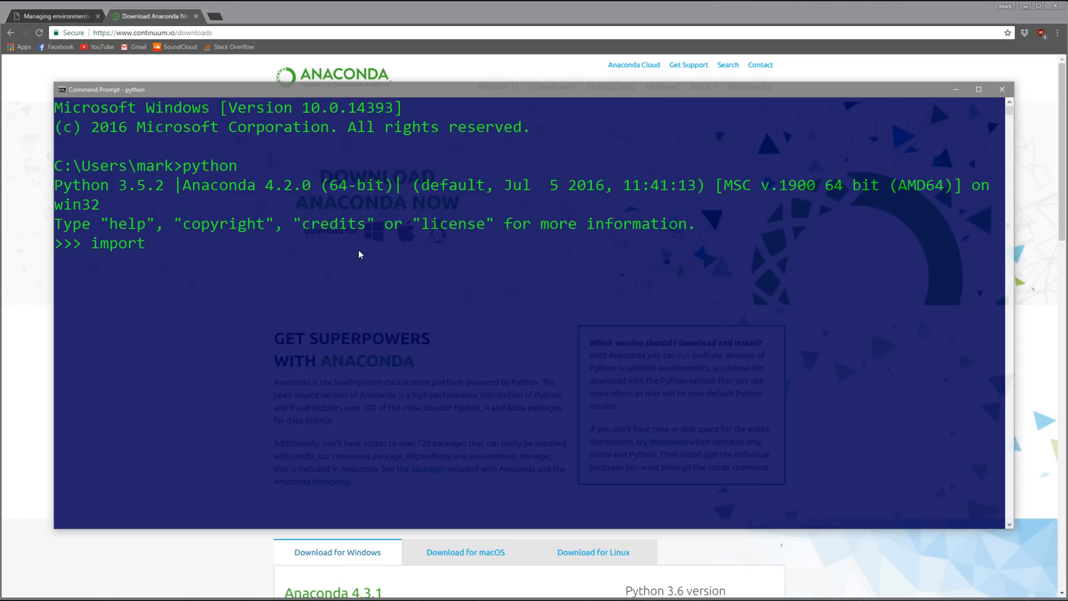
pyautogui.write('numpy')
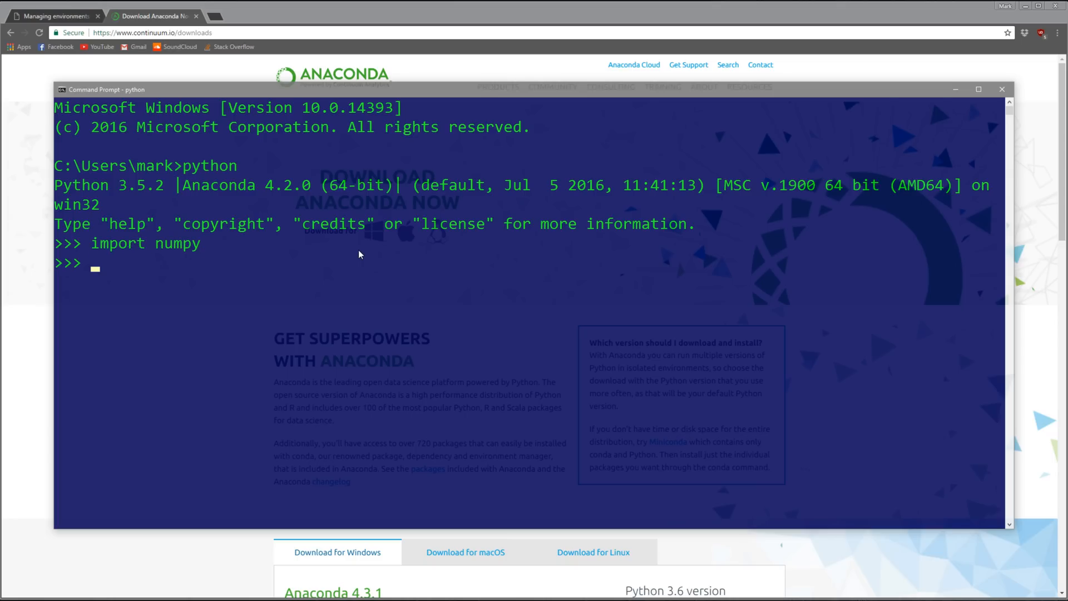
pyautogui.write('import pandas')
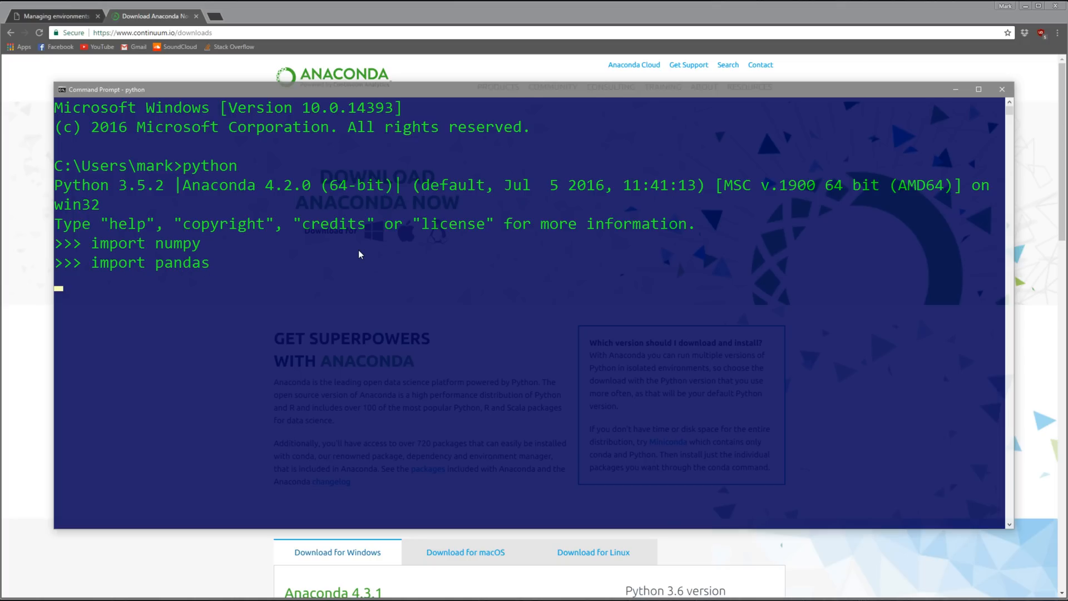
pyautogui.write('exit(')
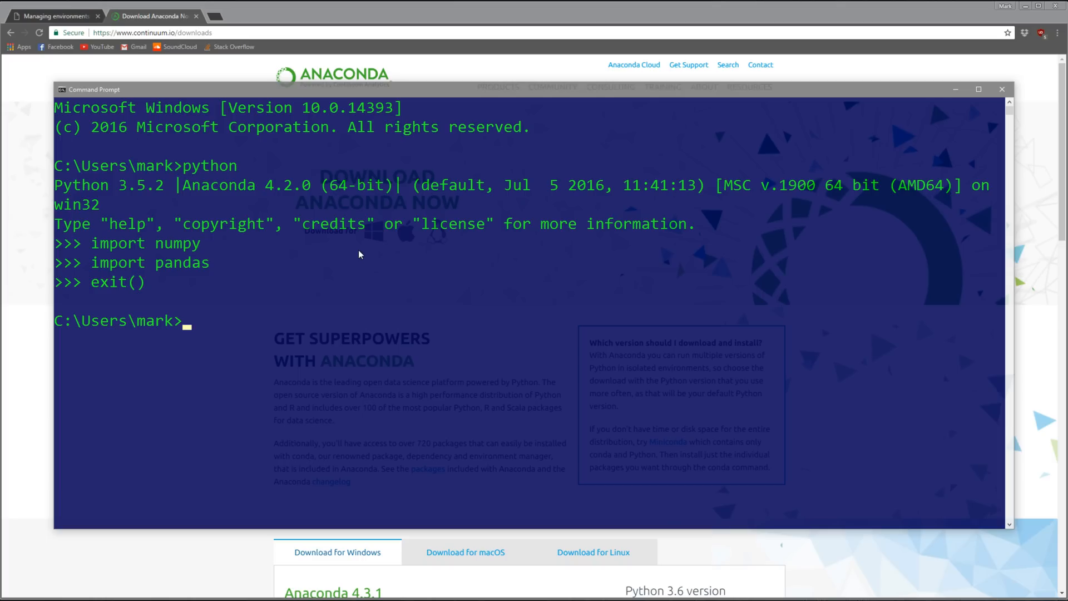
# Step: Enter 'conda create --name project1 python=3.5 pip numpy' to define the new environment
pyautogui.write('conda create')
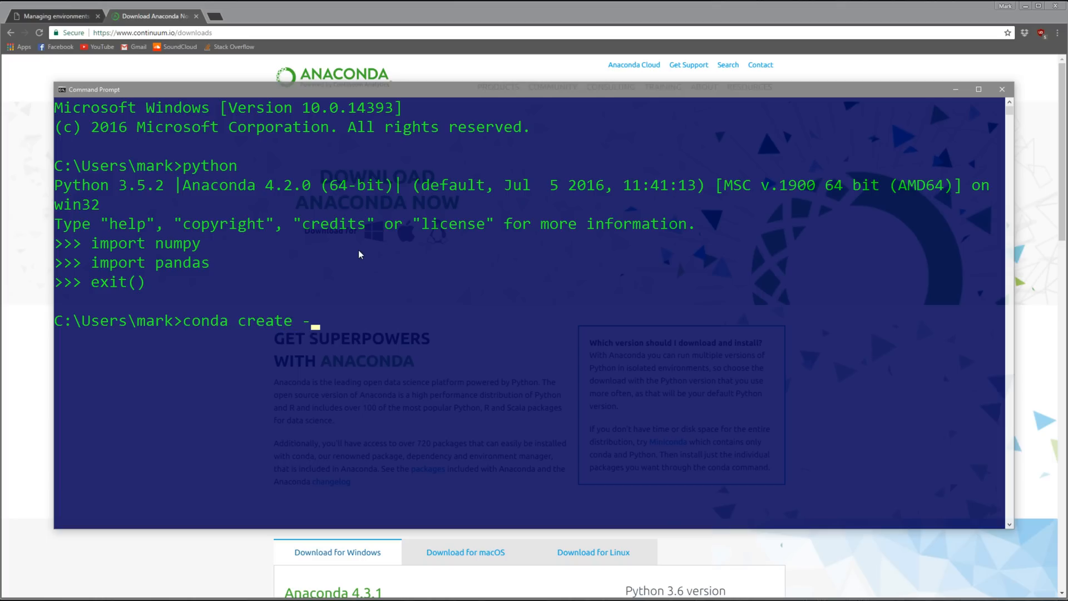
pyautogui.write('-name')
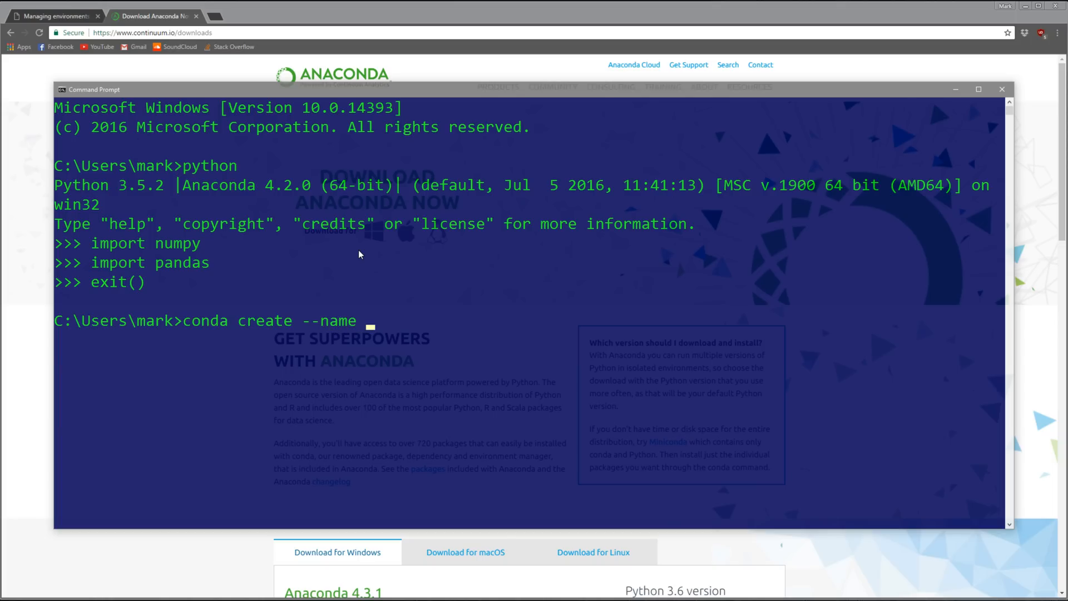
pyautogui.write('project1')
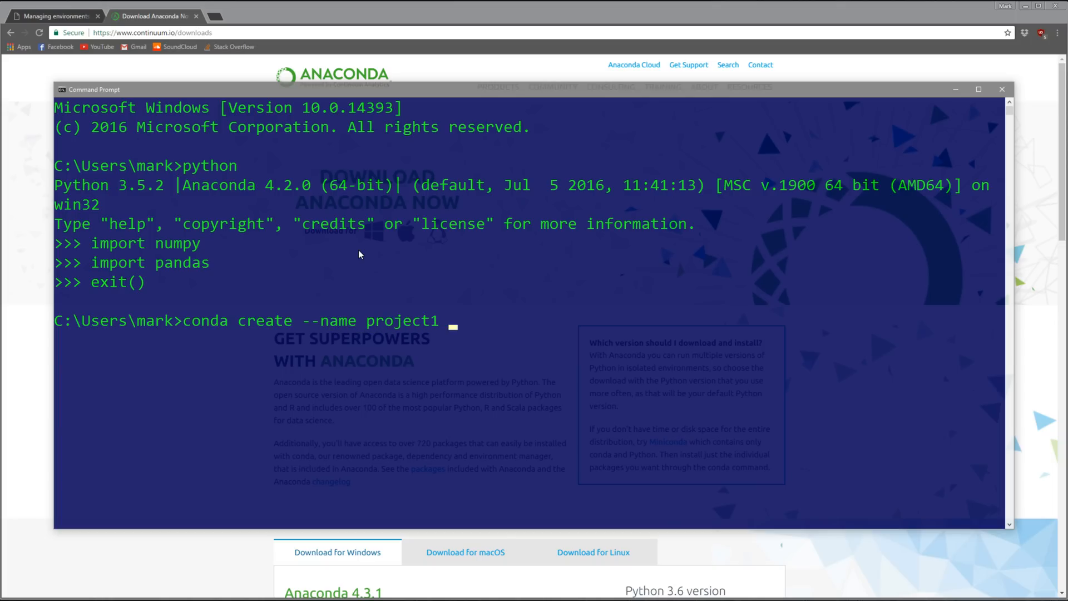
pyautogui.write('python')
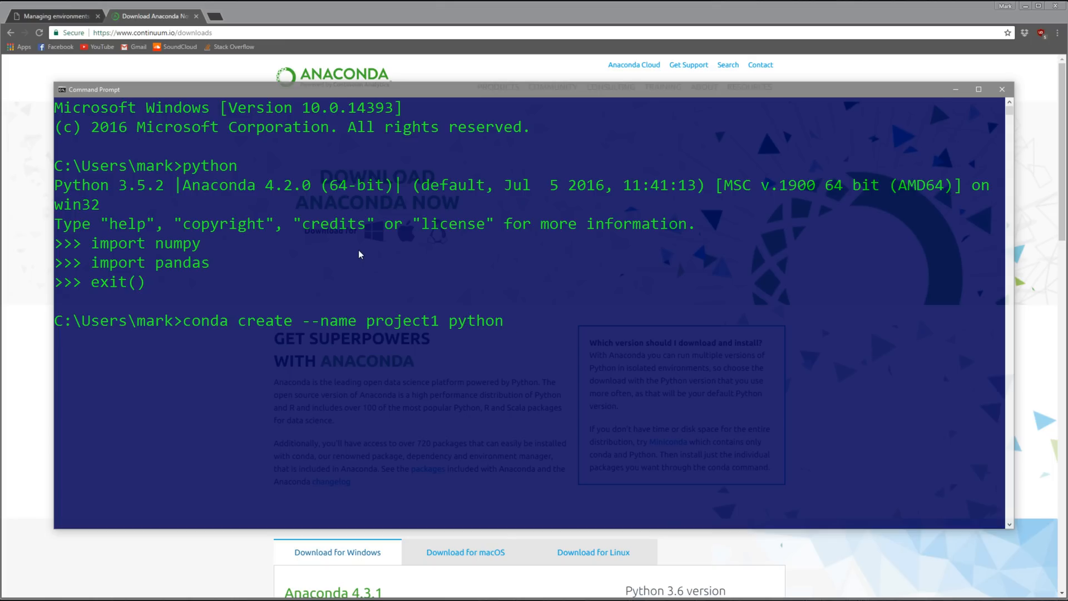
pyautogui.write('=3.5')
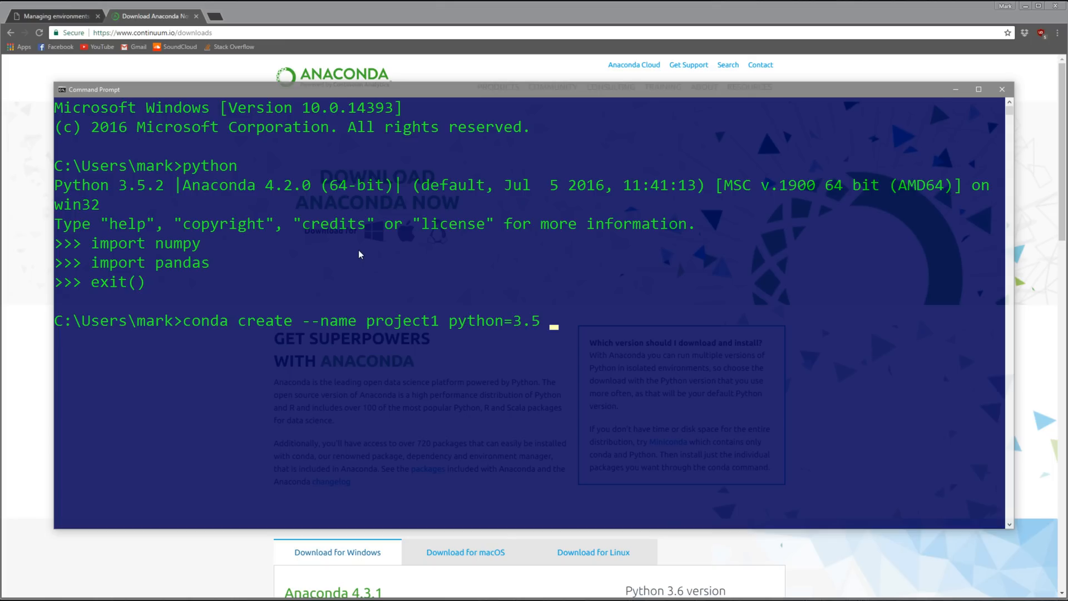
pyautogui.write('pi')
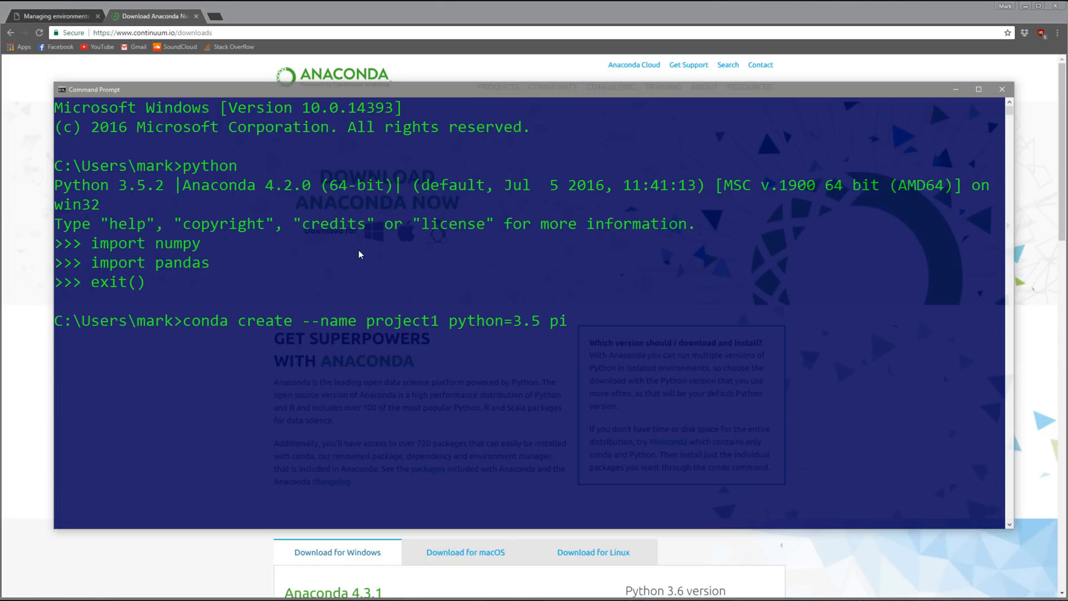
pyautogui.write('p')
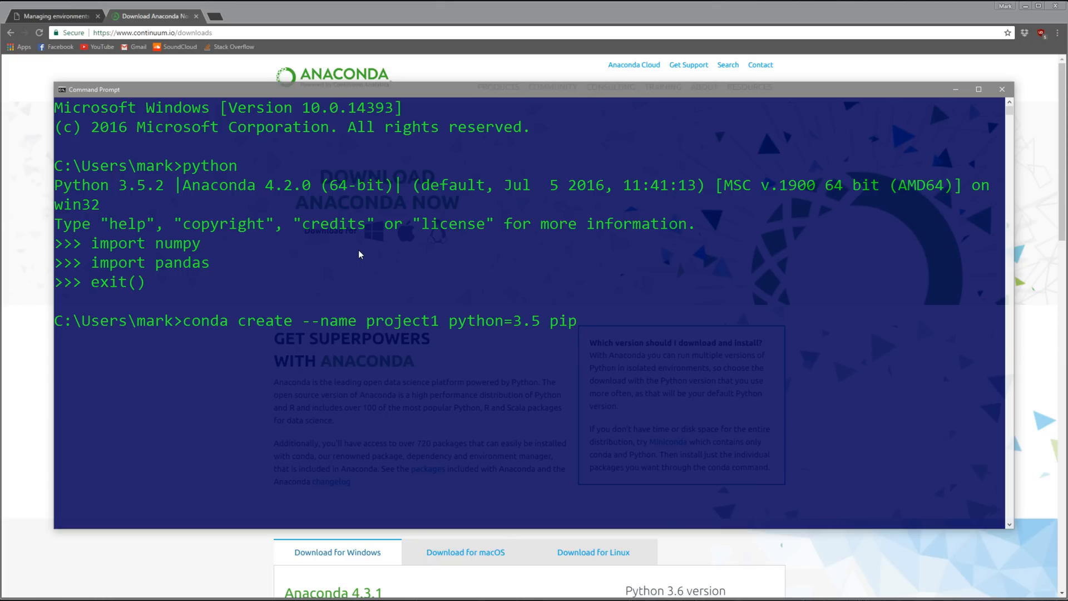
pyautogui.moveTo(263, 332)
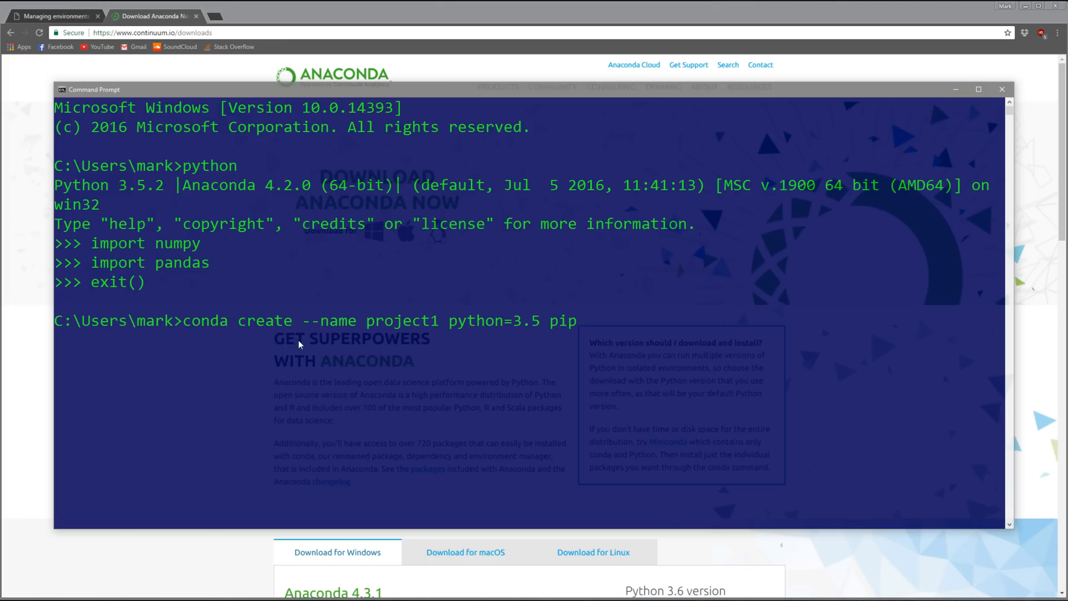
pyautogui.moveTo(332, 327)
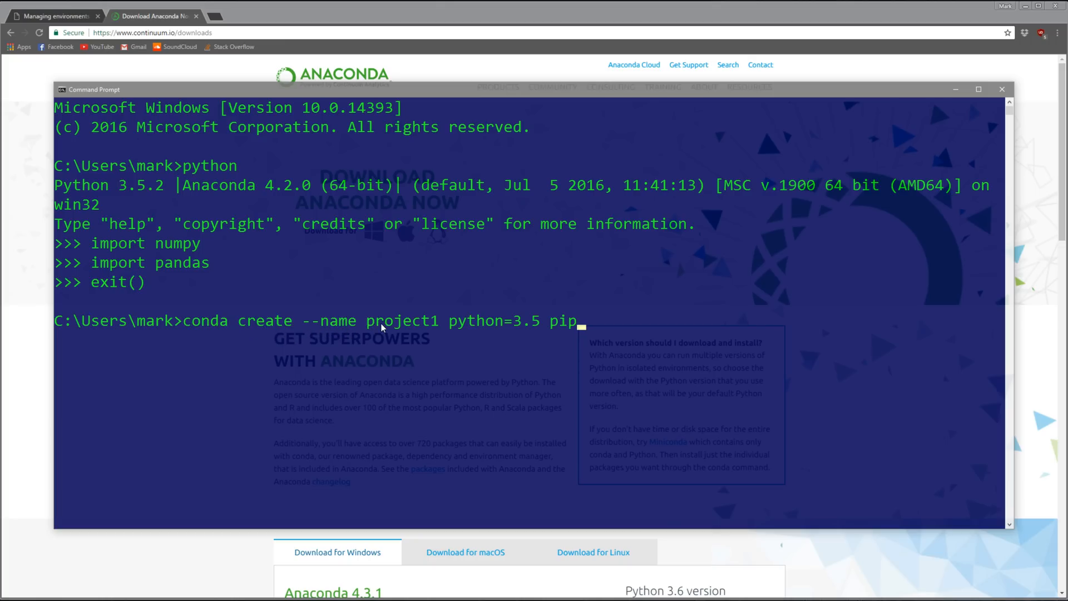
pyautogui.moveTo(434, 334)
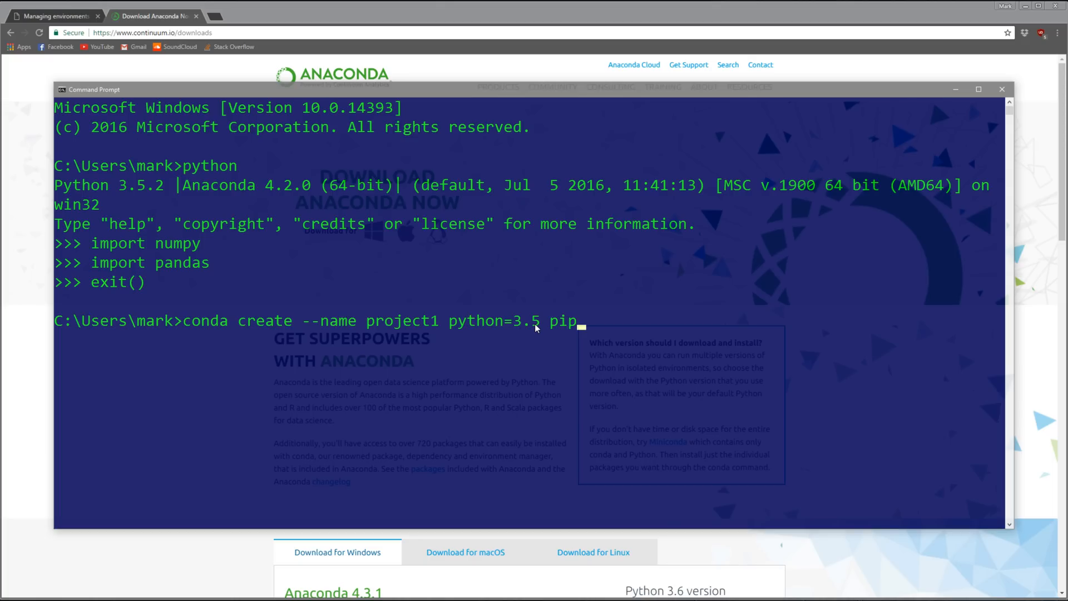
pyautogui.write('numo')
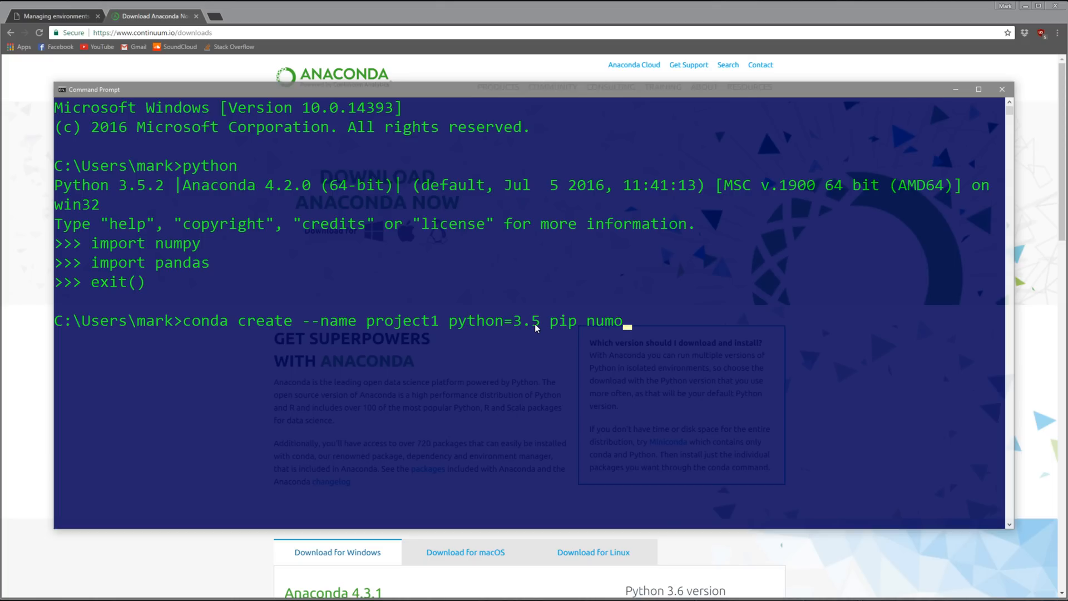
pyautogui.write('py')
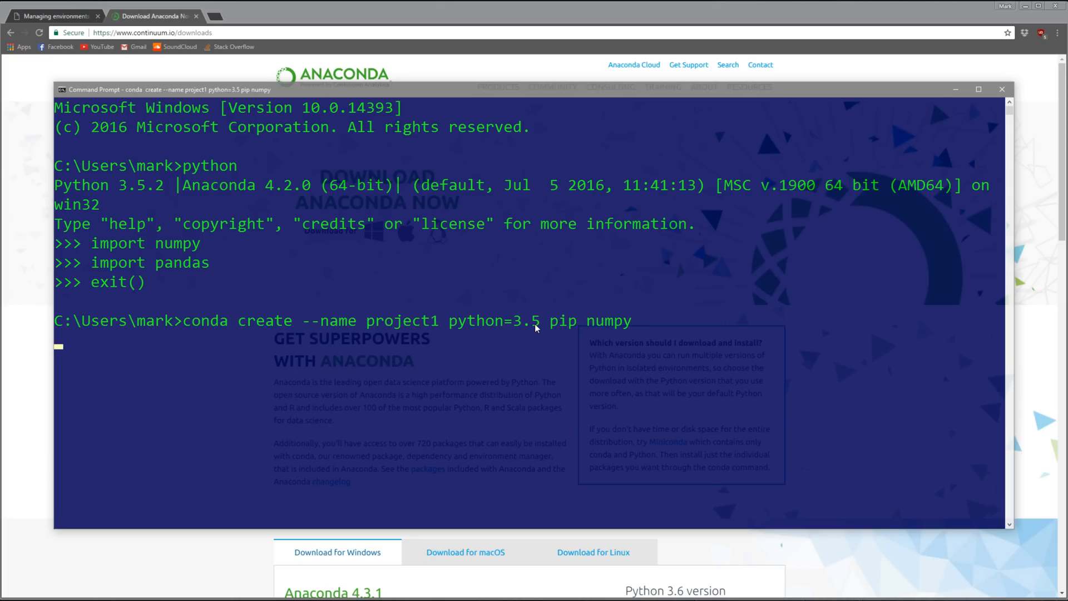
# Step: Run the create command and answer y to install Python 3.5, pip and numpy into project1
pyautogui.press('enter')
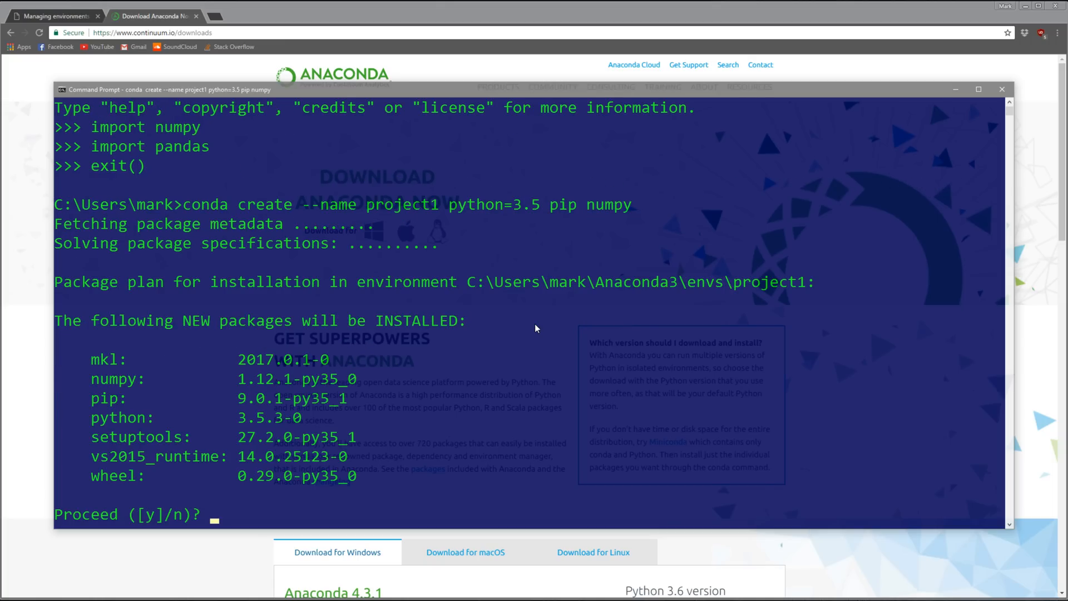
pyautogui.write('y')
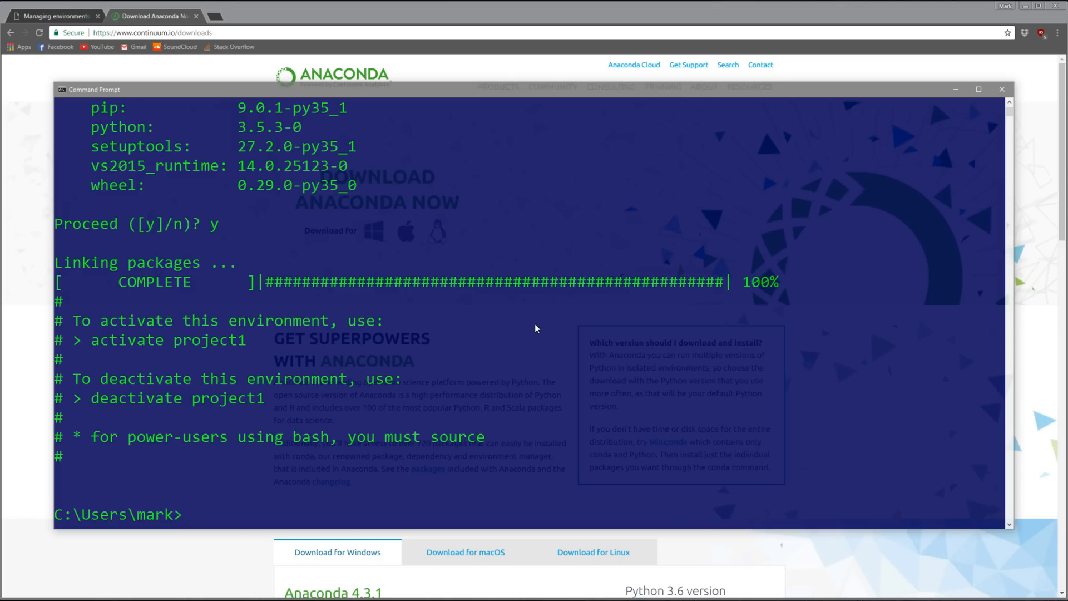
# Step: Activate project1 so the prompt shows the (project1) prefix
pyautogui.write('ac')
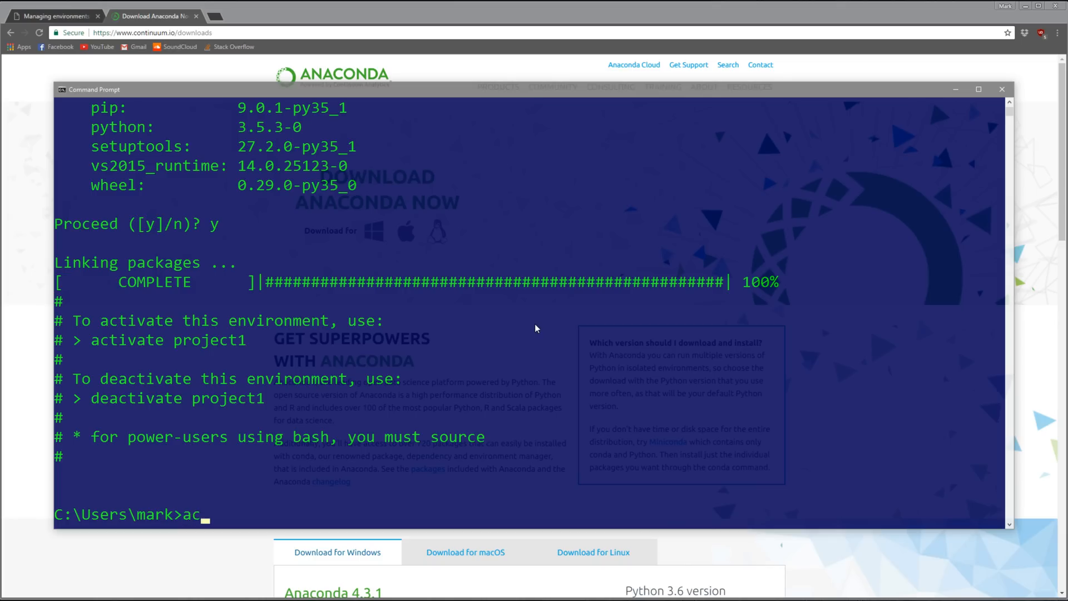
pyautogui.write('t')
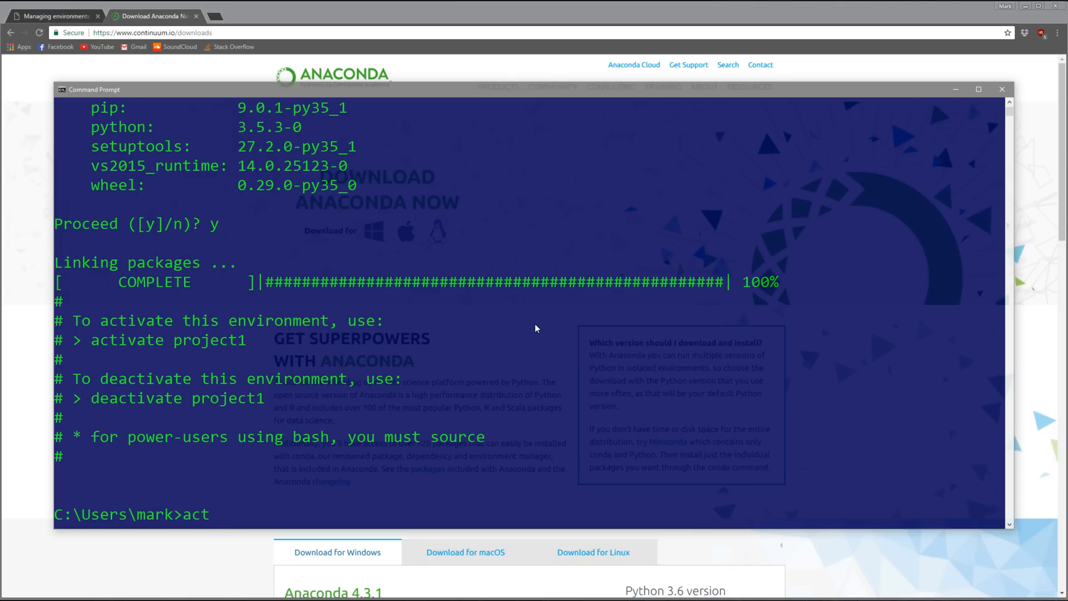
pyautogui.write('ivate')
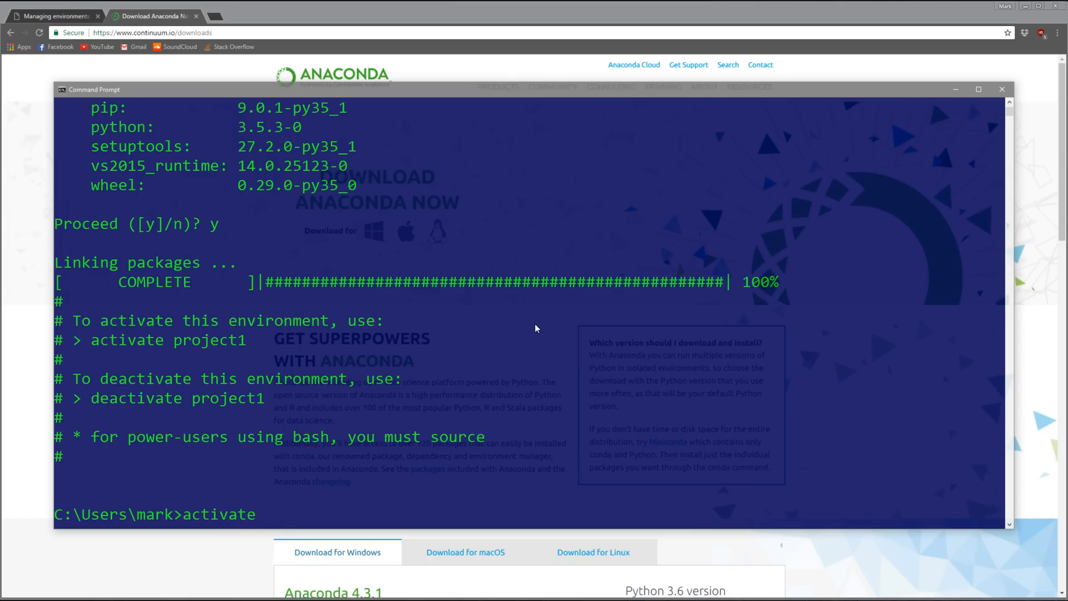
pyautogui.write('project1')
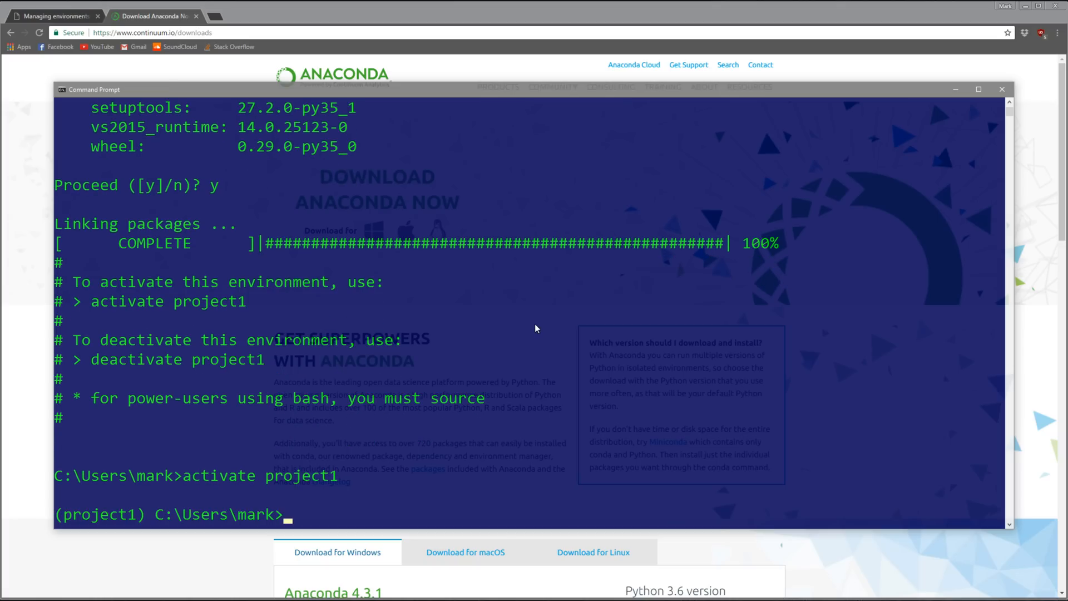
pyautogui.moveTo(76, 530)
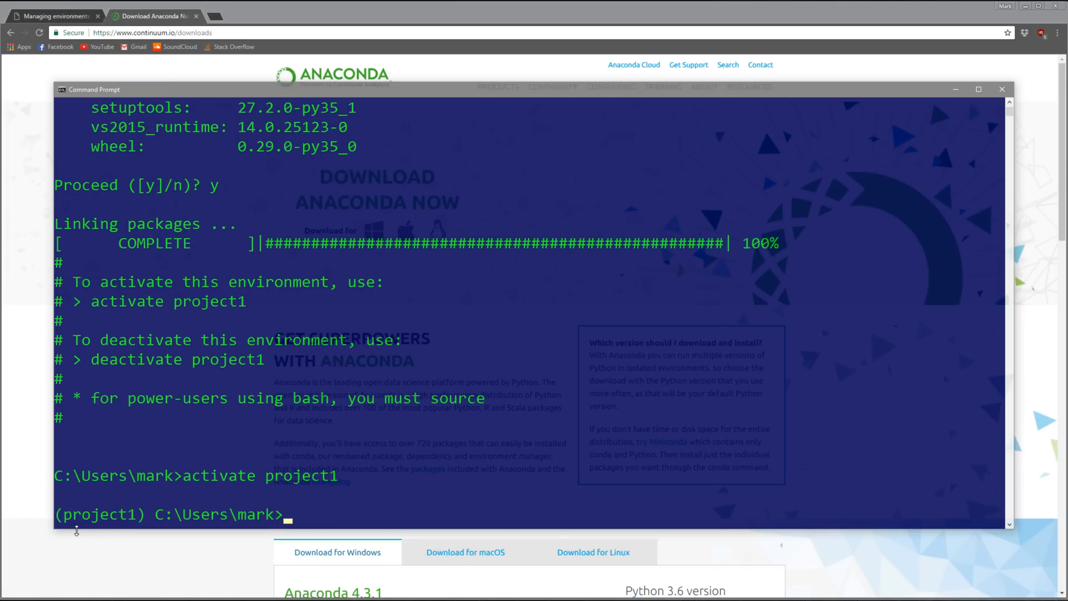
pyautogui.moveTo(111, 530)
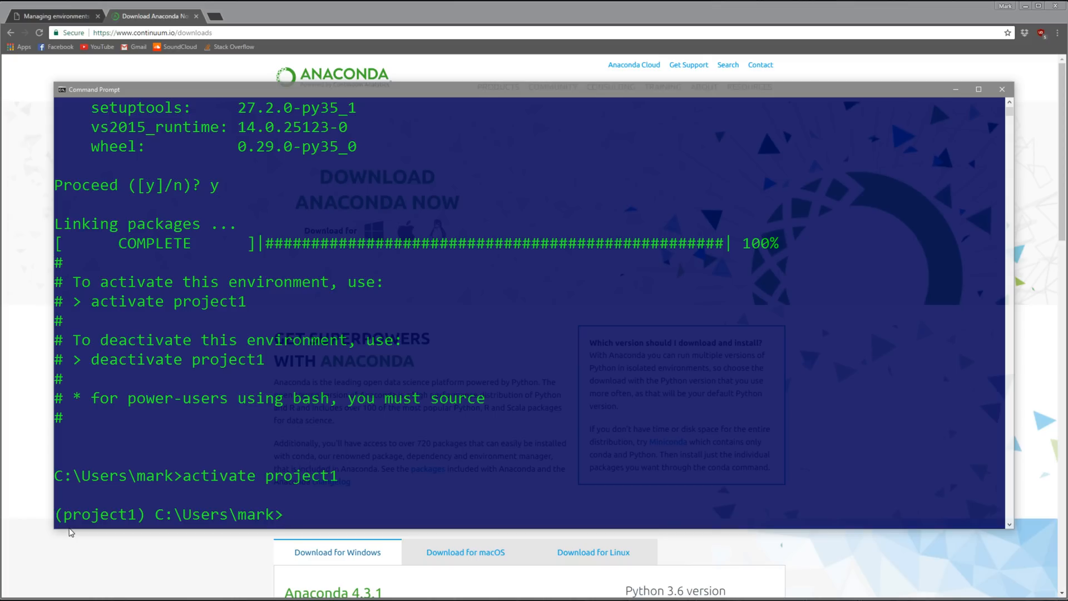
# Step: In project1's Python, import numpy successfully, see pandas fail with 'No module named pandas', then exit
pyautogui.write('python')
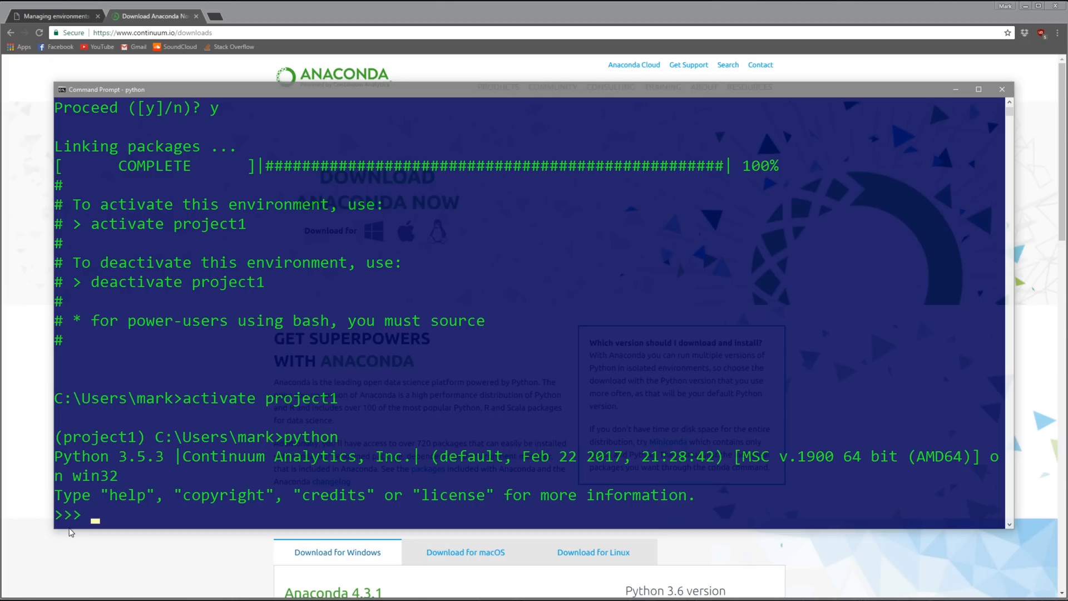
pyautogui.write('import numpy')
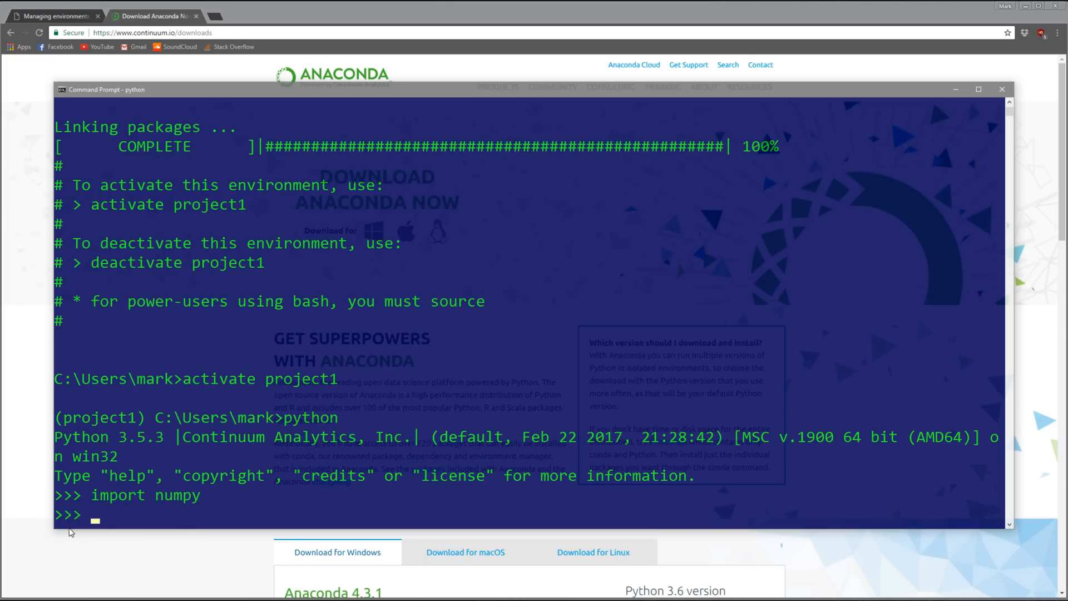
pyautogui.write('im')
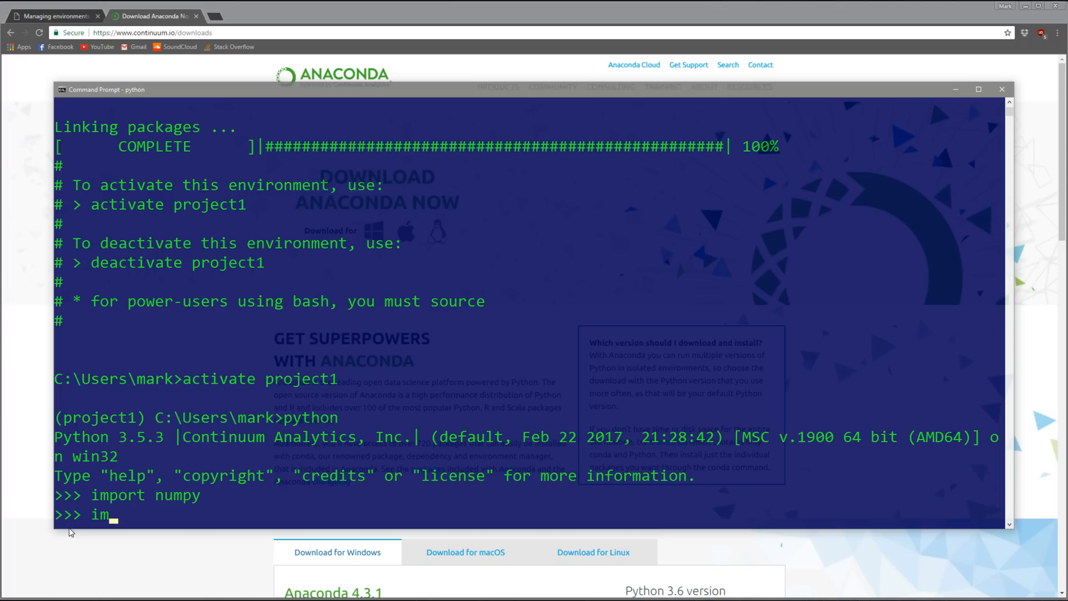
pyautogui.write('port')
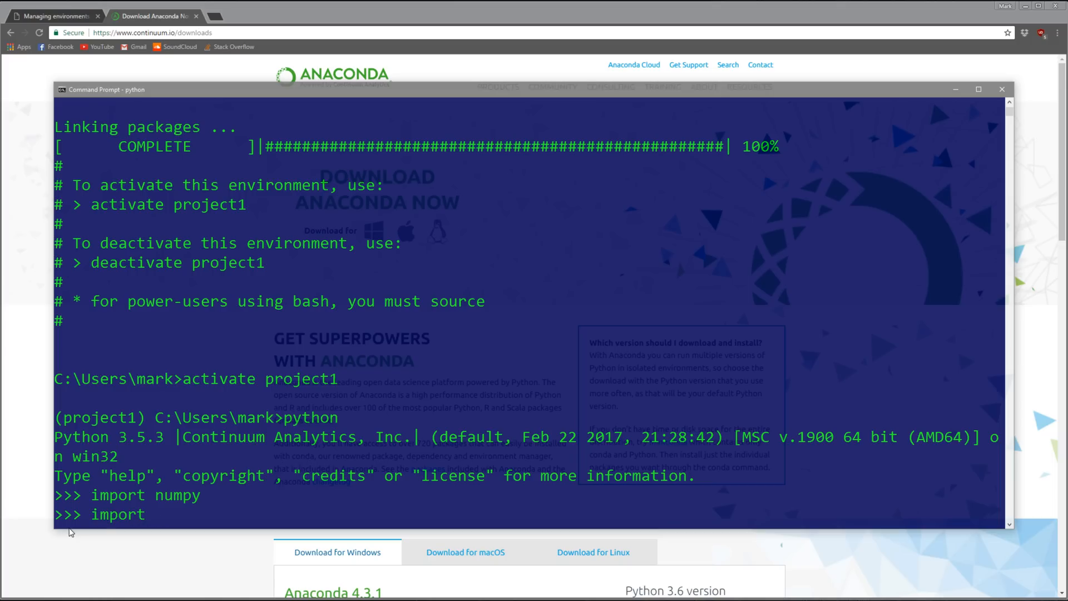
pyautogui.write('pandas')
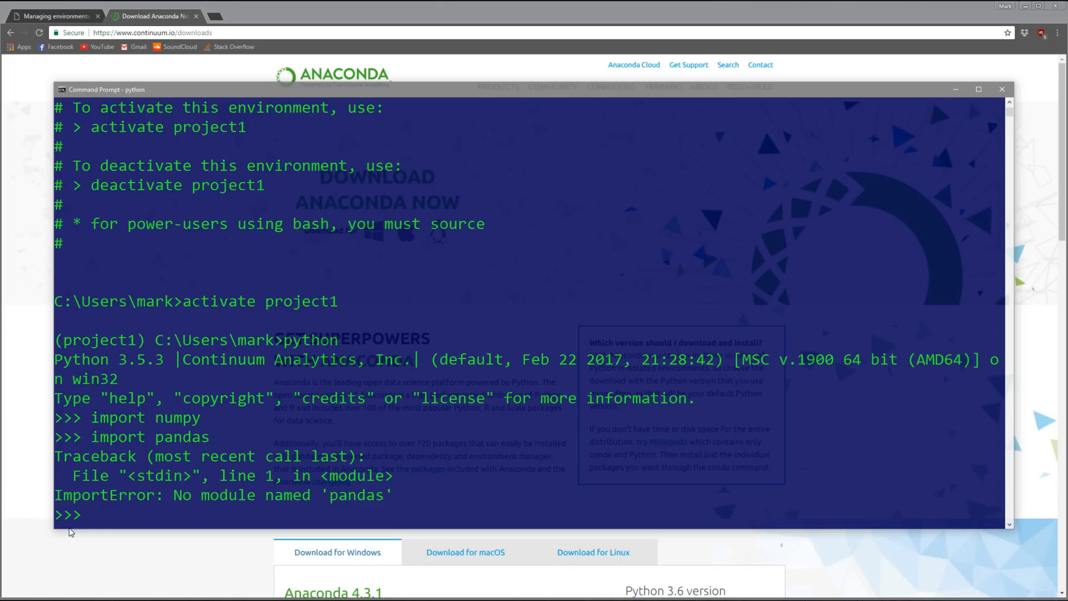
pyautogui.write('exit(')
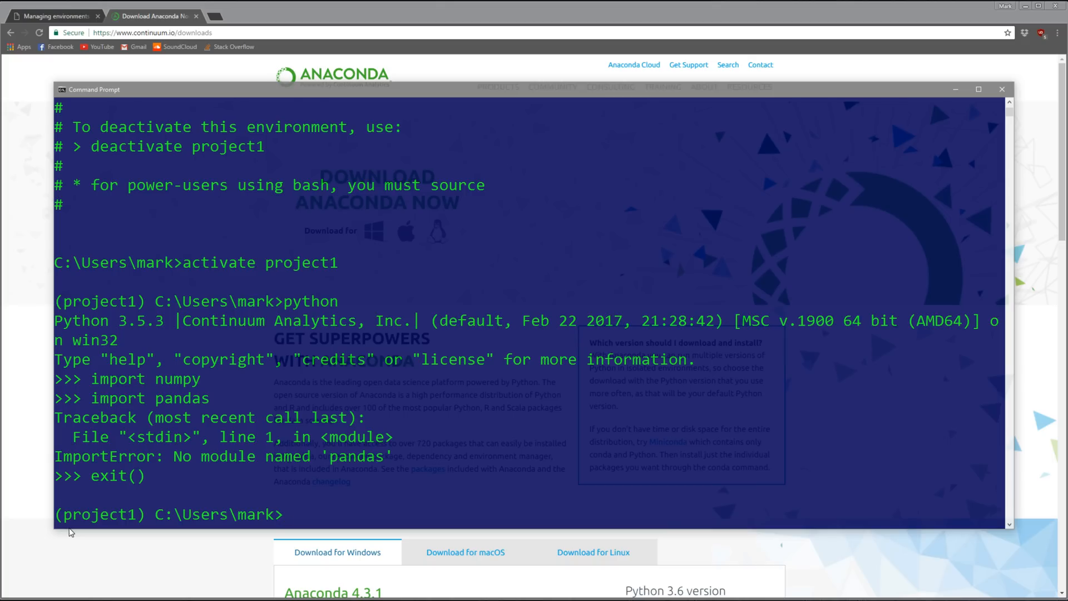
pyautogui.write('p')
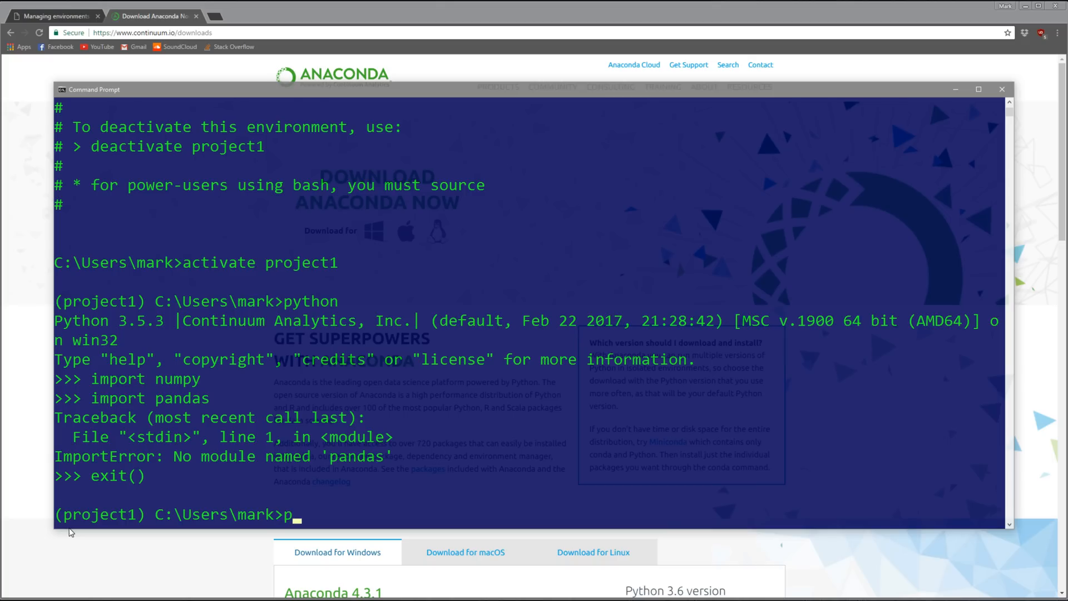
# Step: Install matplotlib 2.0.0 and its dependencies into project1 with 'pip install matplotlib'
pyautogui.write('ip install')
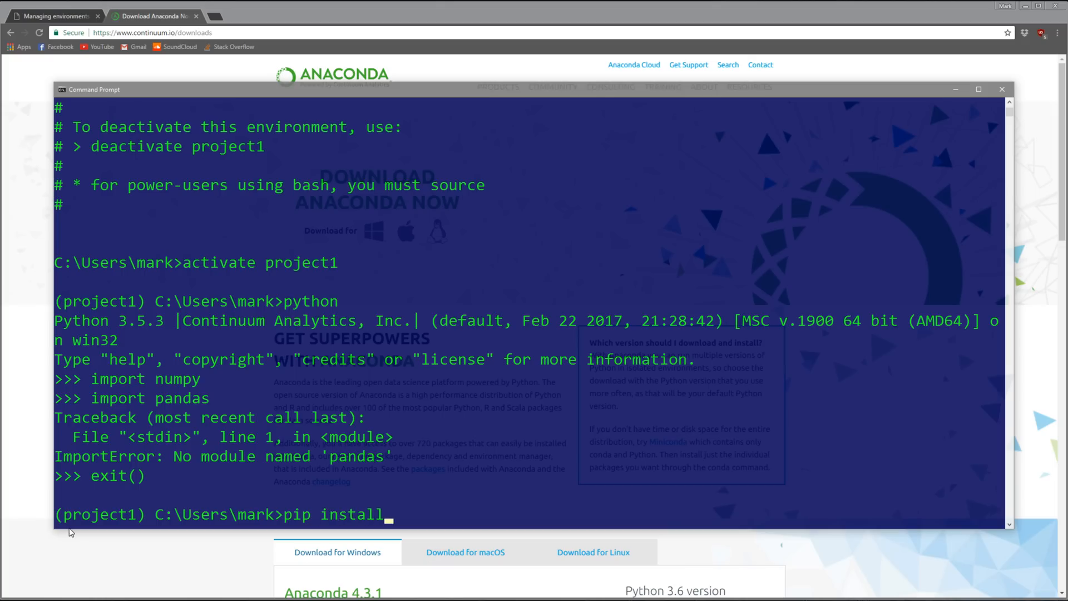
pyautogui.write('matplotlib')
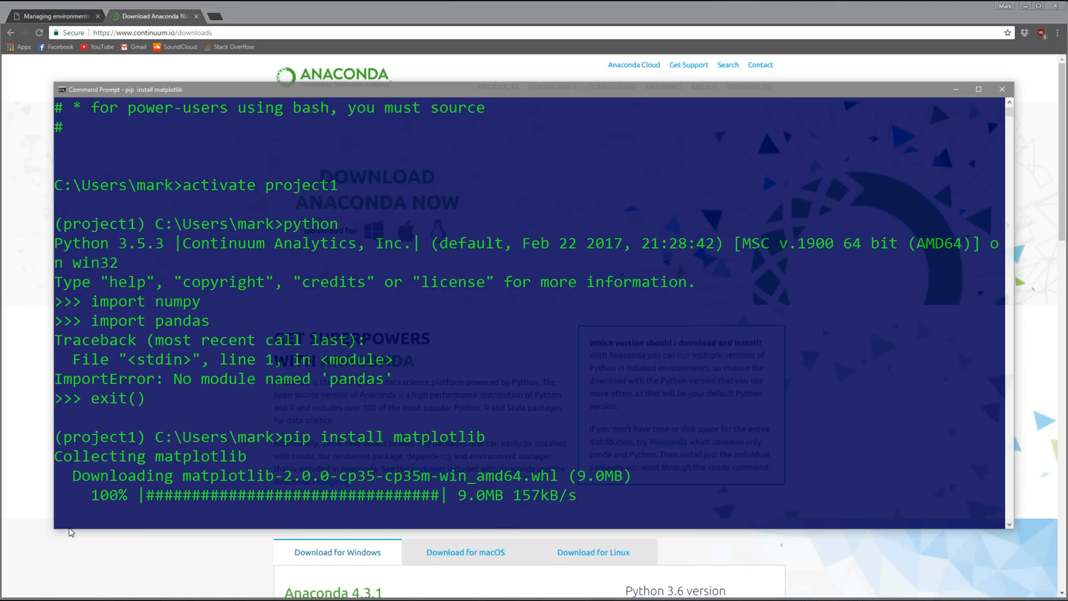
pyautogui.scroll(-3)
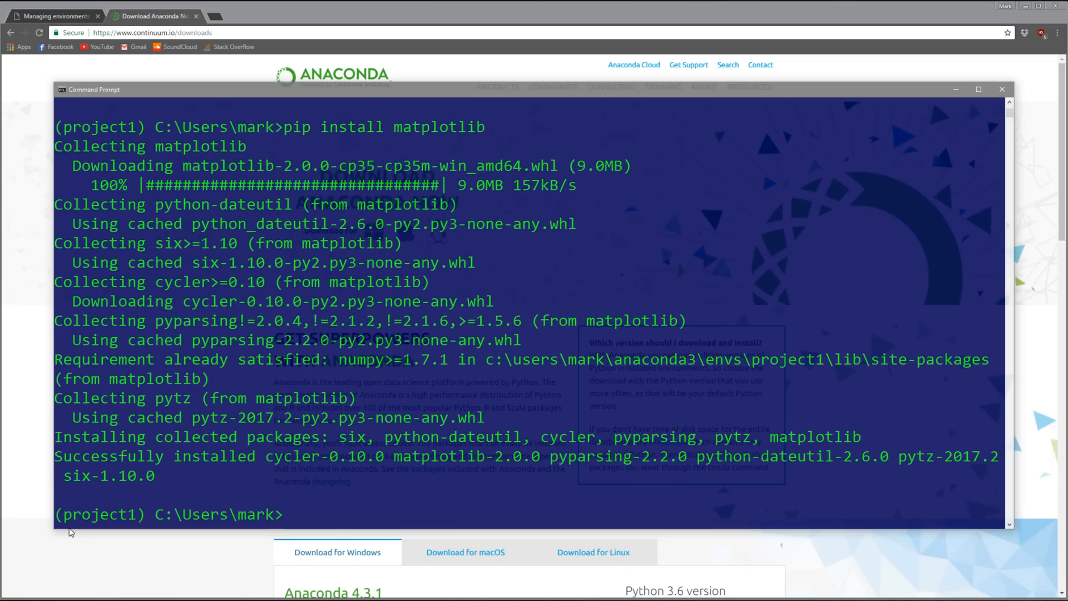
pyautogui.write('python')
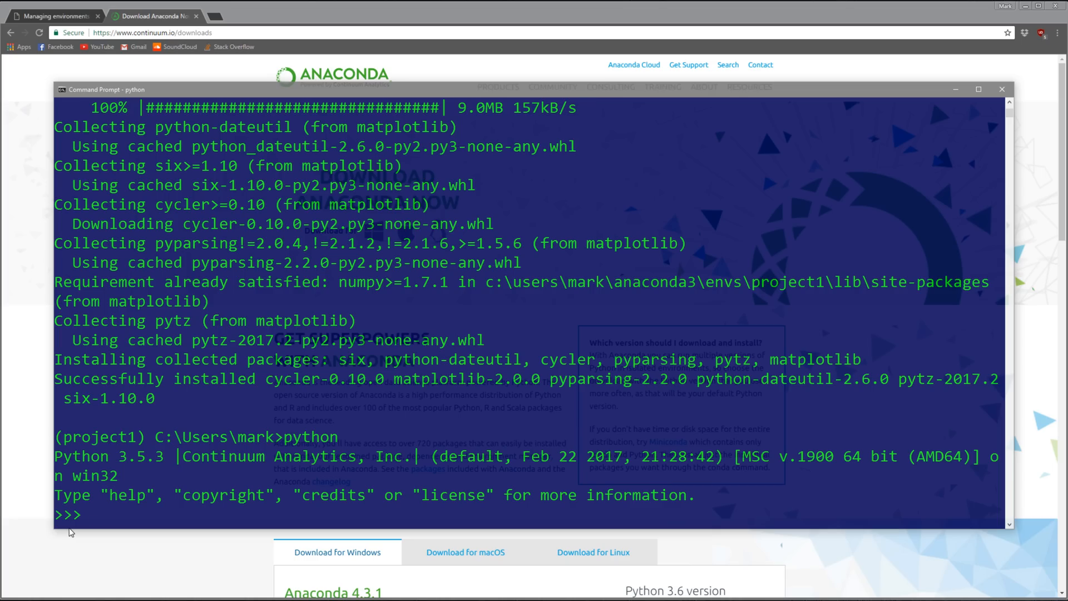
# Step: Import matplotlib without error in project1's Python and exit back to the prompt
pyautogui.write('impo')
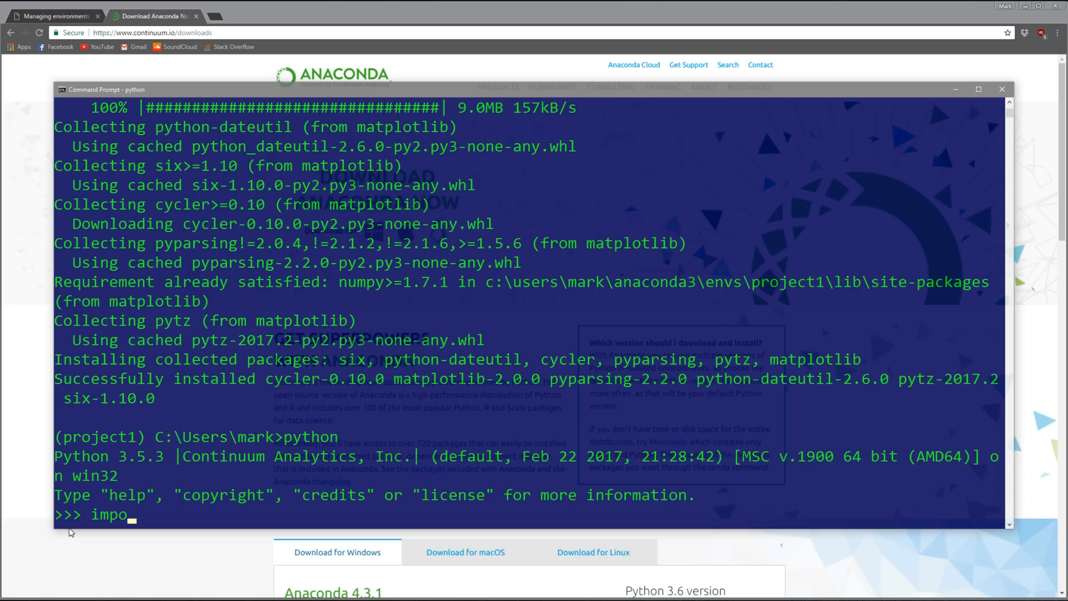
pyautogui.write('rt matplotlib')
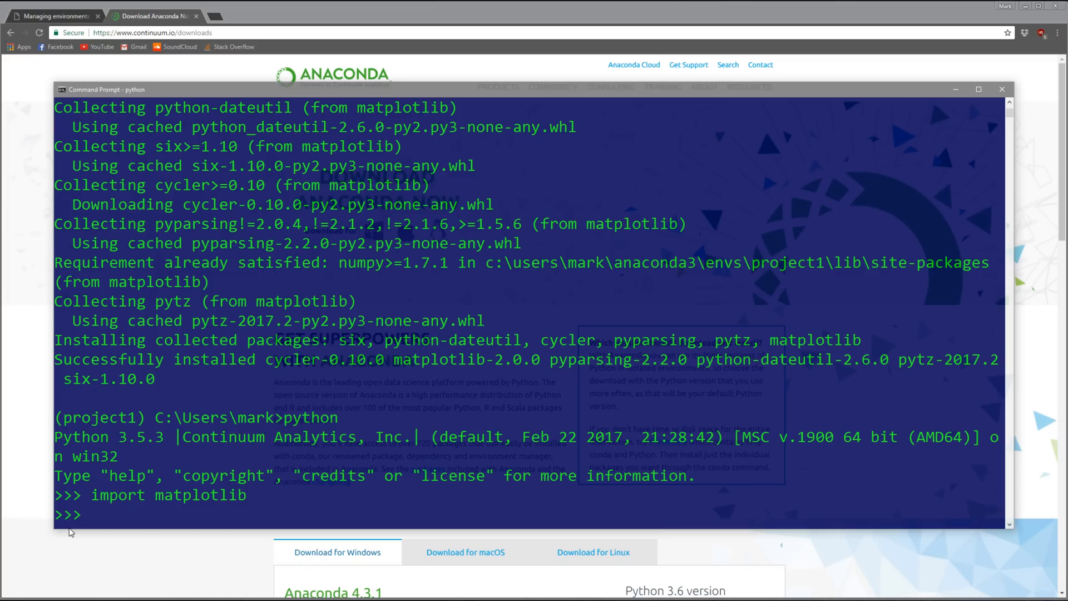
pyautogui.write('exit(')
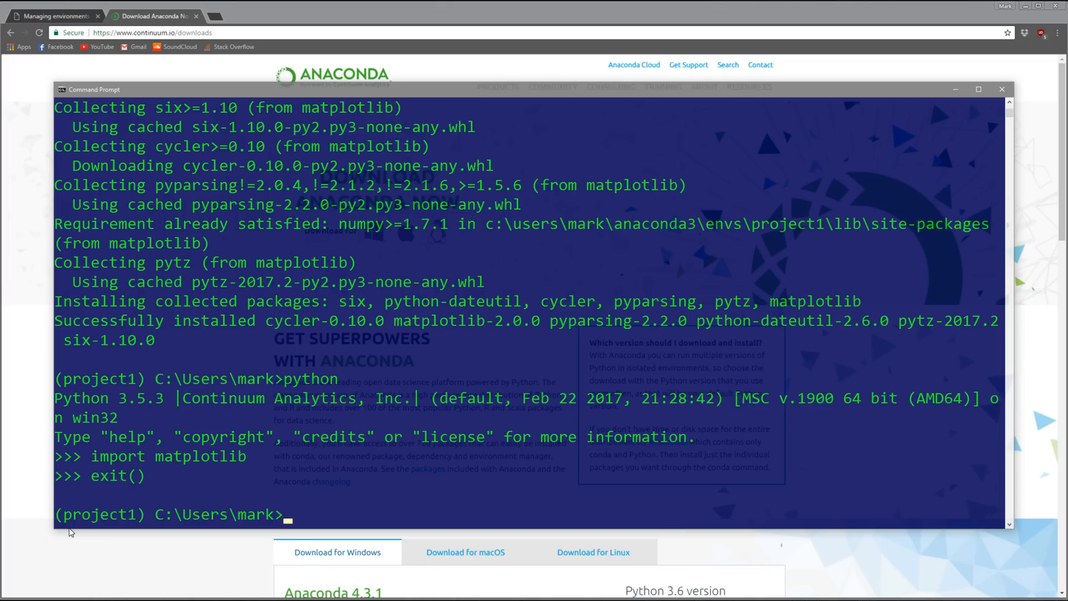
pyautogui.write('de')
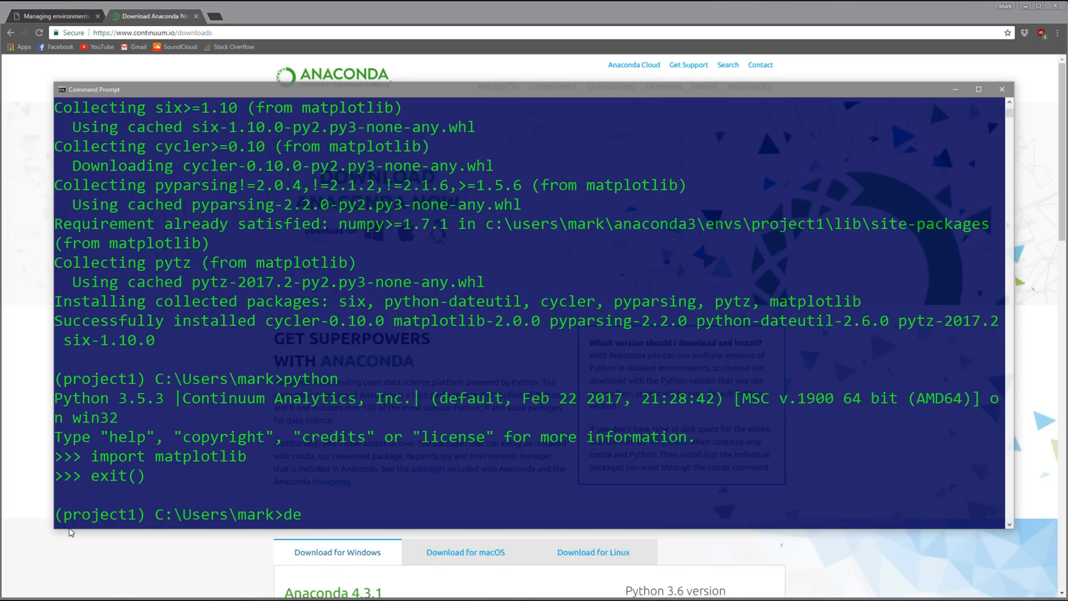
# Step: Deactivate project1 and start a 'conda create --name py27 python=2.7' command
pyautogui.write('activate')
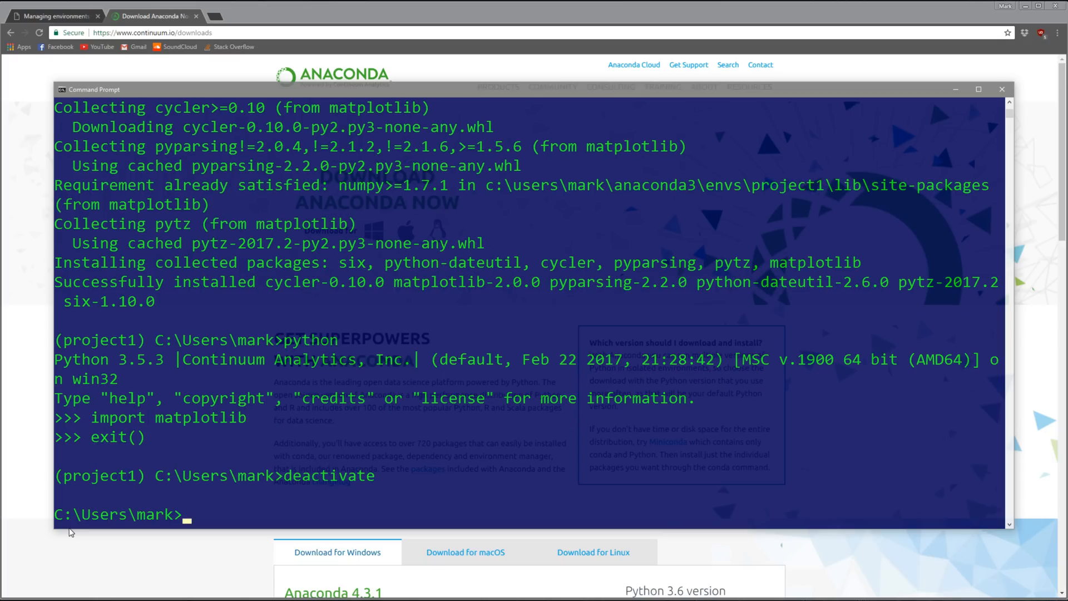
pyautogui.write('conda create')
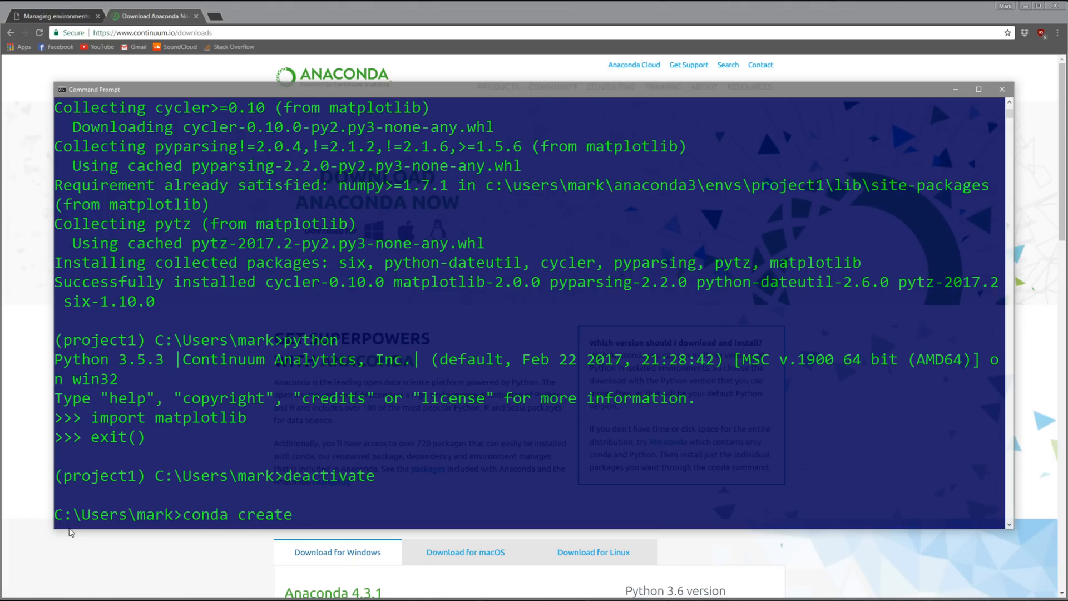
pyautogui.write('--name py2')
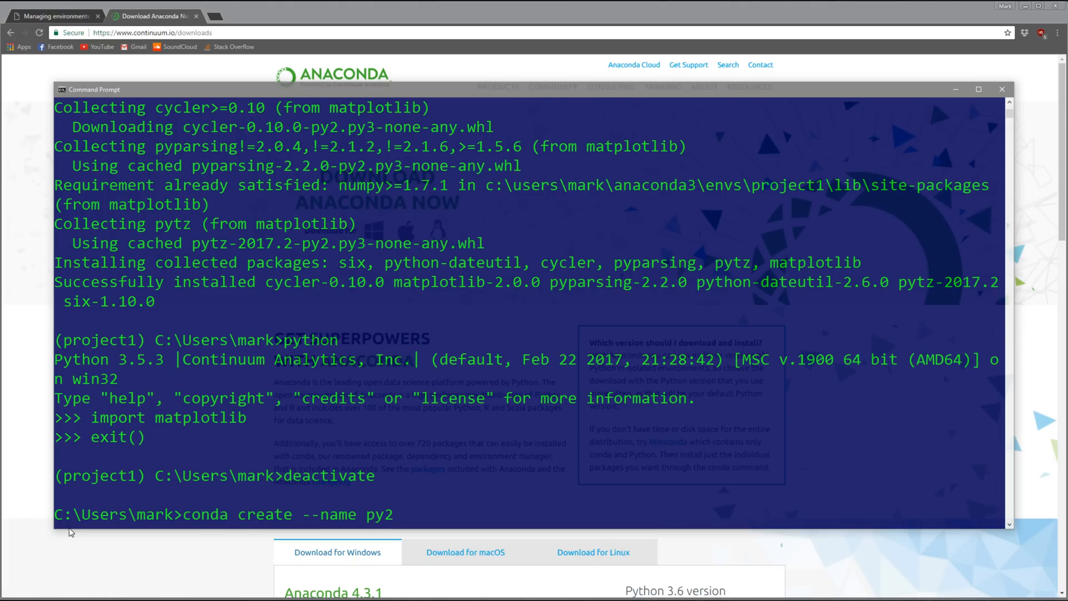
pyautogui.write('7 pytho')
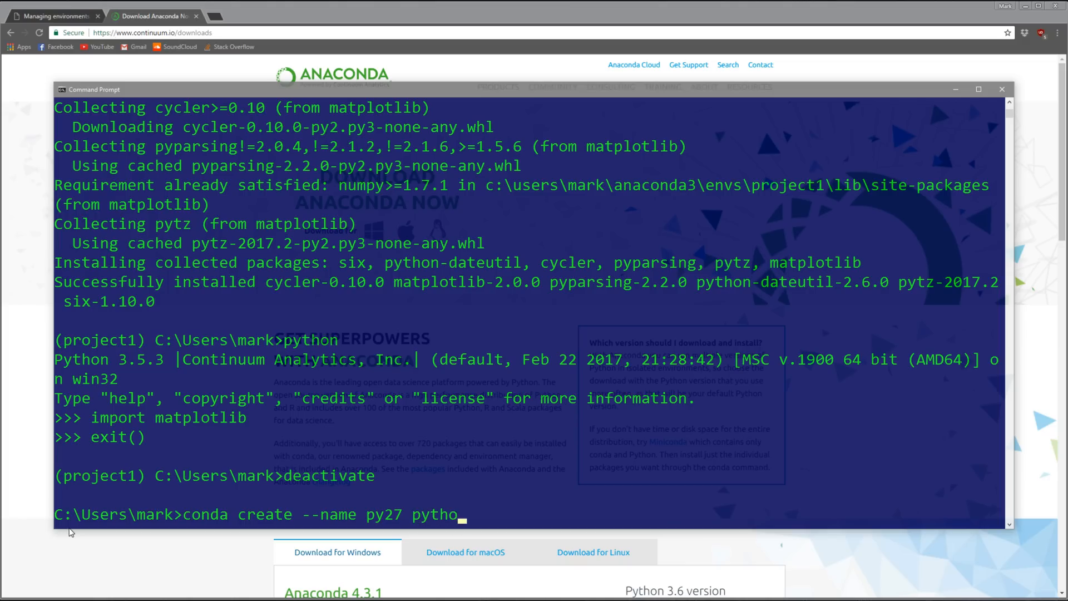
pyautogui.write('n=')
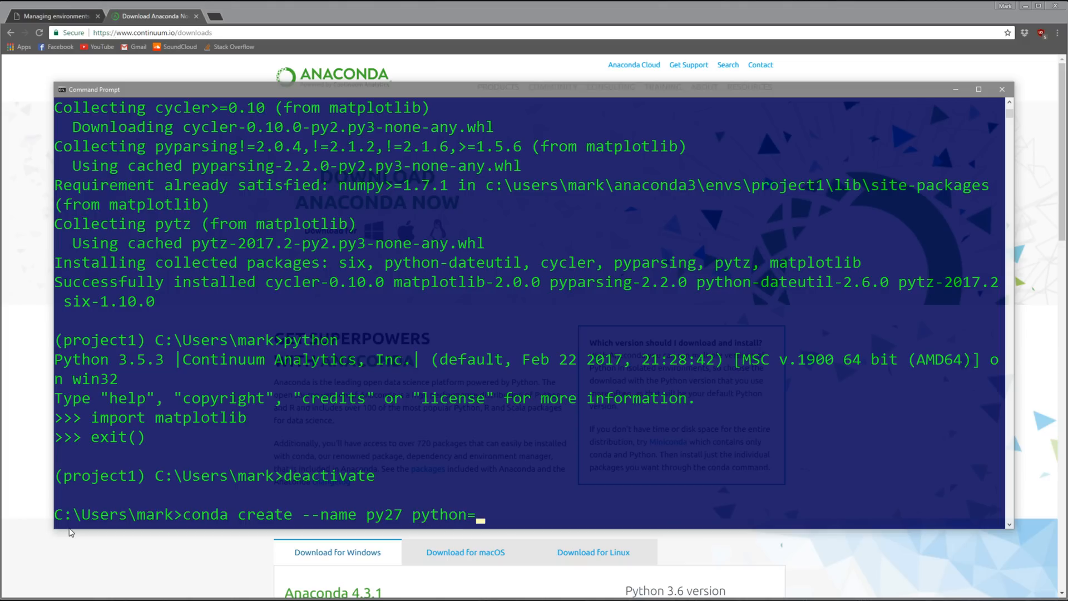
pyautogui.write('2.7')
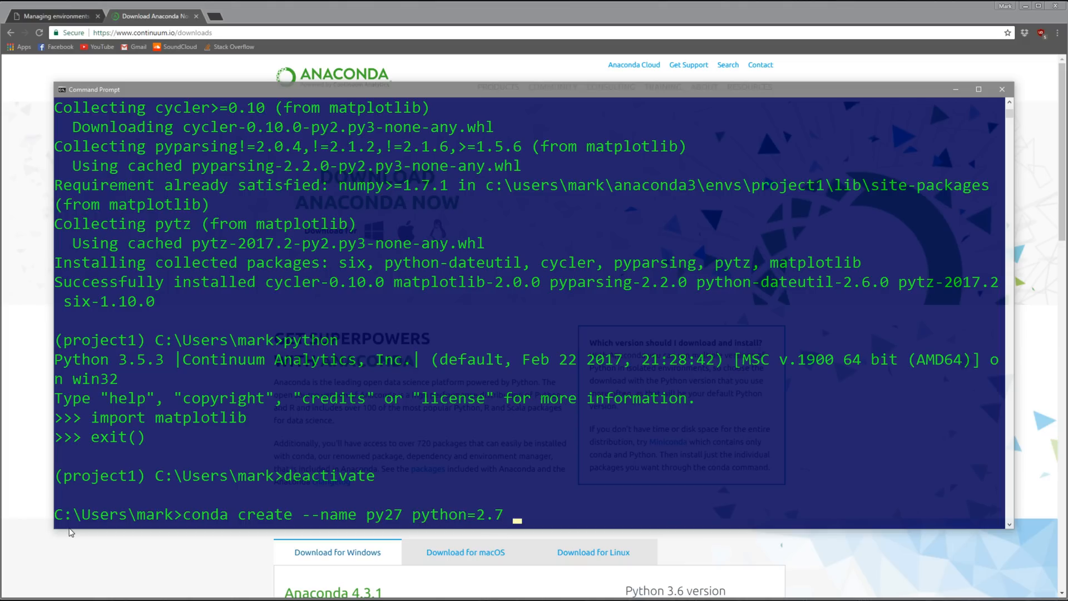
# Step: Add pip and numpy to the py27 command and answer y to create the environment
pyautogui.write('pip')
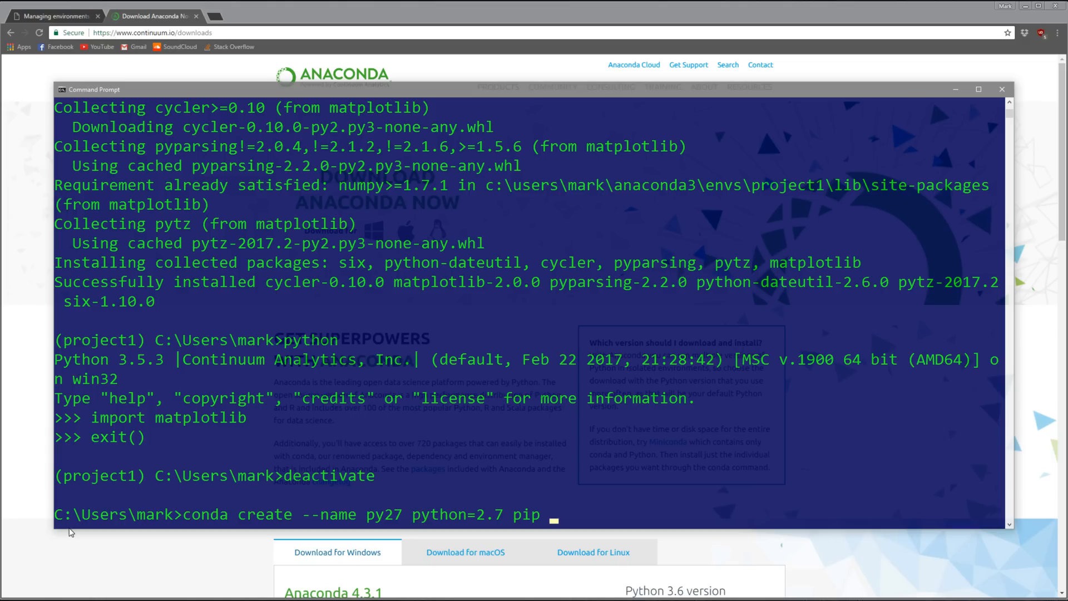
pyautogui.write('numpy')
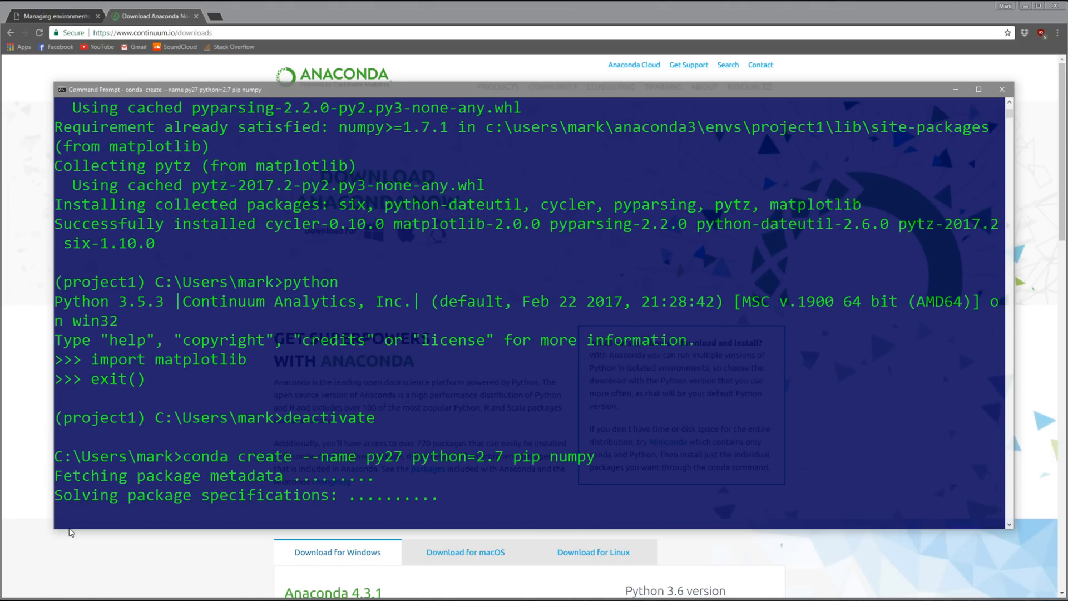
pyautogui.write('y')
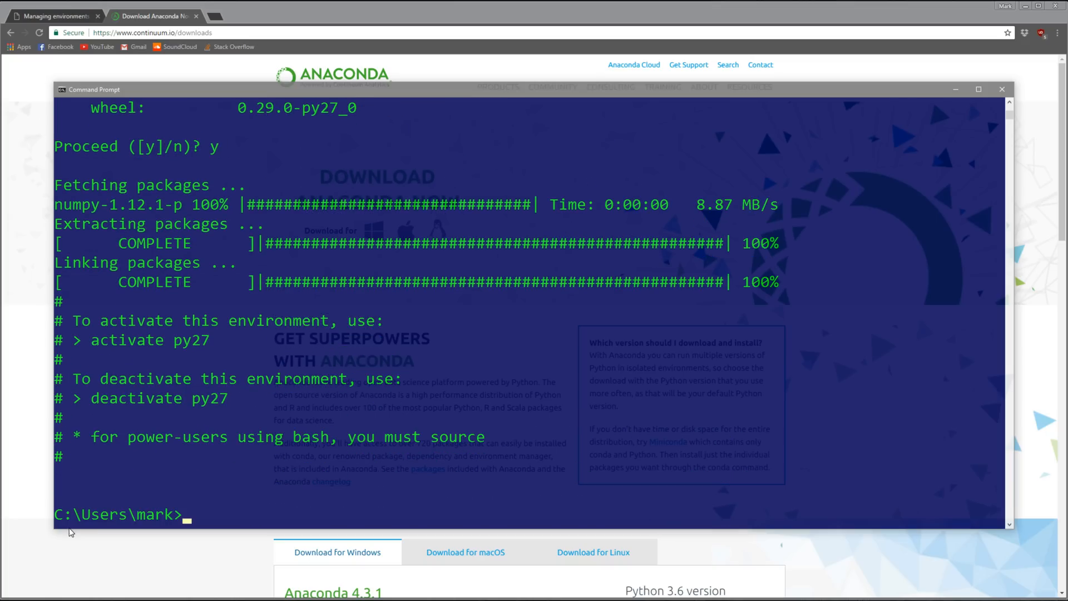
# Step: Activate py27, start Python 2.7.13, import numpy without error, then exit to the (py27) prompt
pyautogui.write('ac')
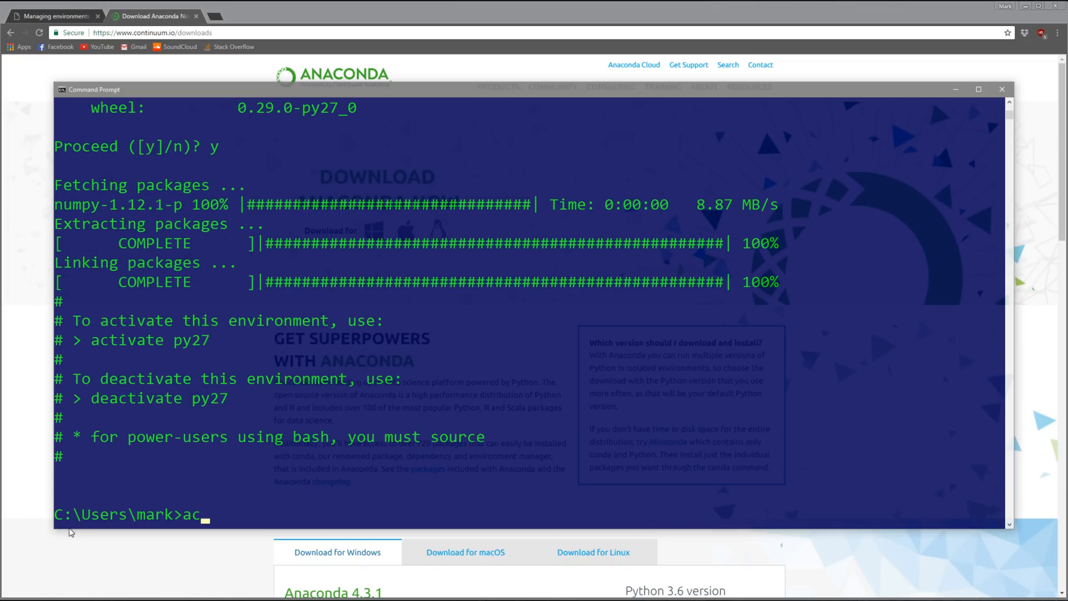
pyautogui.write('tivate')
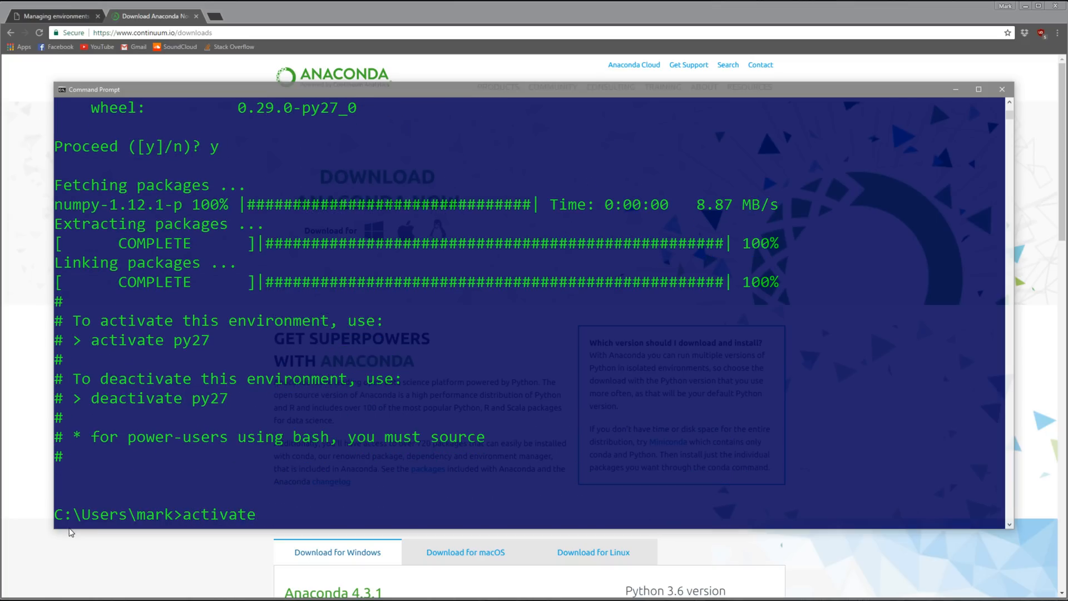
pyautogui.write('py27')
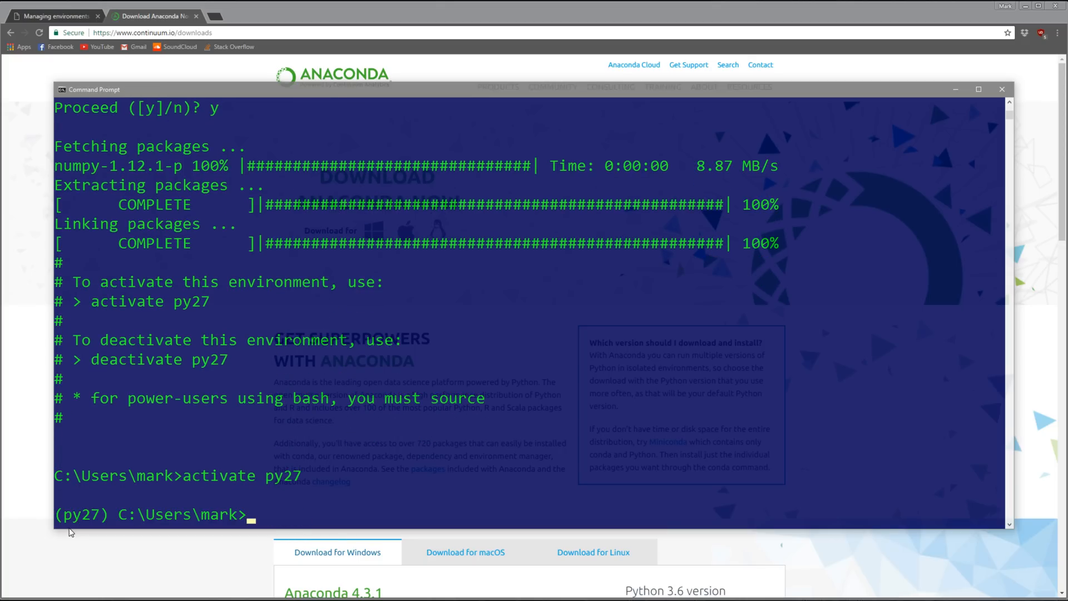
pyautogui.write('pyut')
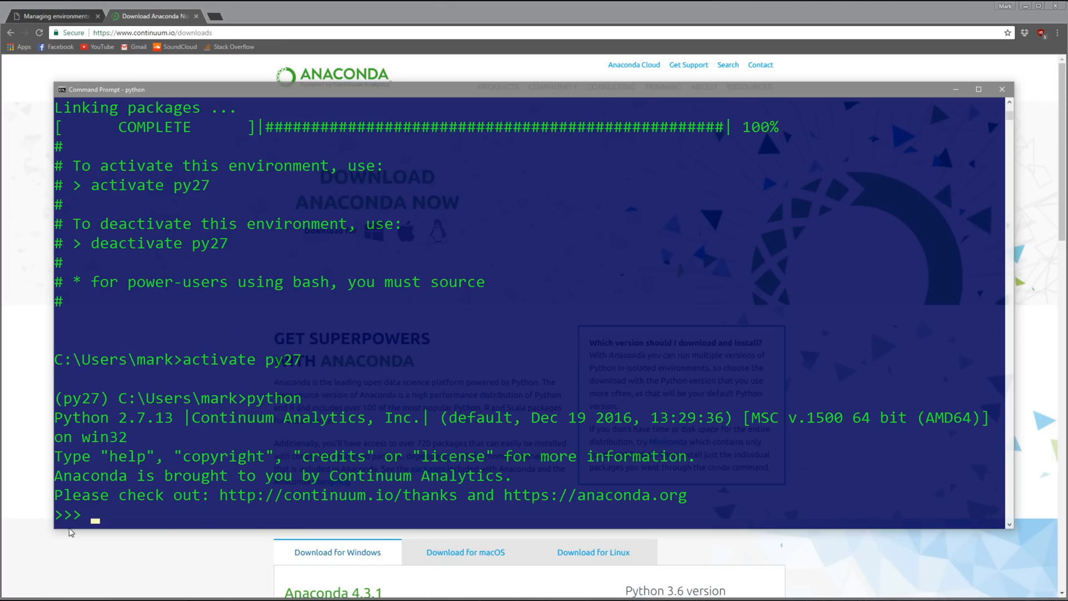
pyautogui.moveTo(81, 417); pyautogui.dragTo(180, 417)
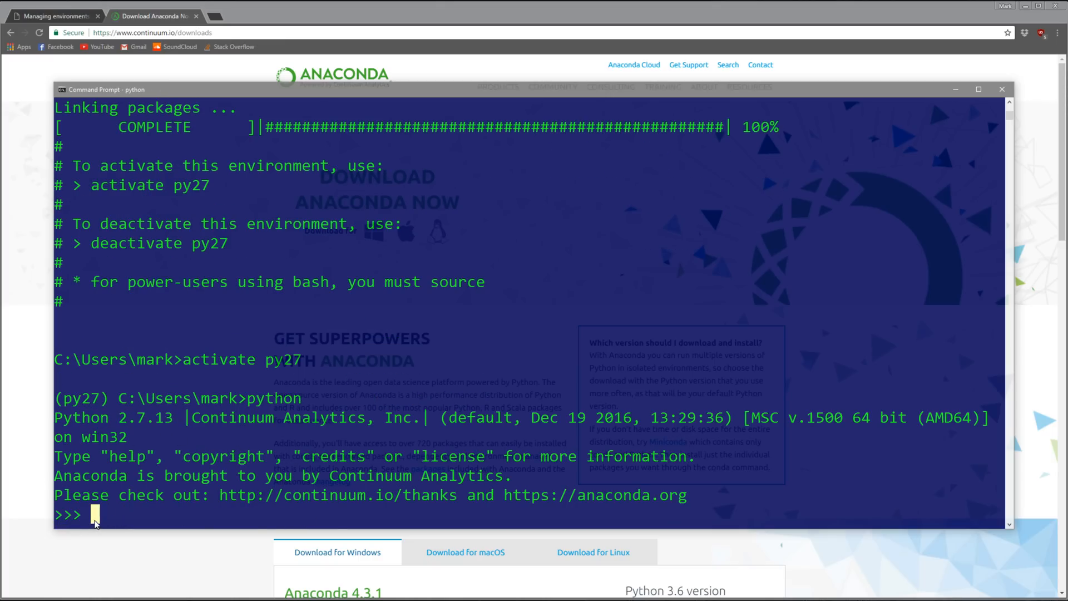
pyautogui.write('import numpy')
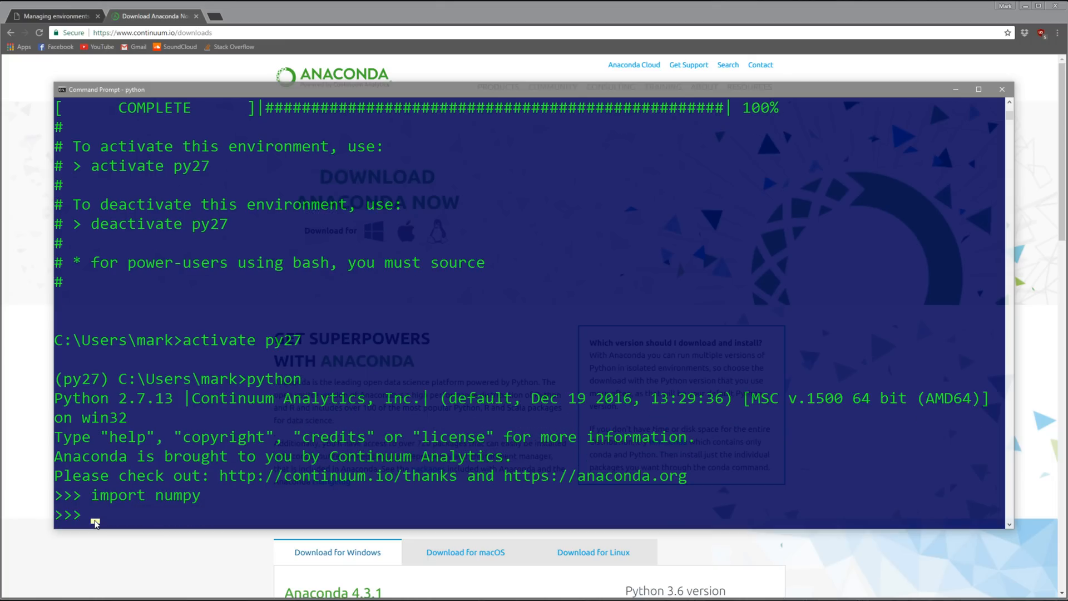
pyautogui.write('exit(')
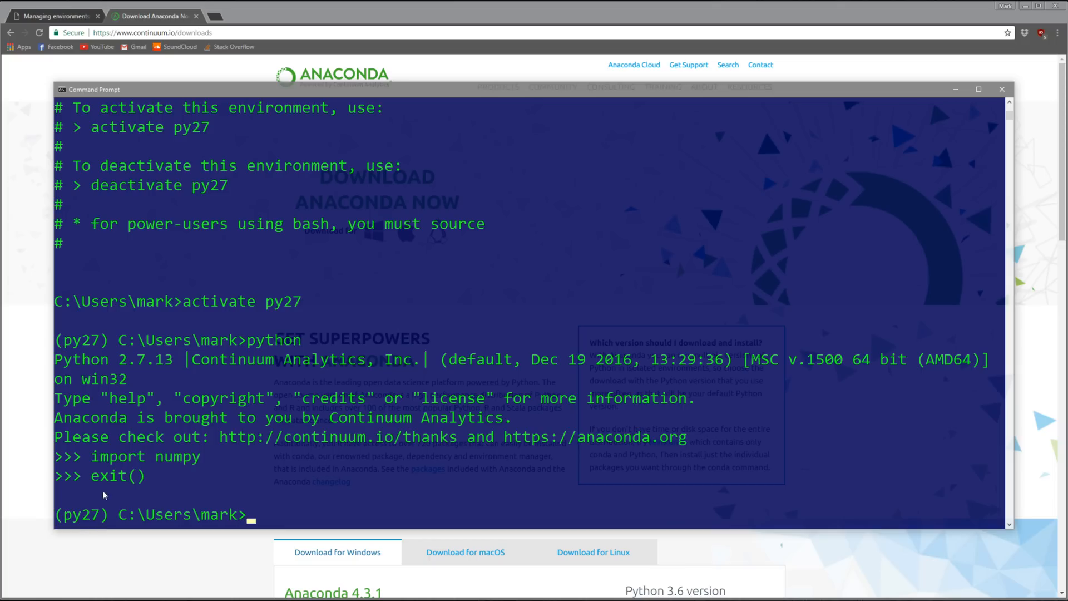
pyautogui.write('py')
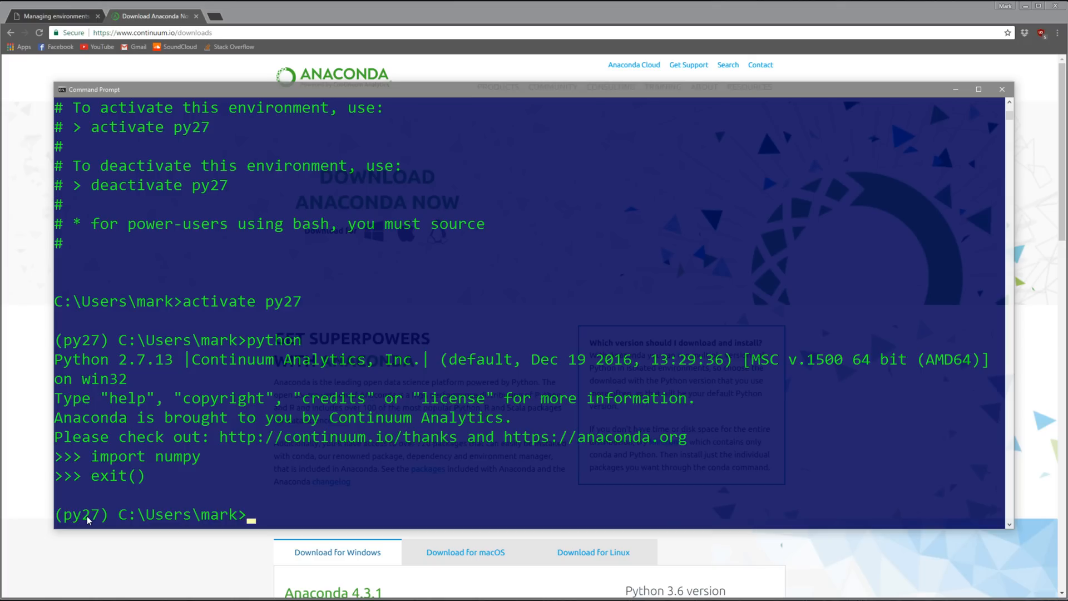
# Step: List all conda environments with conda info --envs, showing py27 as active
pyautogui.write('conda info')
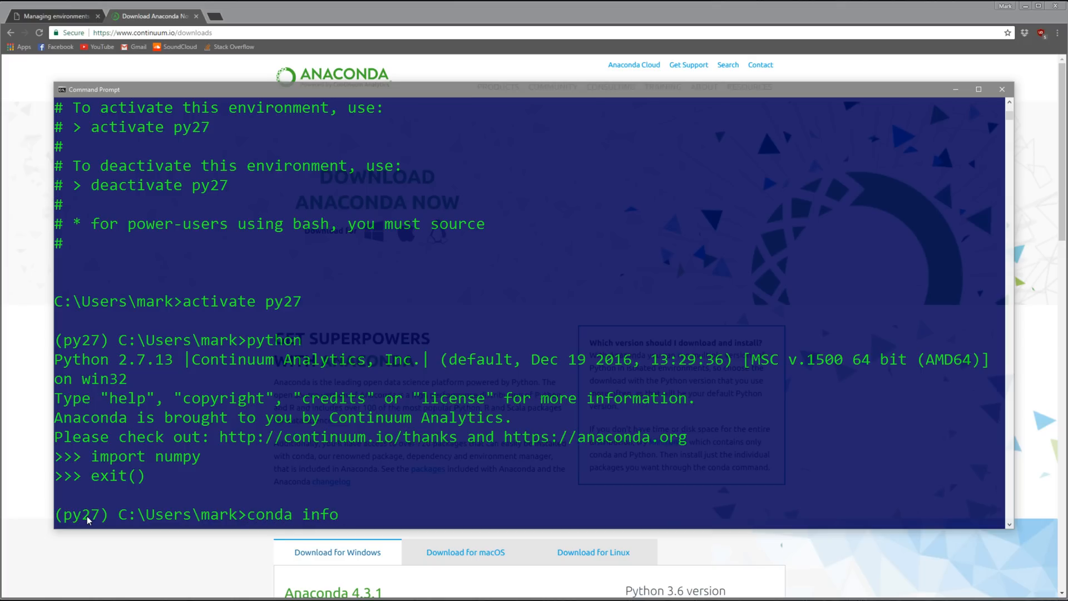
pyautogui.write('--envs')
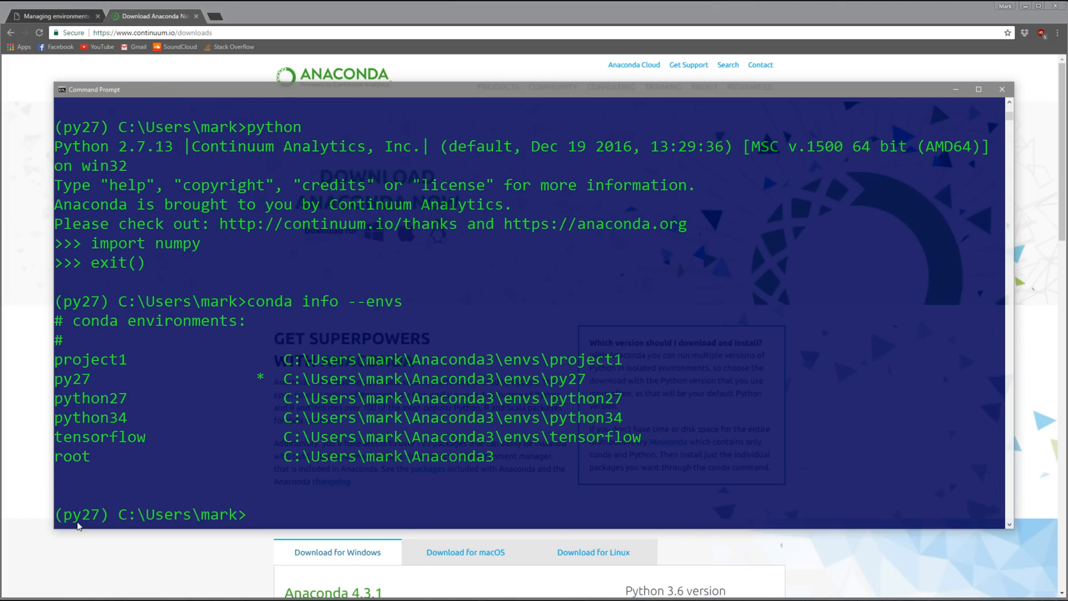
pyautogui.moveTo(96, 371)
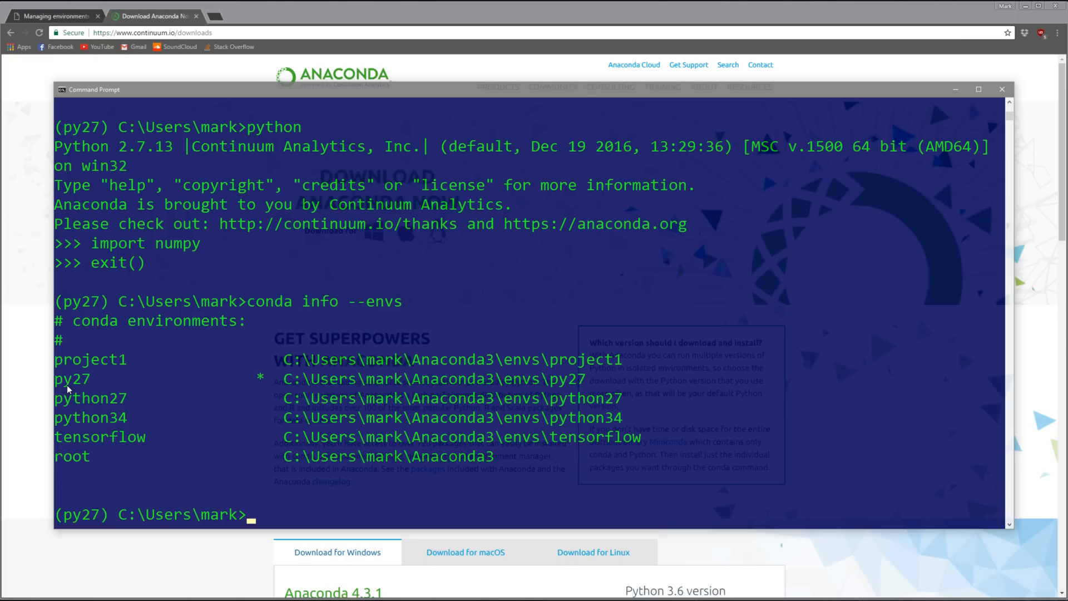
pyautogui.moveTo(207, 395)
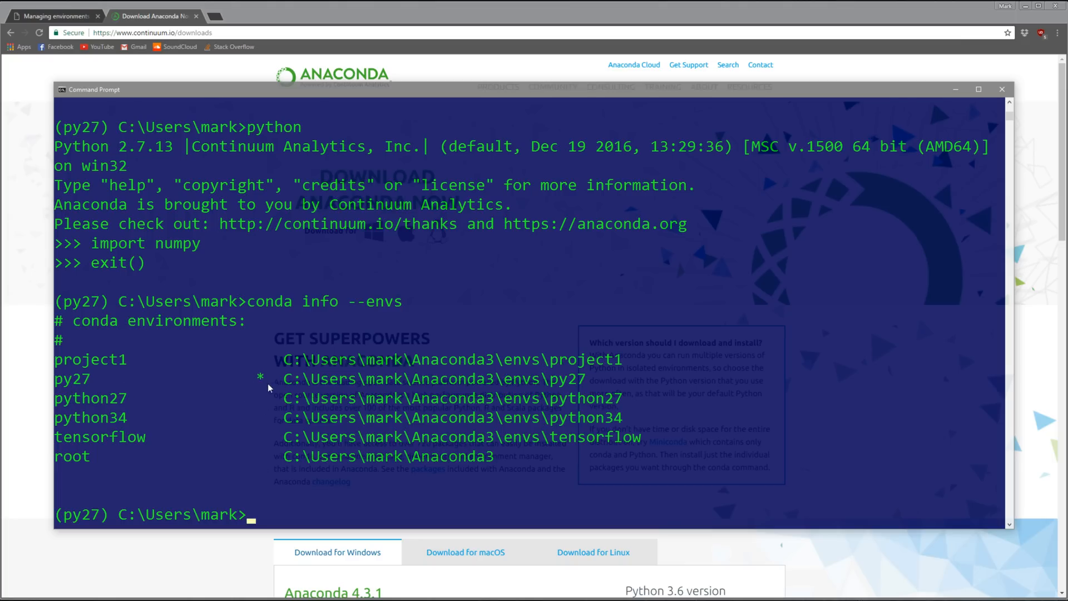
pyautogui.moveTo(243, 377)
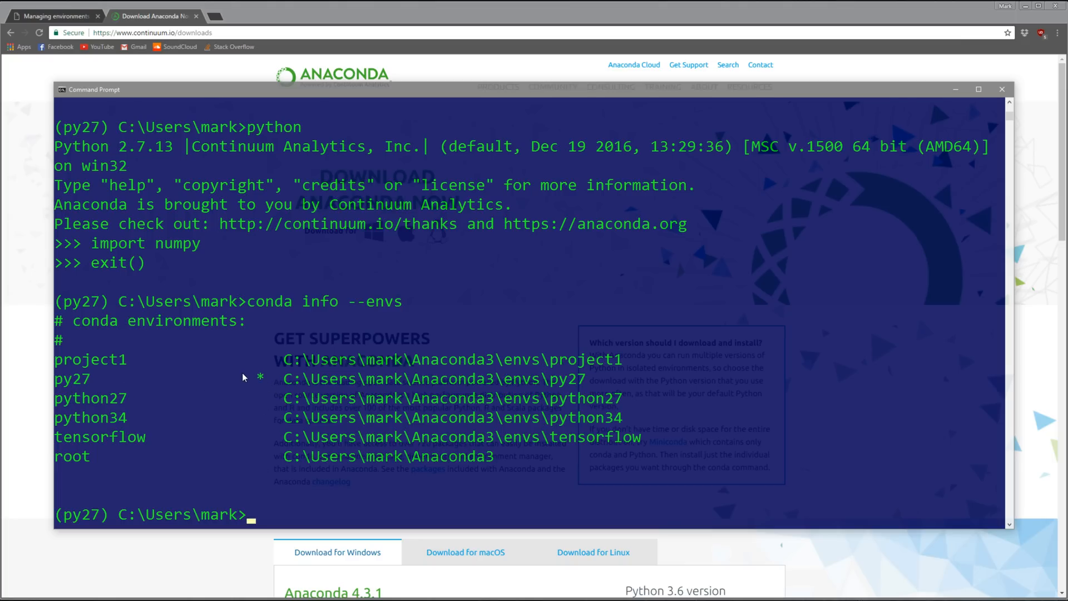
pyautogui.moveTo(545, 404)
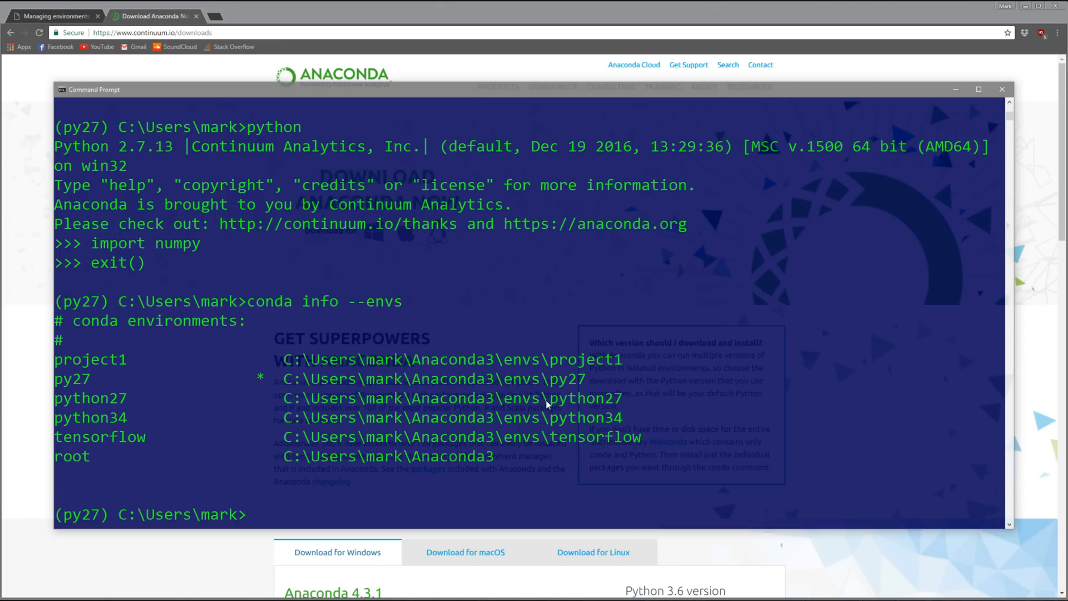
pyautogui.moveTo(472, 421)
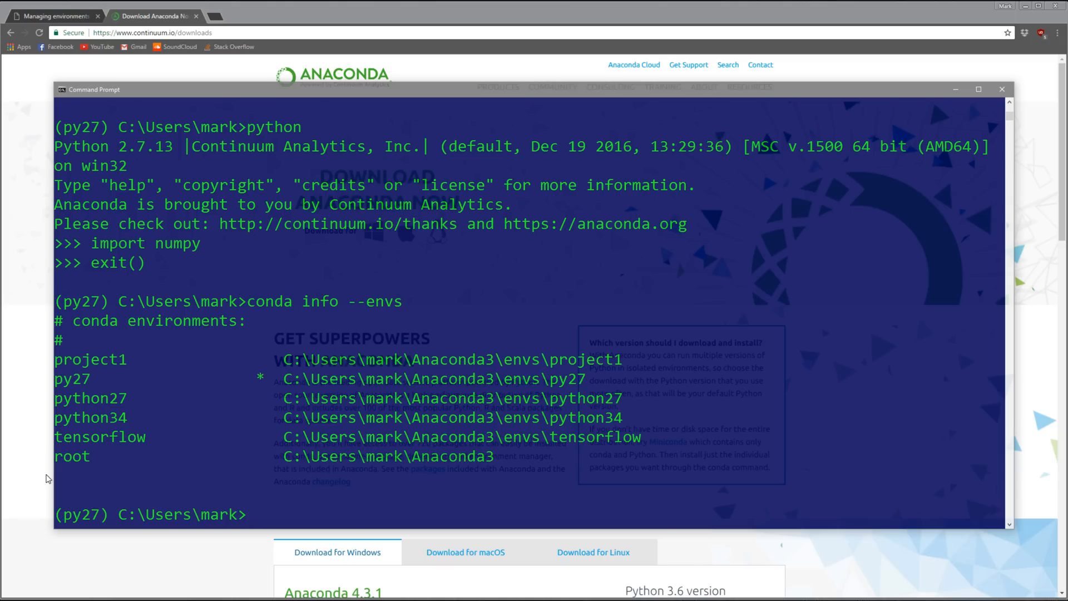
pyautogui.moveTo(449, 474)
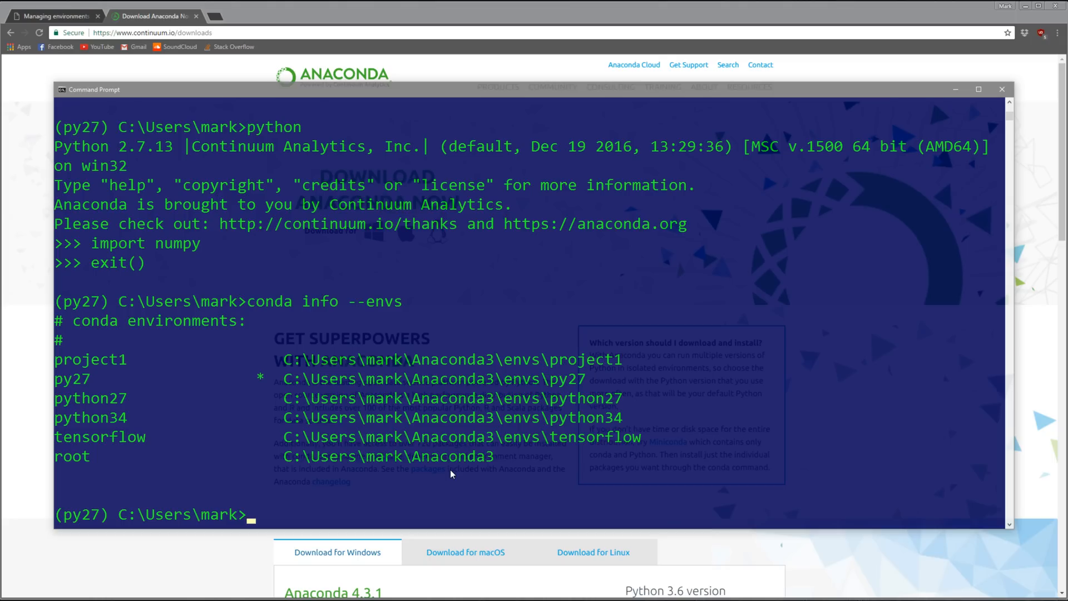
pyautogui.write('conda cre')
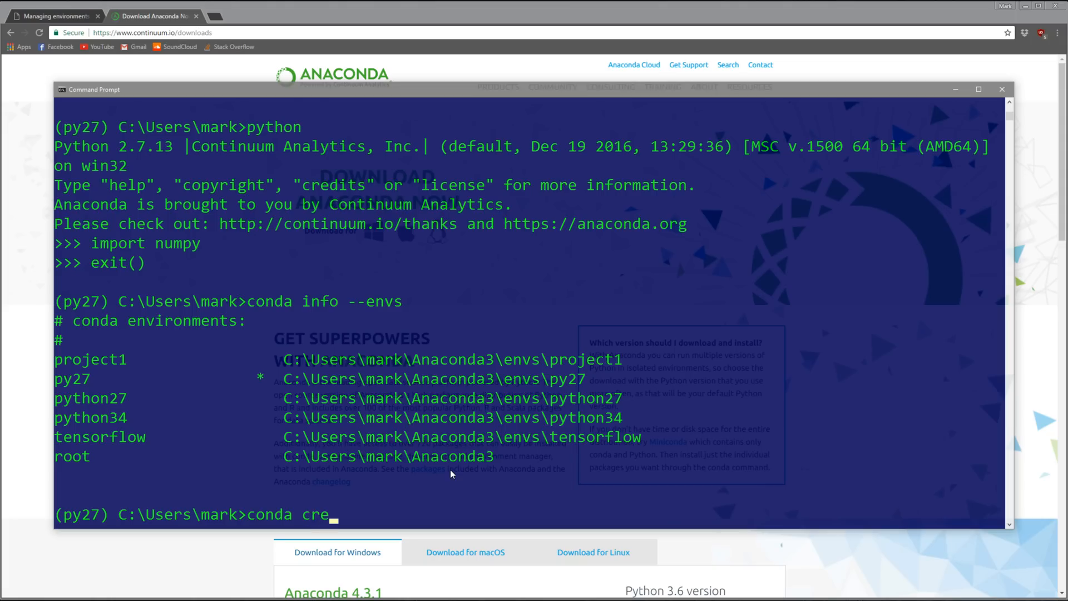
pyautogui.write('ate --name')
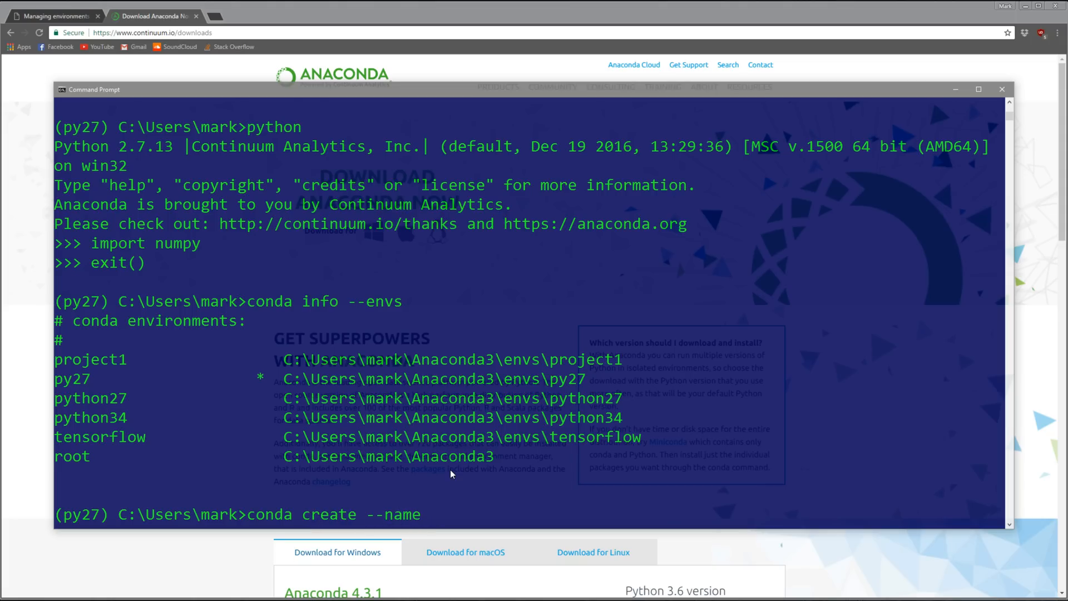
pyautogui.write('pro')
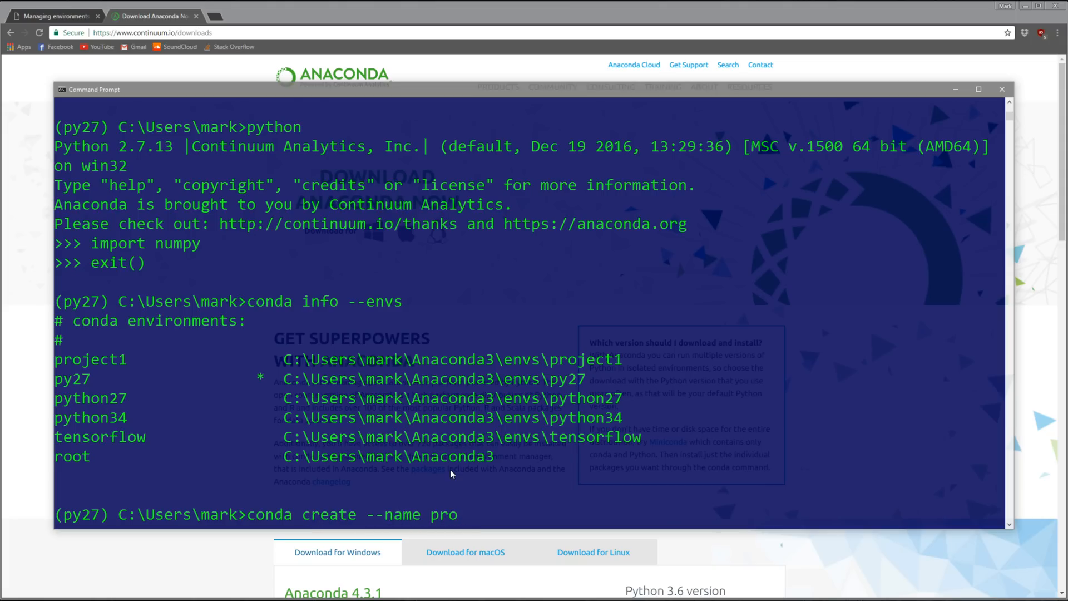
pyautogui.write('ject2')
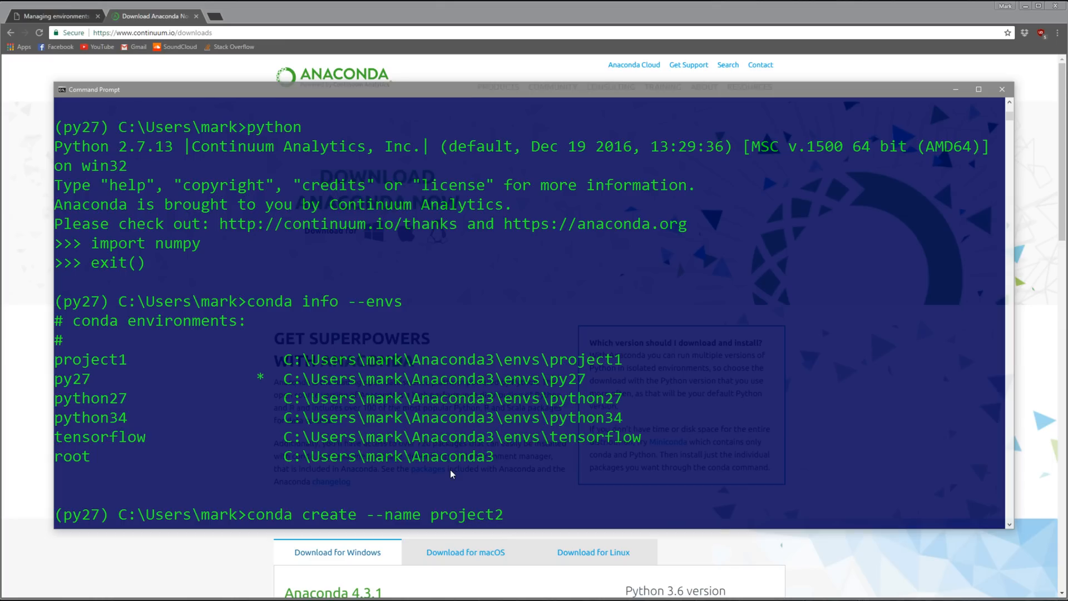
pyautogui.write('python=')
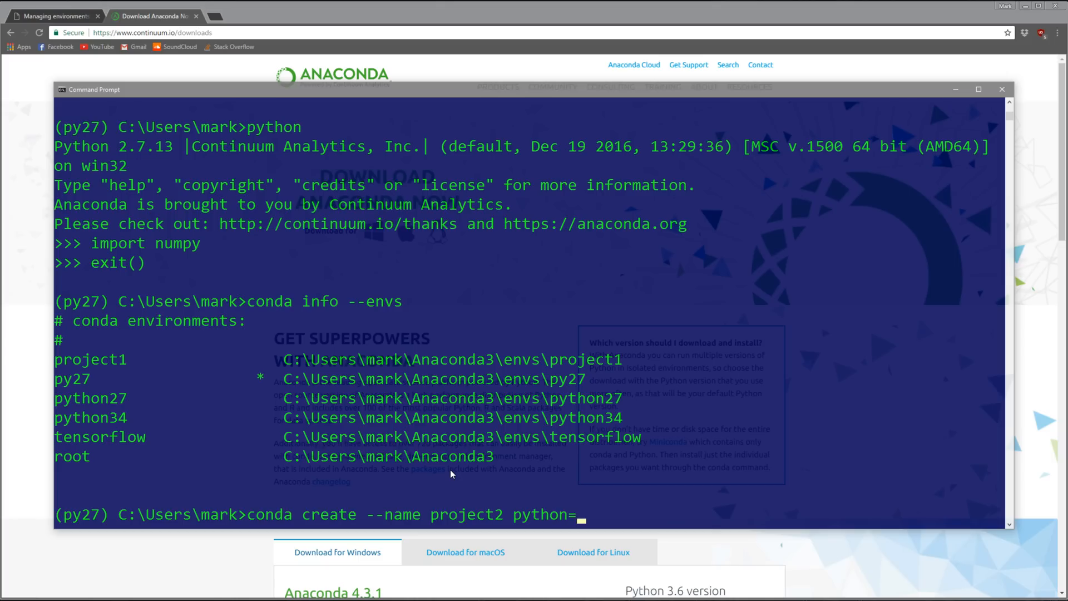
pyautogui.write('2.7')
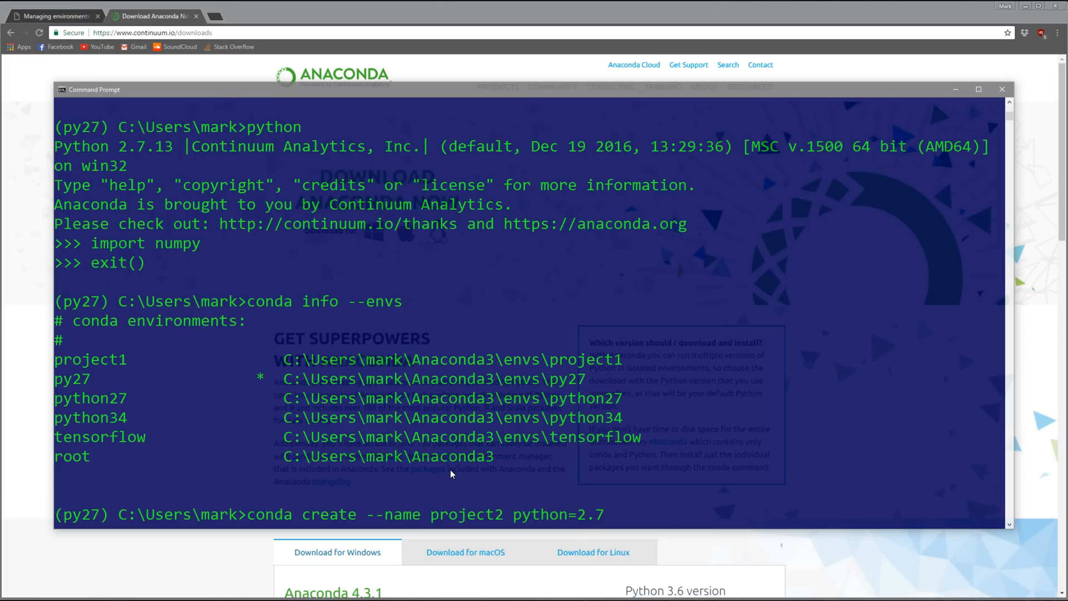
pyautogui.write('ana')
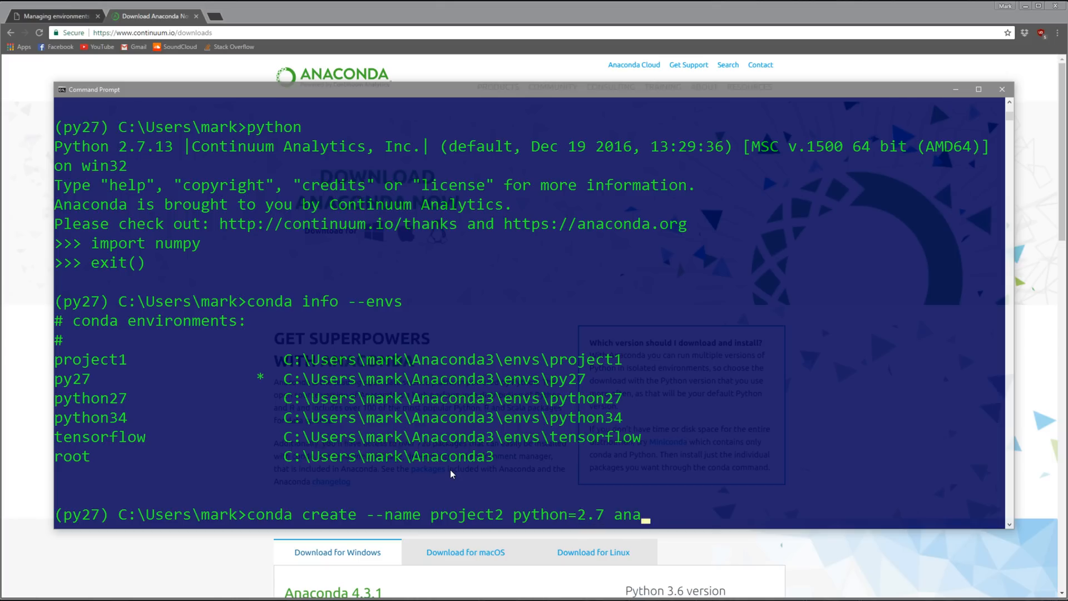
pyautogui.write('conda')
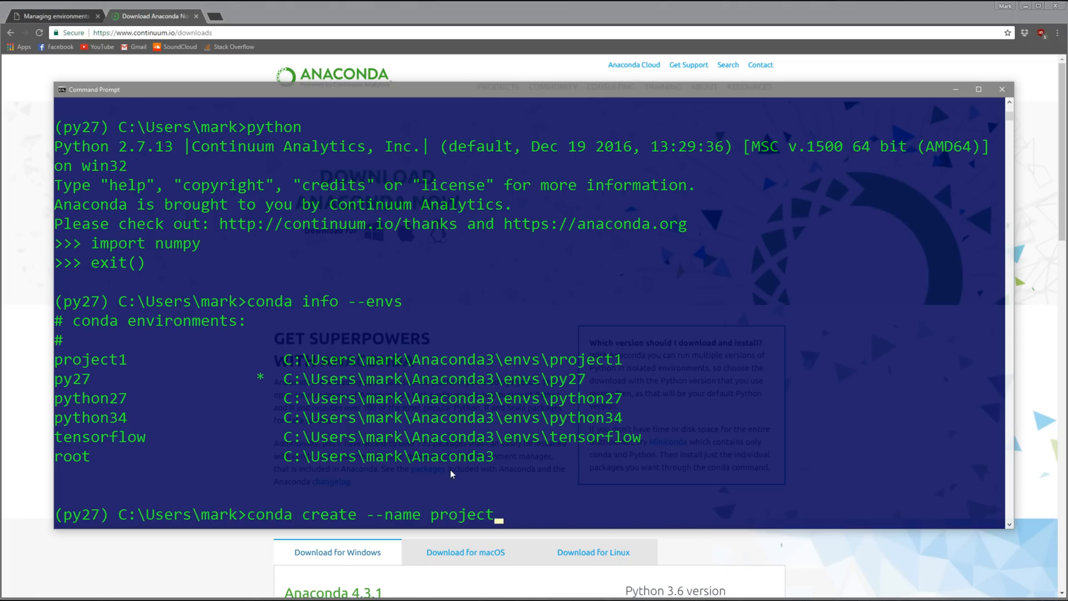
pyautogui.press('Escape')
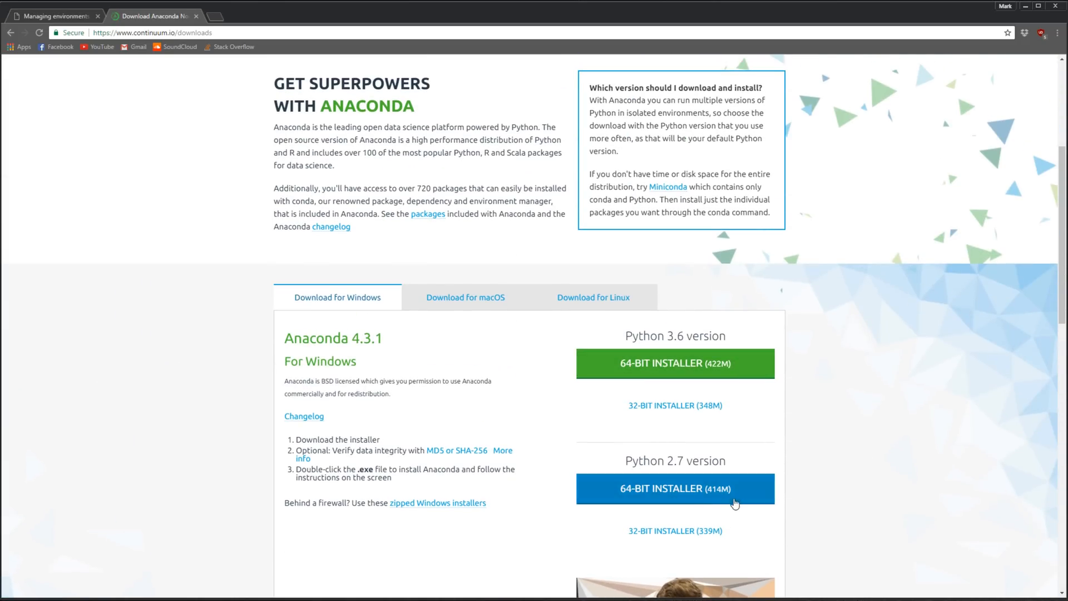
pyautogui.moveTo(445, 452)
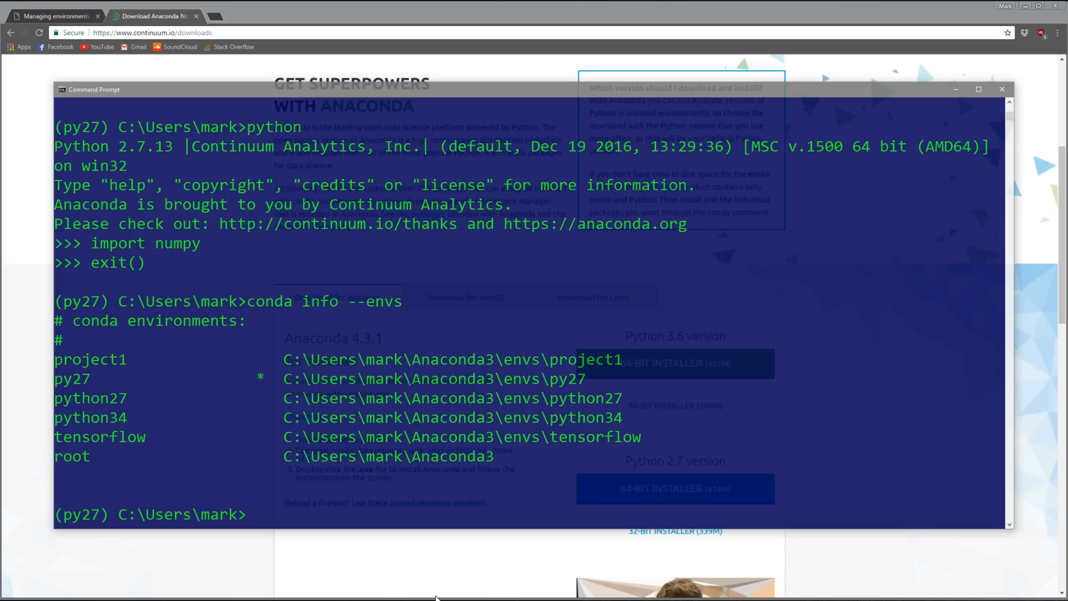
# Step: Remove the project1 environment and all its packages with conda remove --name project1 --all, confirming y
pyautogui.write('conda r')
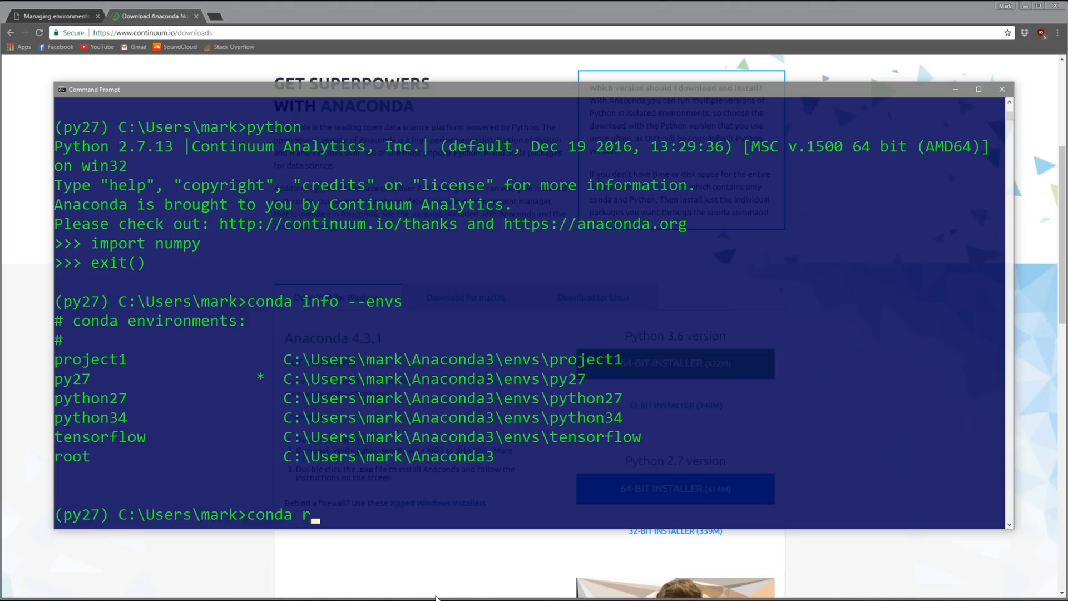
pyautogui.write('emove --')
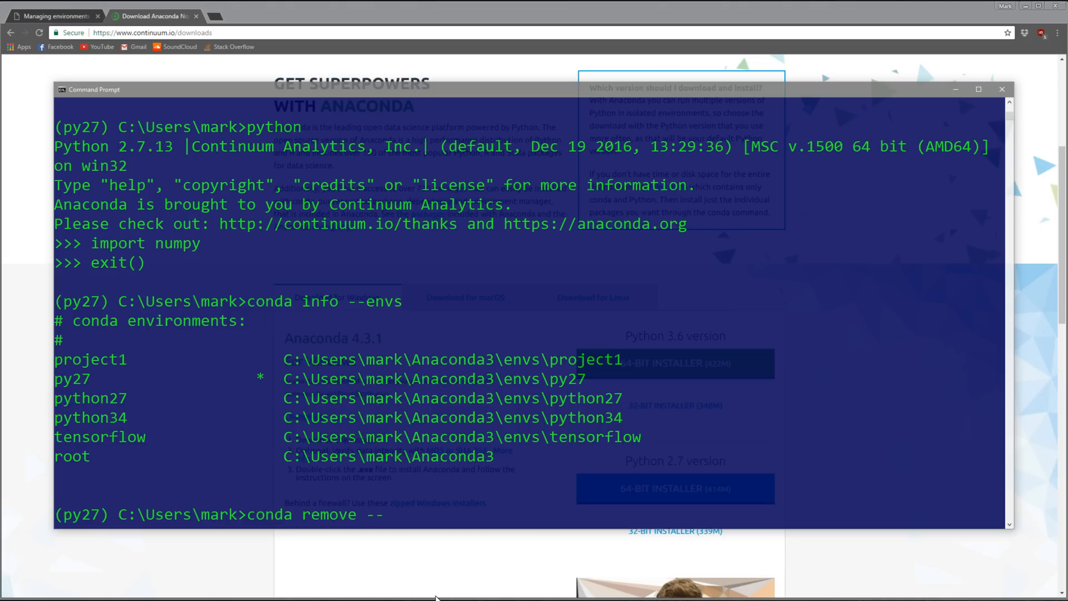
pyautogui.write('name project1')
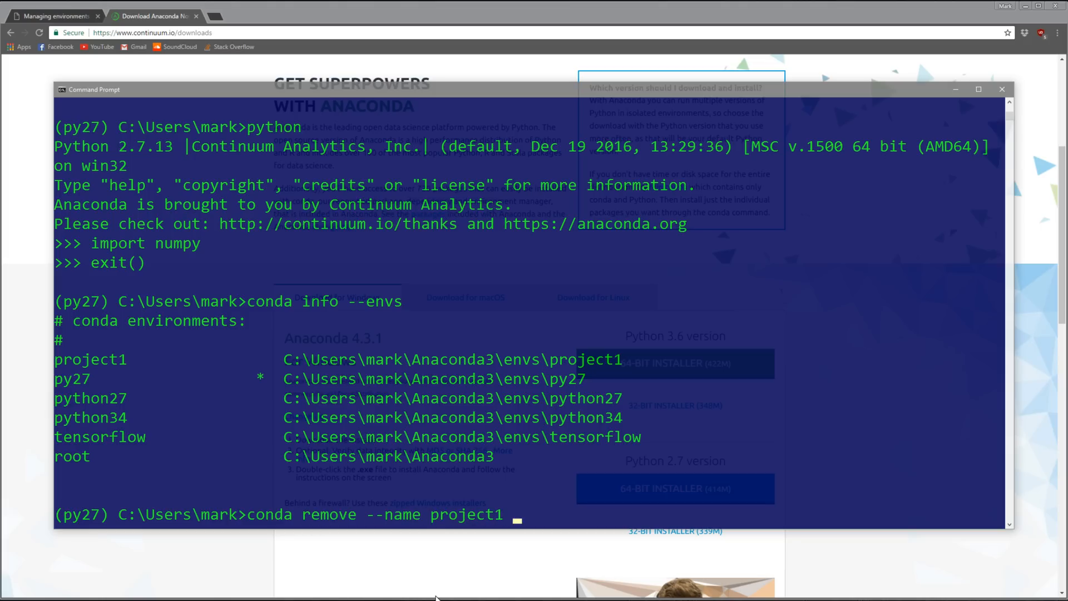
pyautogui.write('--all')
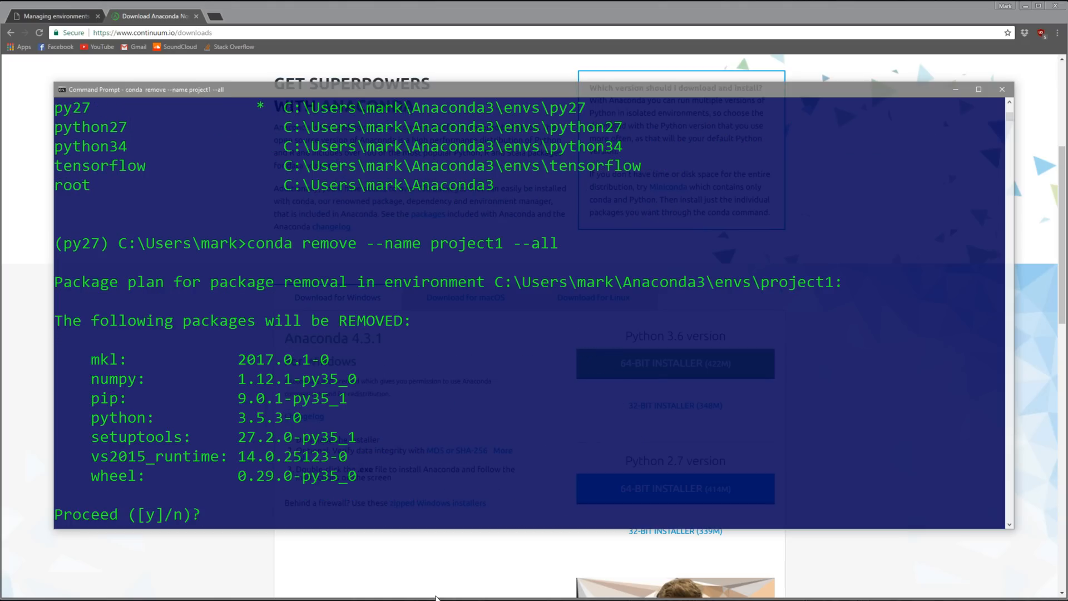
pyautogui.write('y')
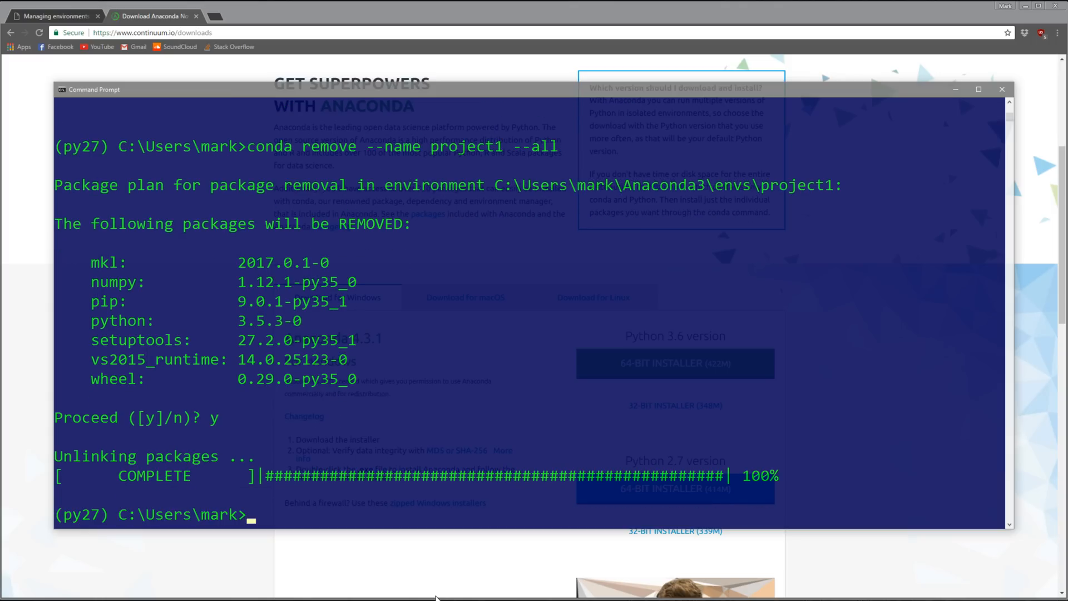
# Step: Request a refreshed environment list with conda info --envs
pyautogui.write('conda')
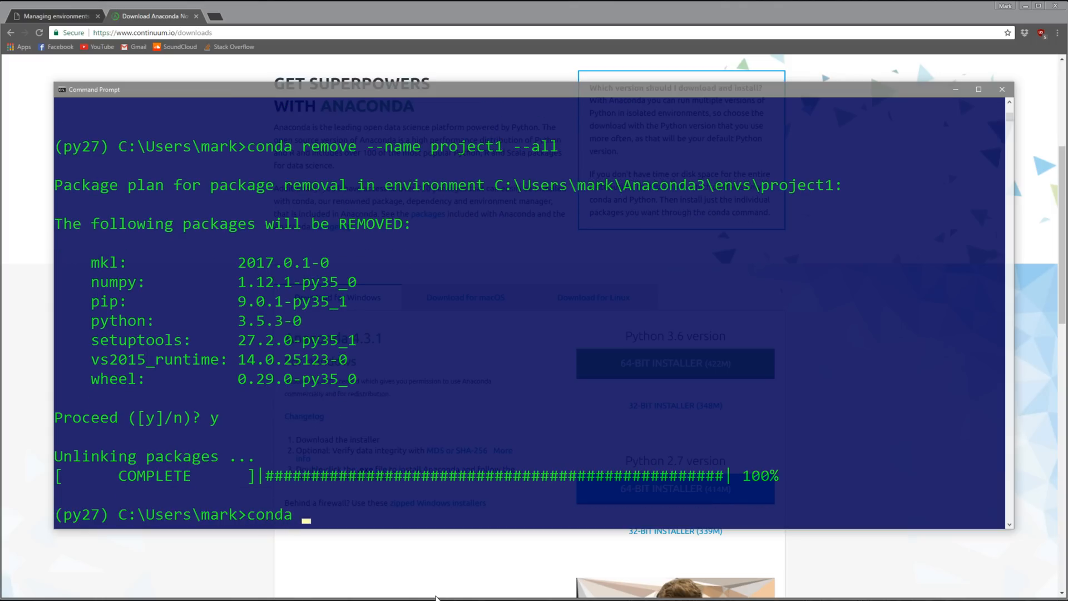
pyautogui.write('info --env')
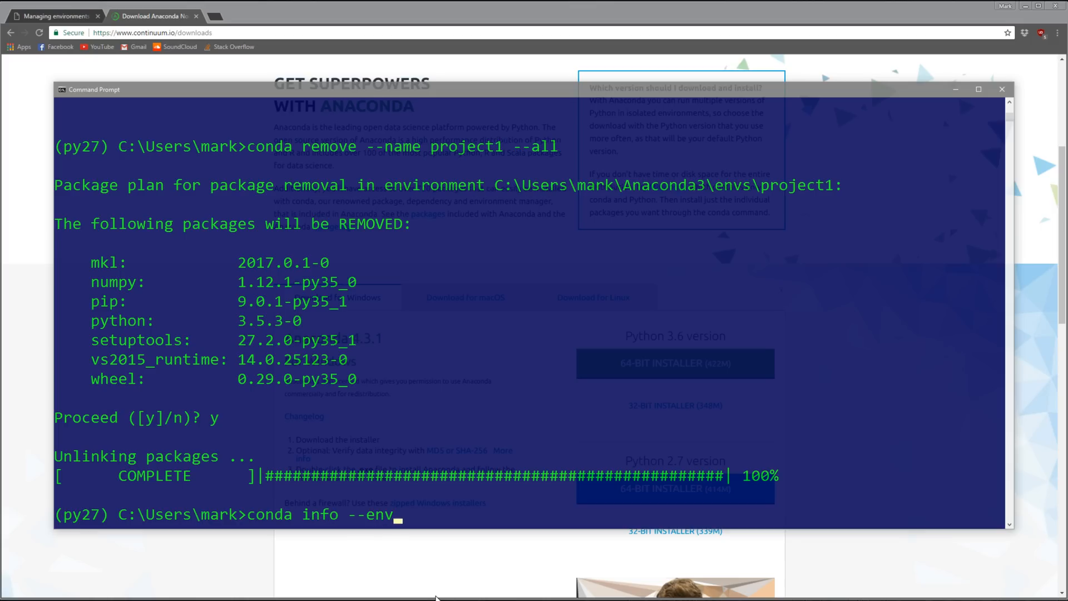
pyautogui.write('s')
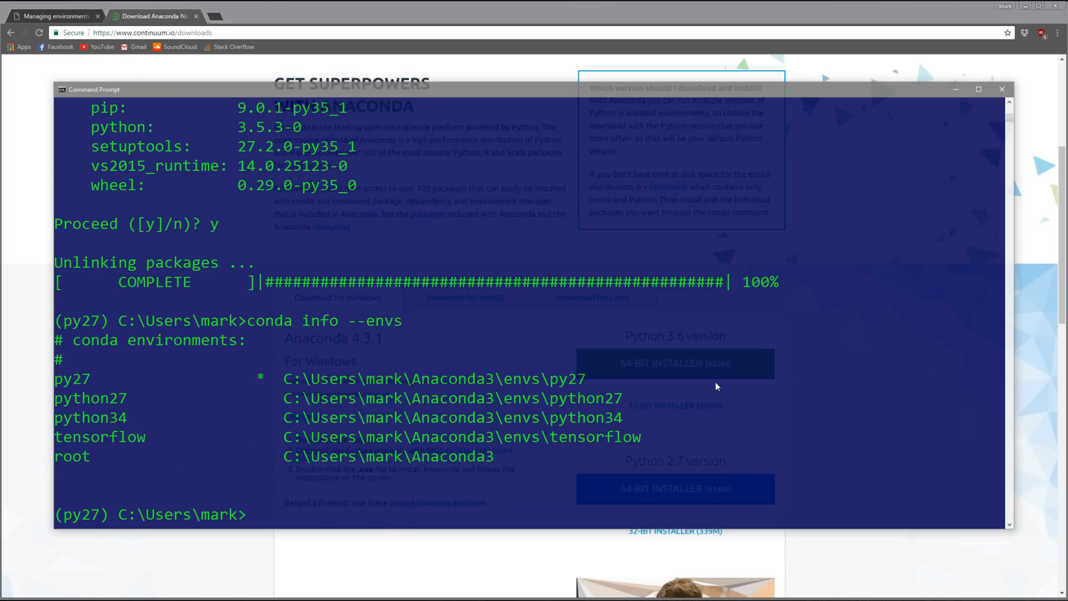
pyautogui.moveTo(181, 414)
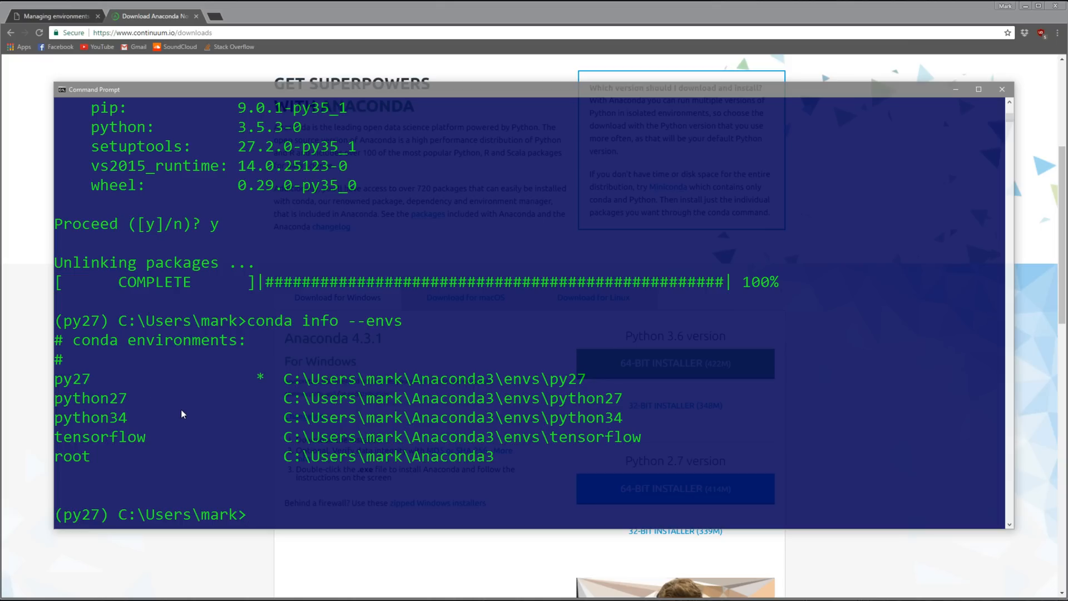
# Step: Run the mistyped 'deactive', then attempt removing active py27, which fails
pyautogui.write('deactive')
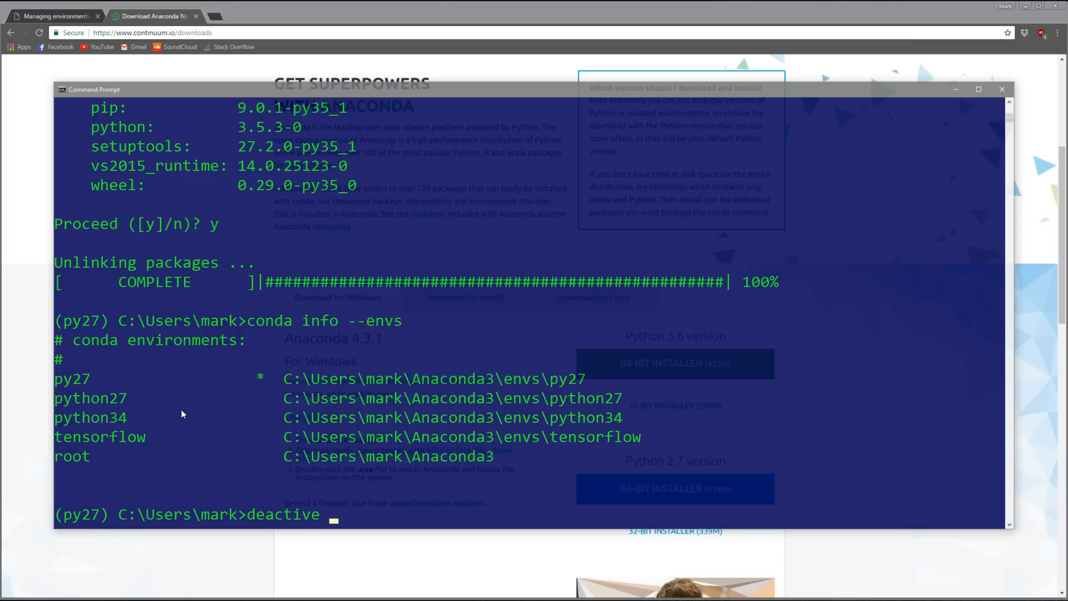
pyautogui.press('enter')
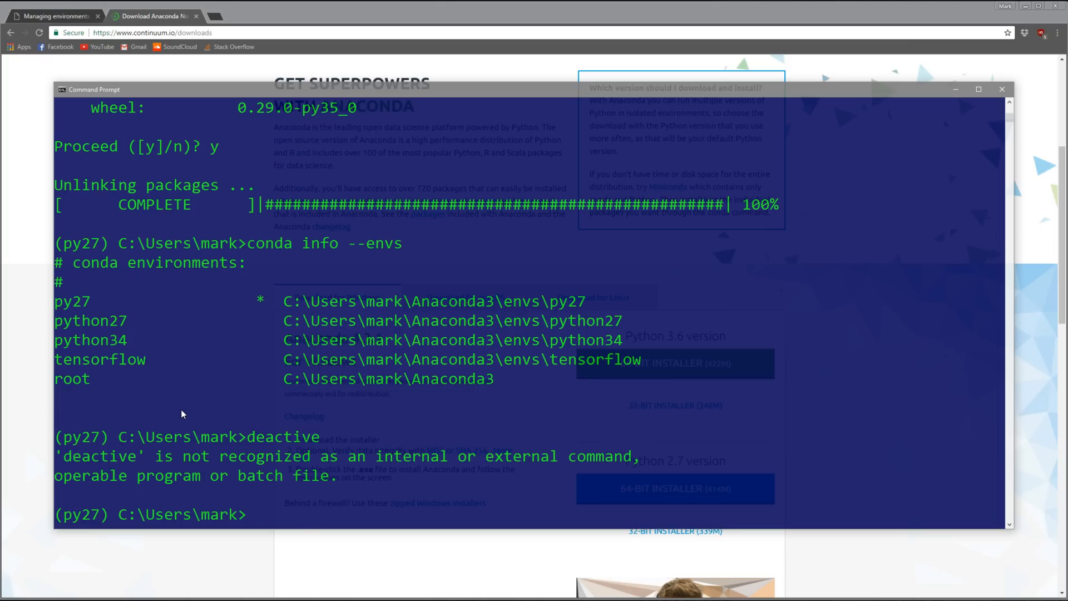
pyautogui.write('conda rem')
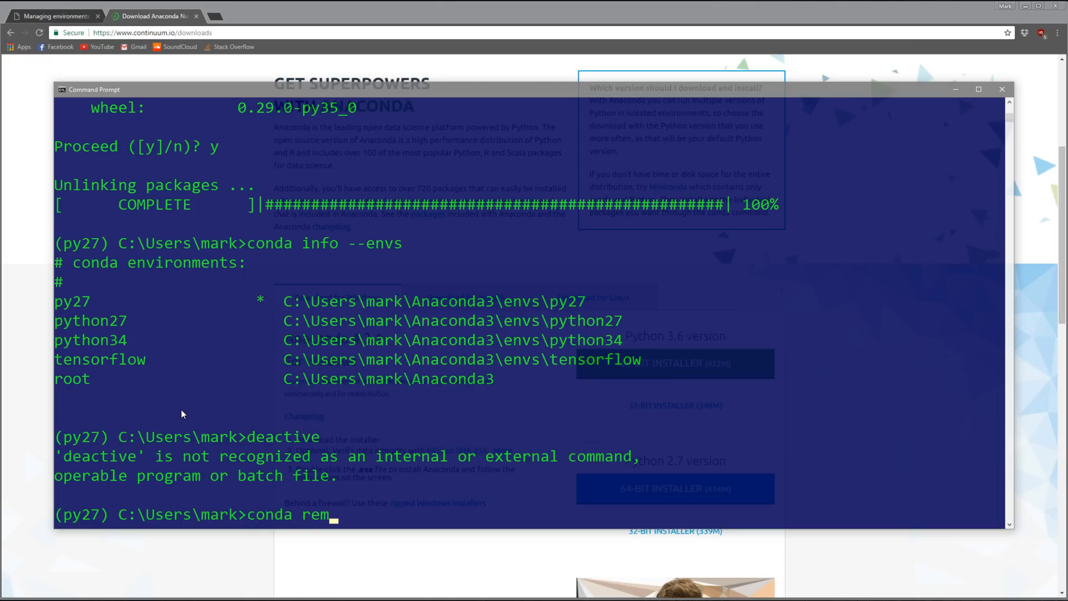
pyautogui.write('ove')
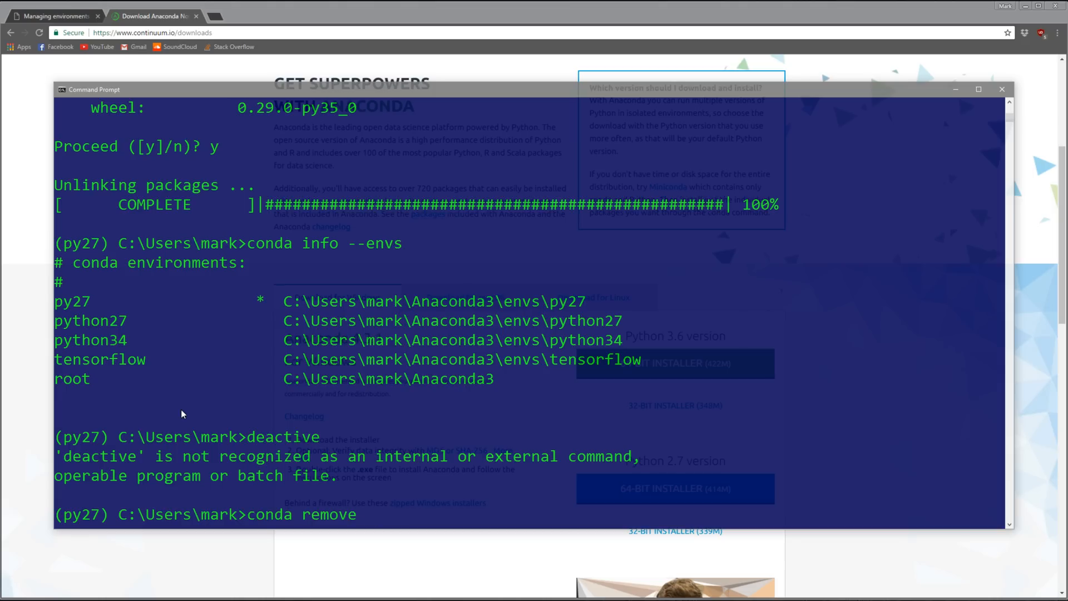
pyautogui.write('--name py')
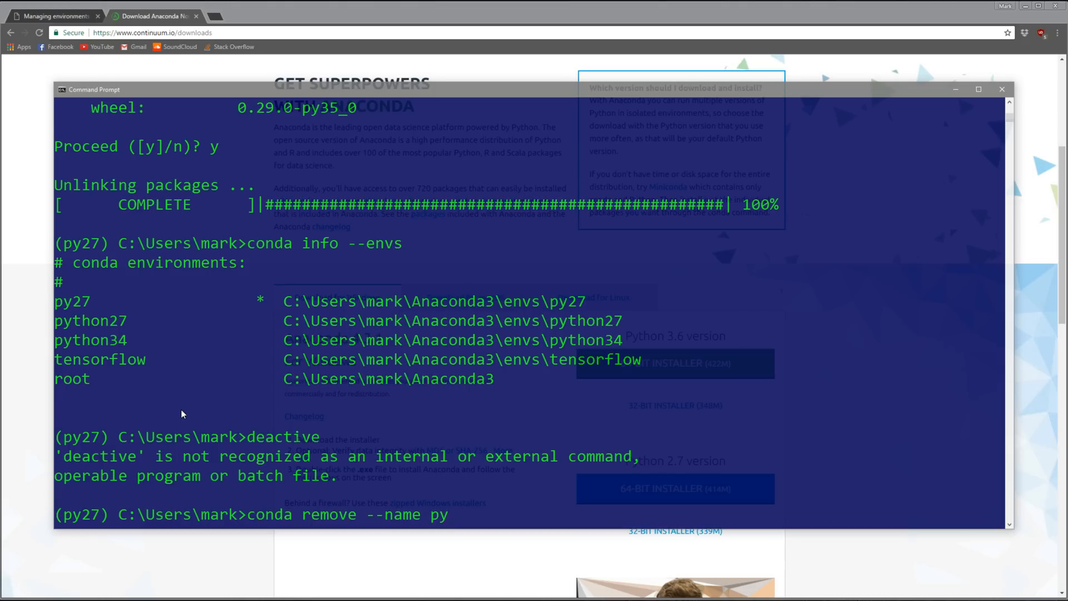
pyautogui.write('27 --all')
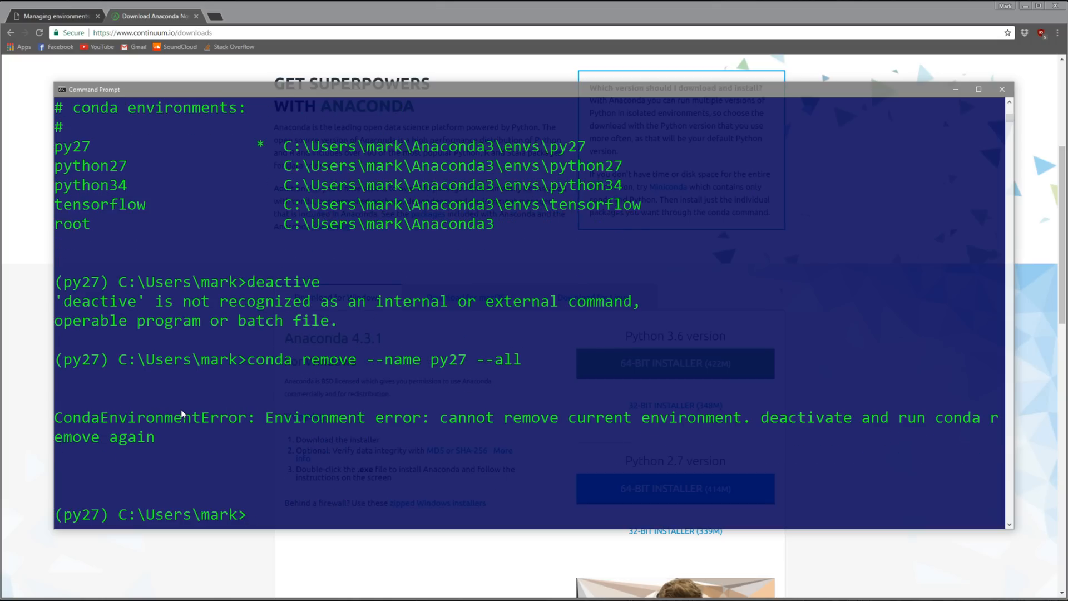
# Step: Deactivate py27 and enter conda remove --name py27 --all again
pyautogui.write('deac')
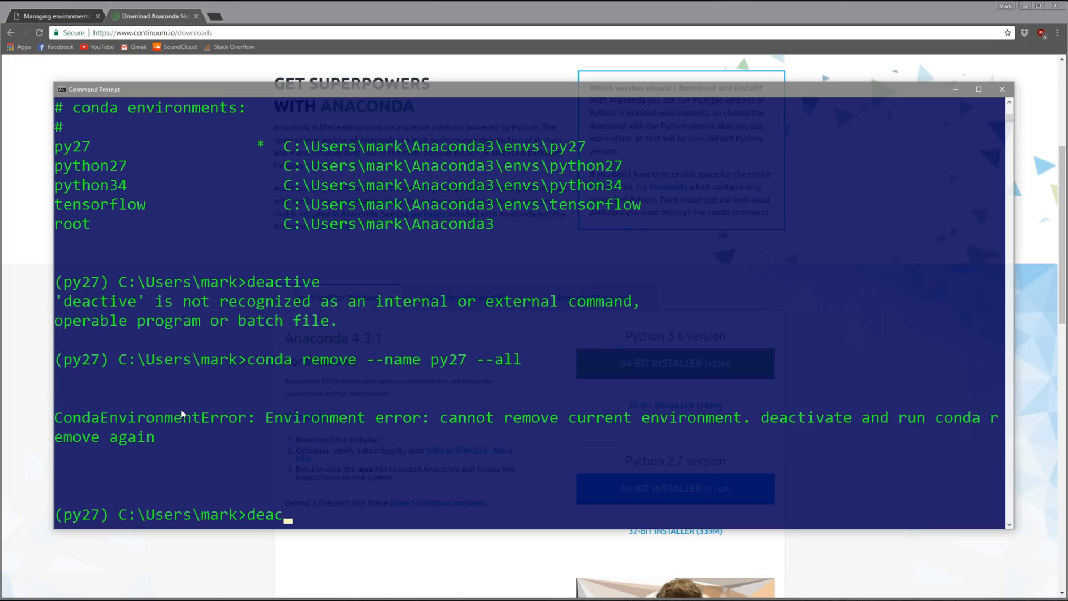
pyautogui.write('tivat')
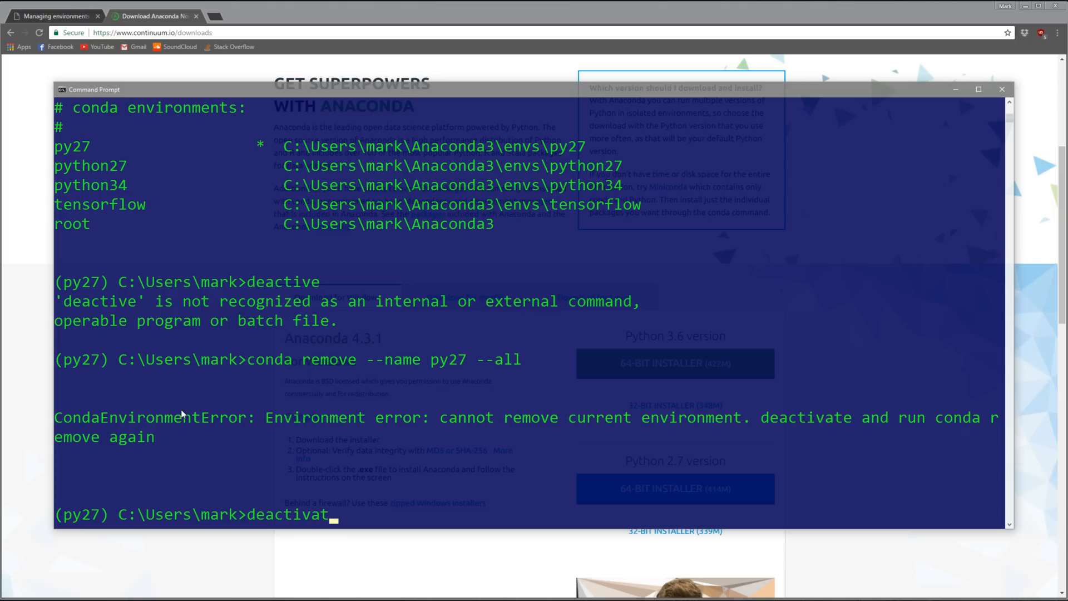
pyautogui.press('enter')
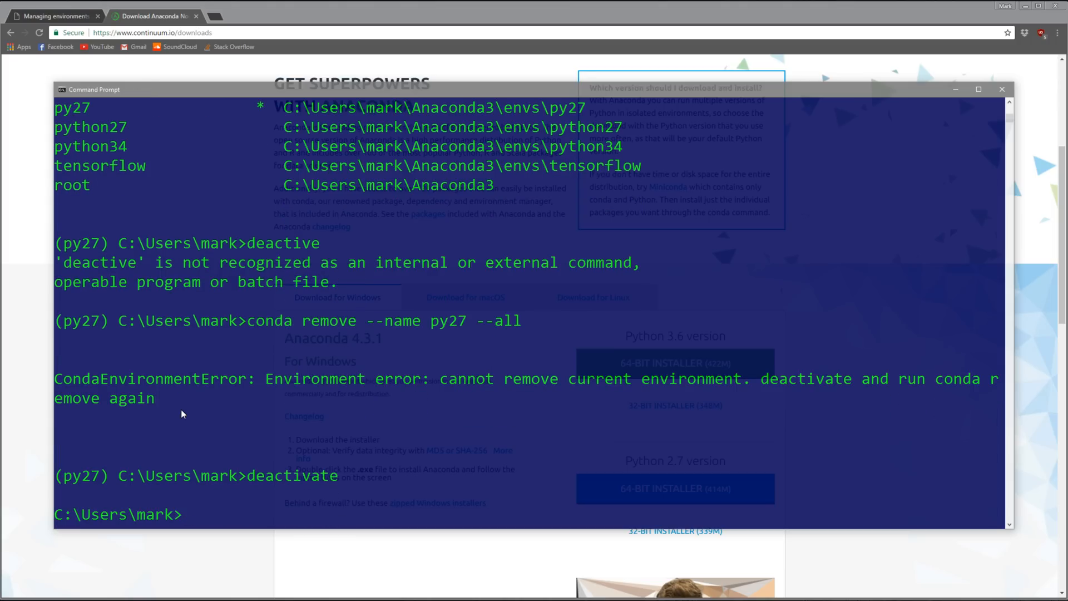
pyautogui.write('conda remove --name py27 --all')
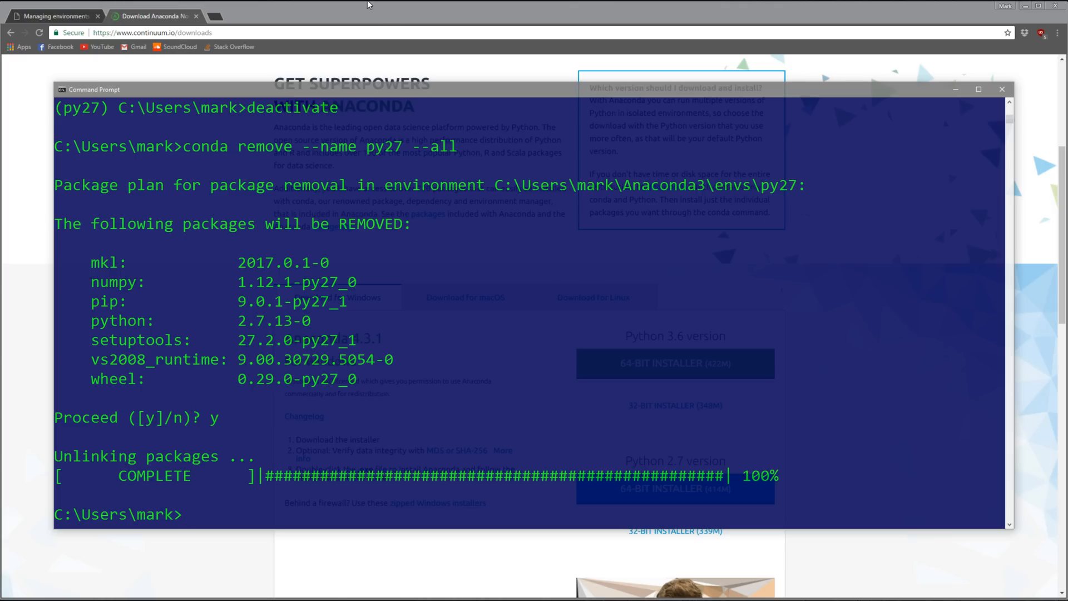
# Step: Bring up the conda Managing environments docs page in Chrome
pyautogui.click(51, 15)
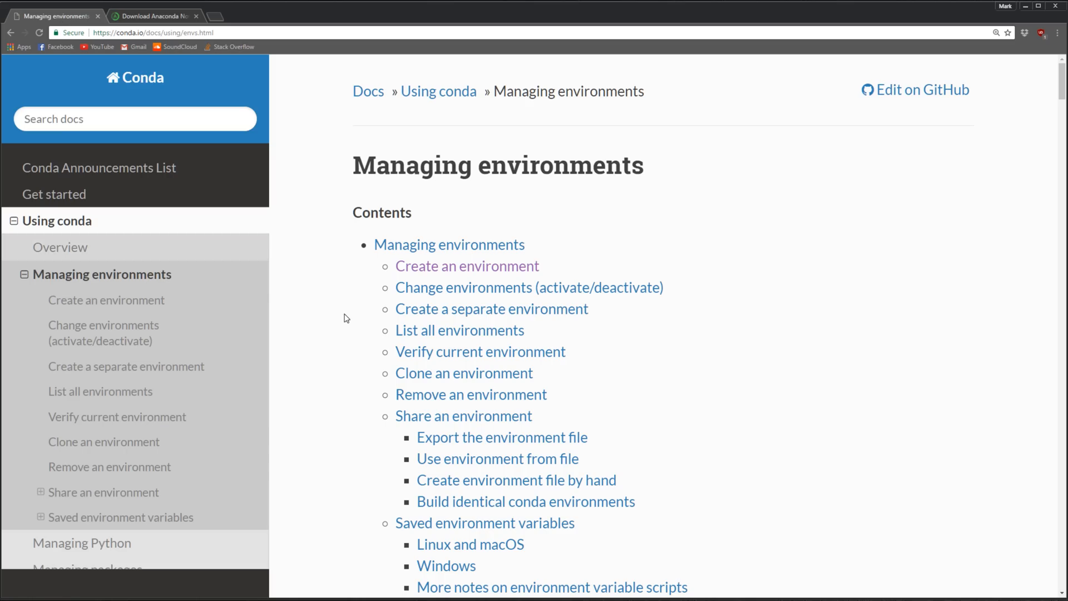
pyautogui.moveTo(167, 142)
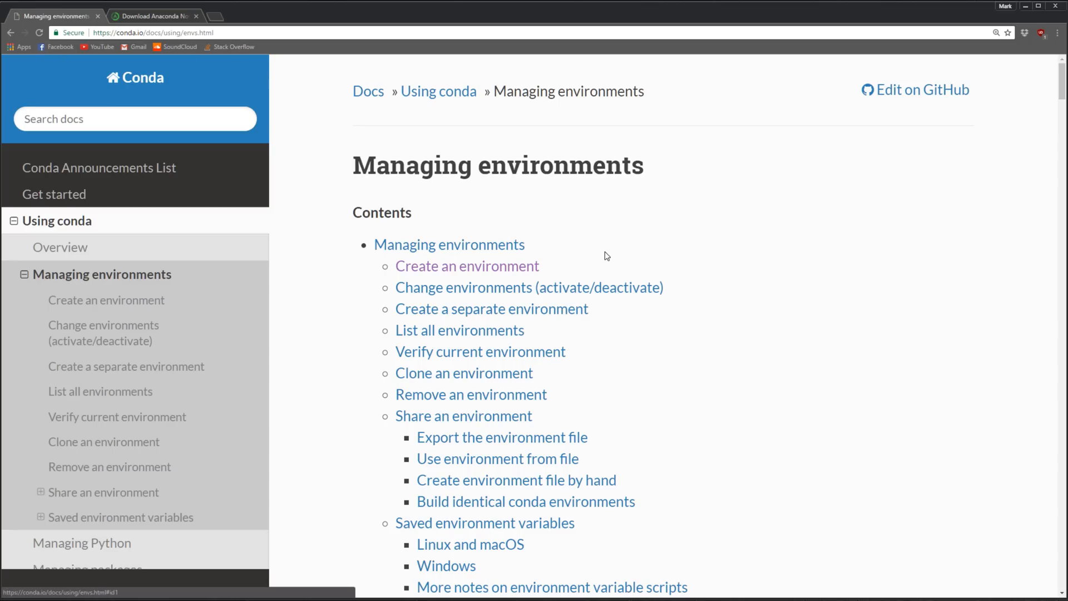
# Step: Scroll the Managing environments page down to the 'Create environment file by hand' section
pyautogui.scroll(-3)
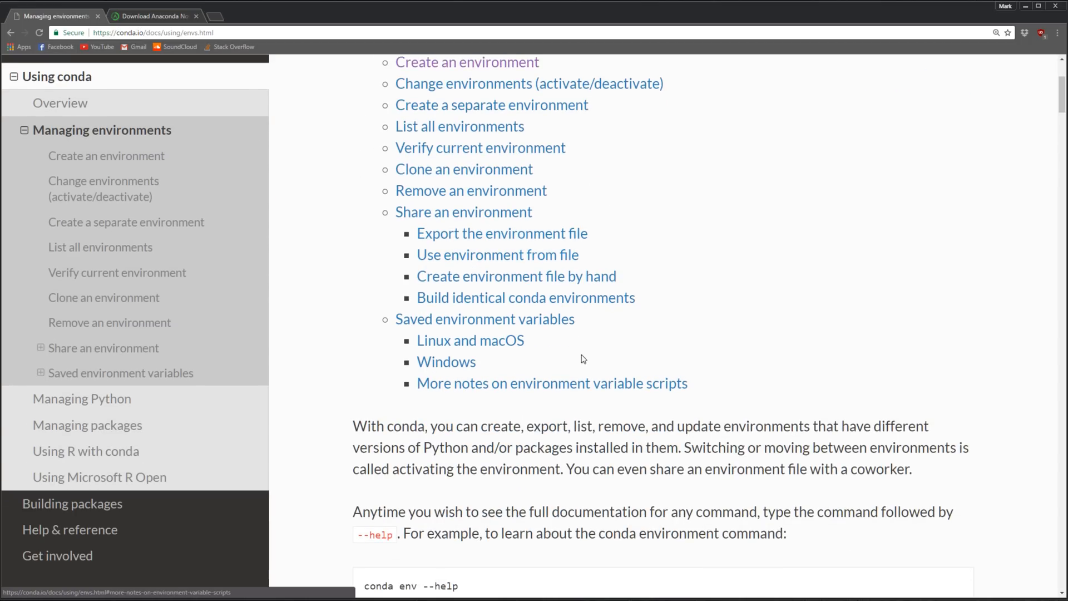
pyautogui.scroll(-3)
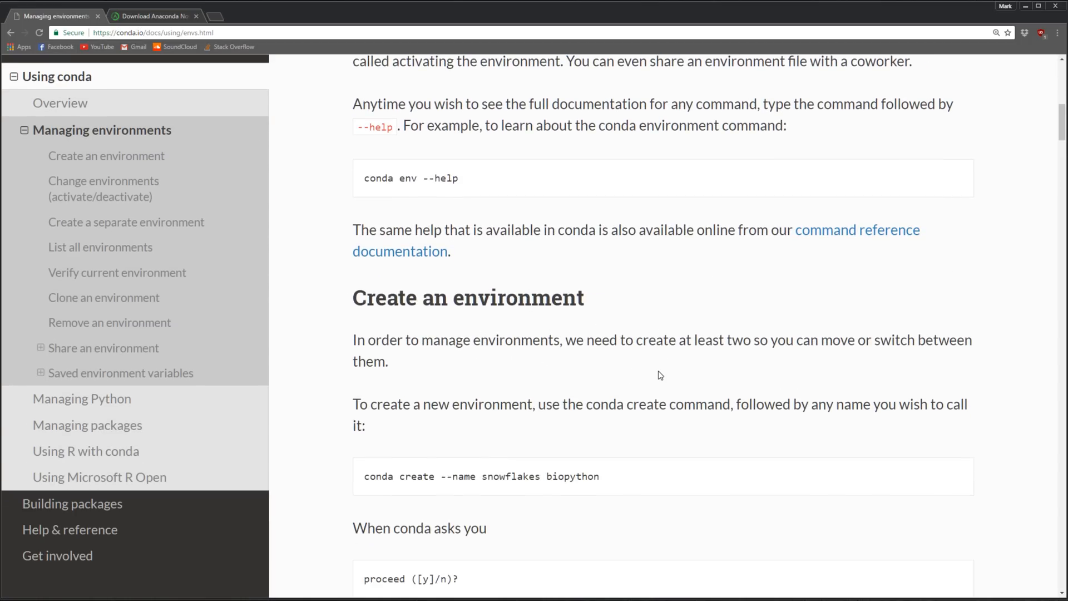
pyautogui.scroll(-3)
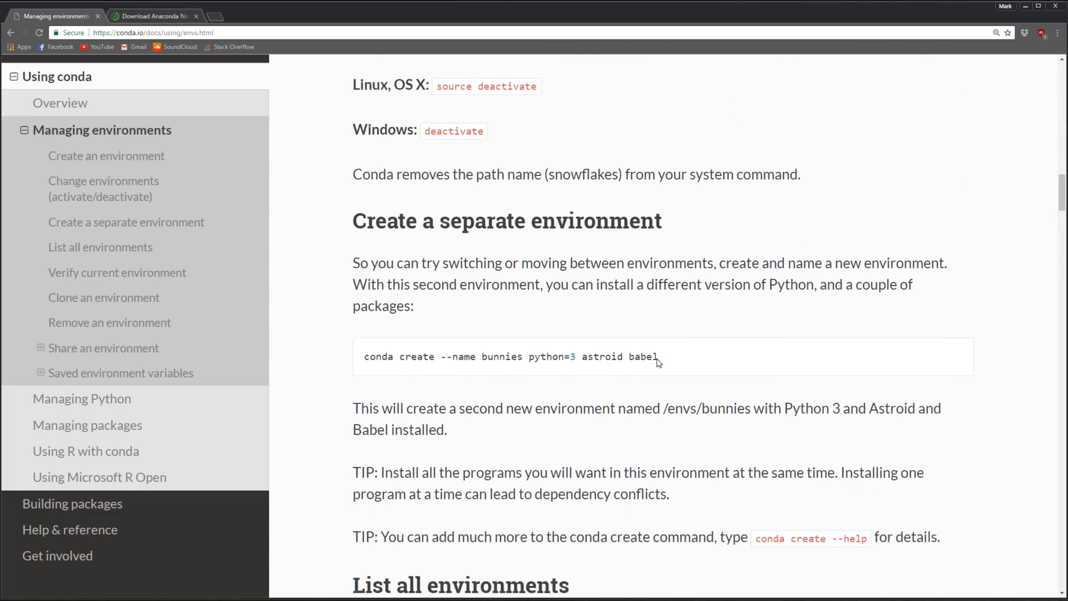
pyautogui.scroll(-3)
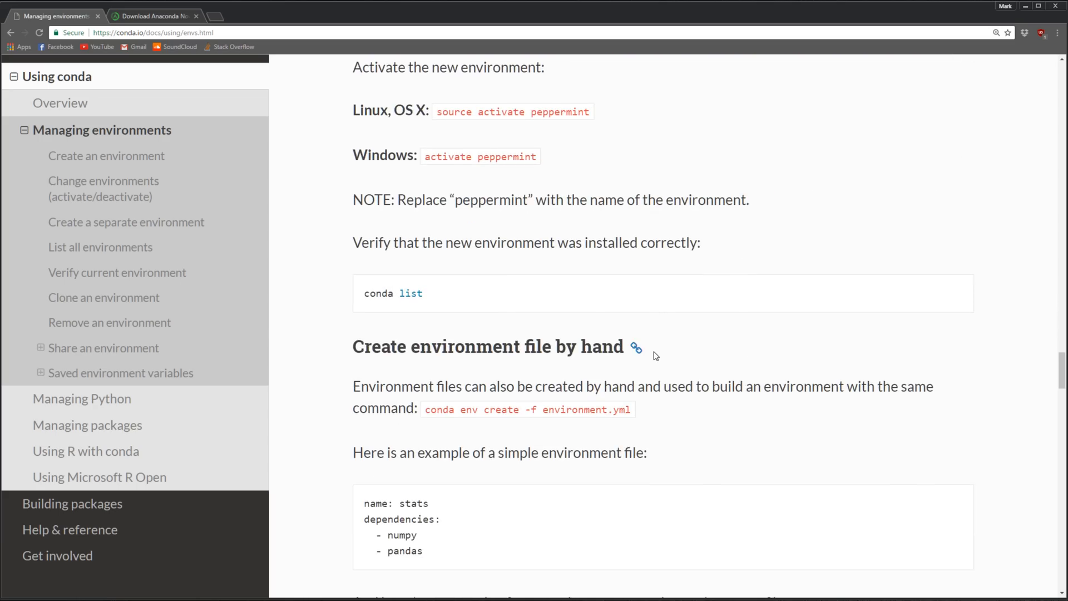
pyautogui.scroll(-3)
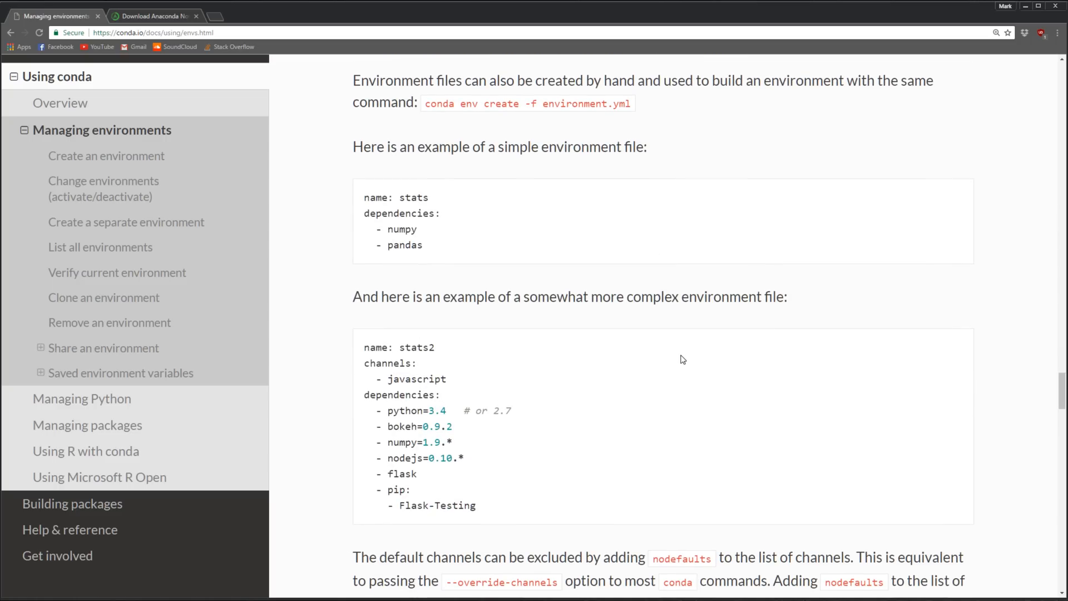
pyautogui.moveTo(877, 311)
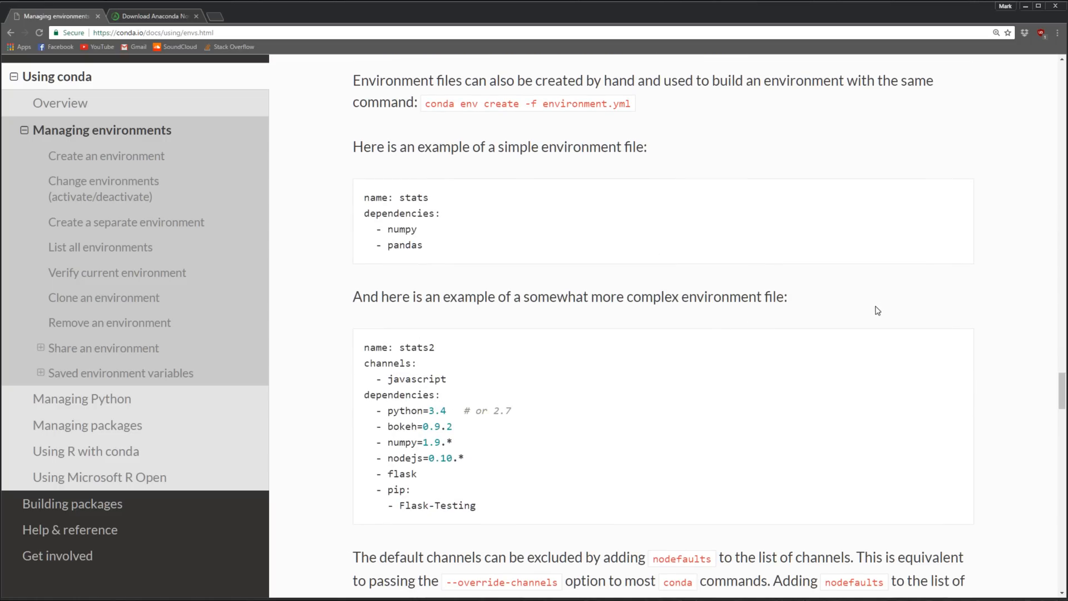
pyautogui.moveTo(645, 424)
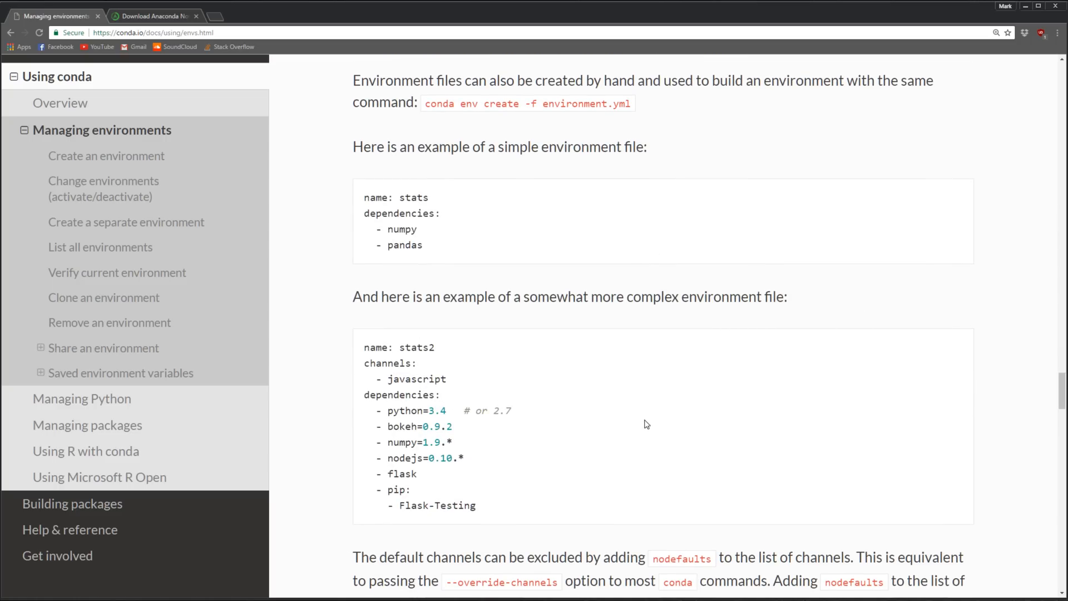